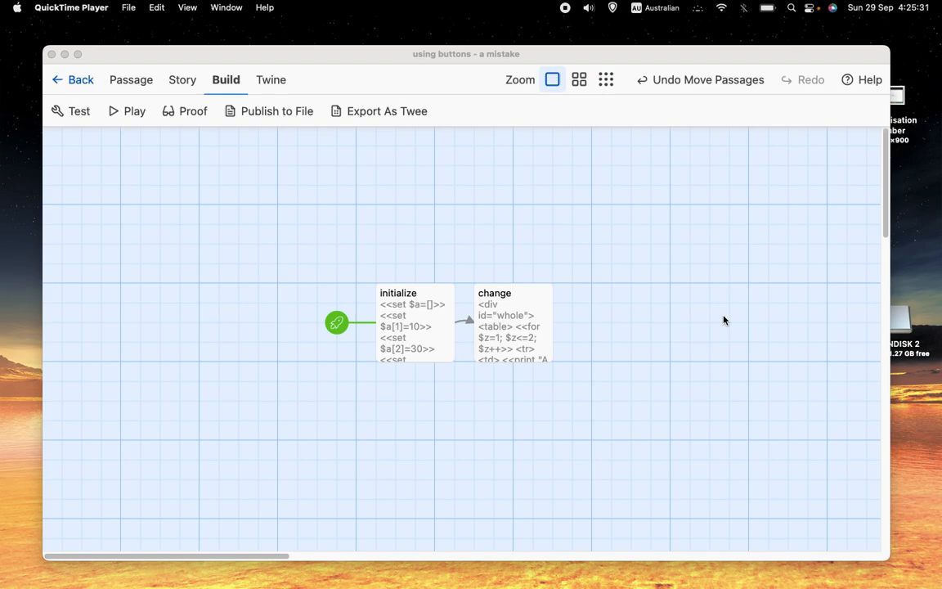
mouse_move(685, 277)
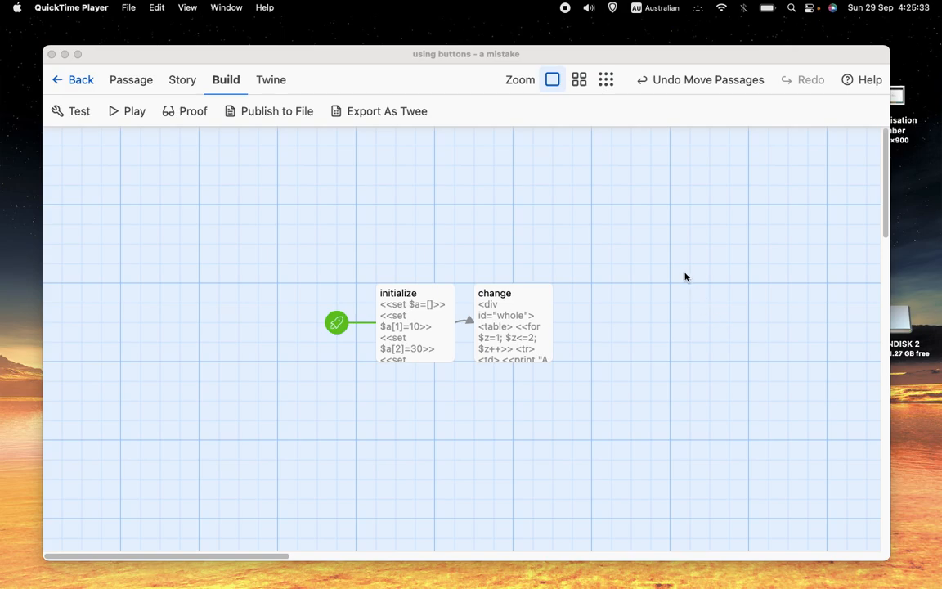
mouse_move(683, 276)
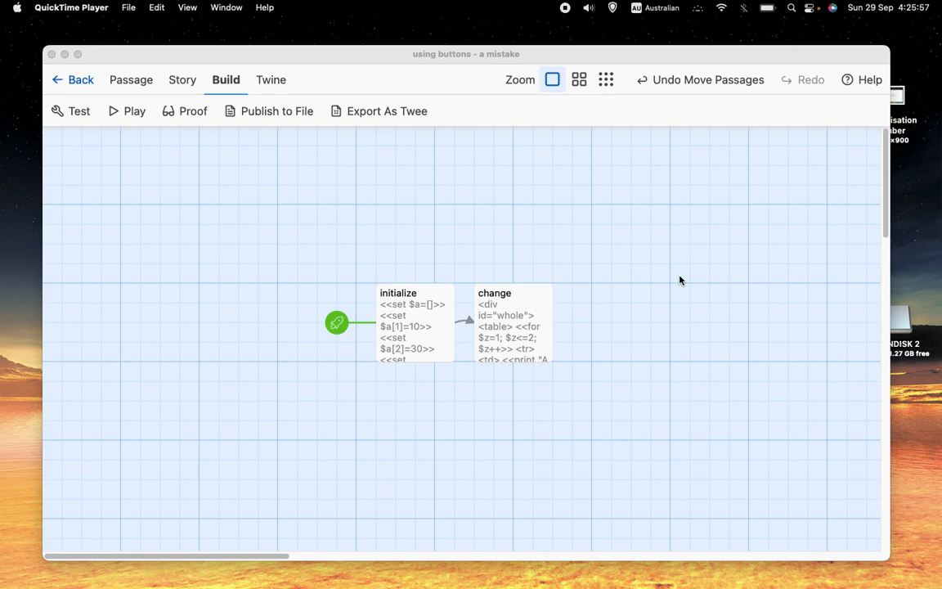
mouse_move(610, 235)
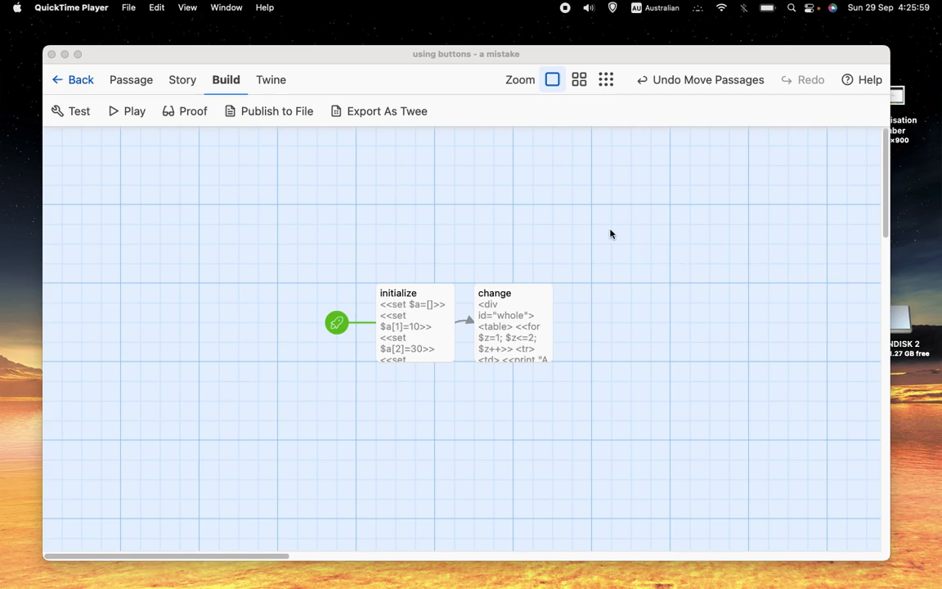
mouse_move(619, 294)
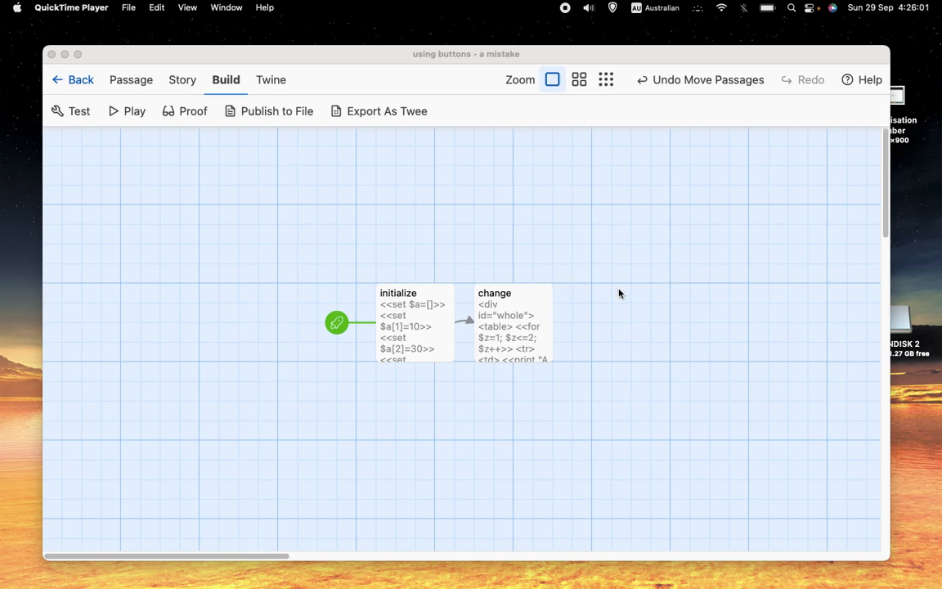
Step: Open the initialize passage in the editor to review its array setup code
left_click(413, 323)
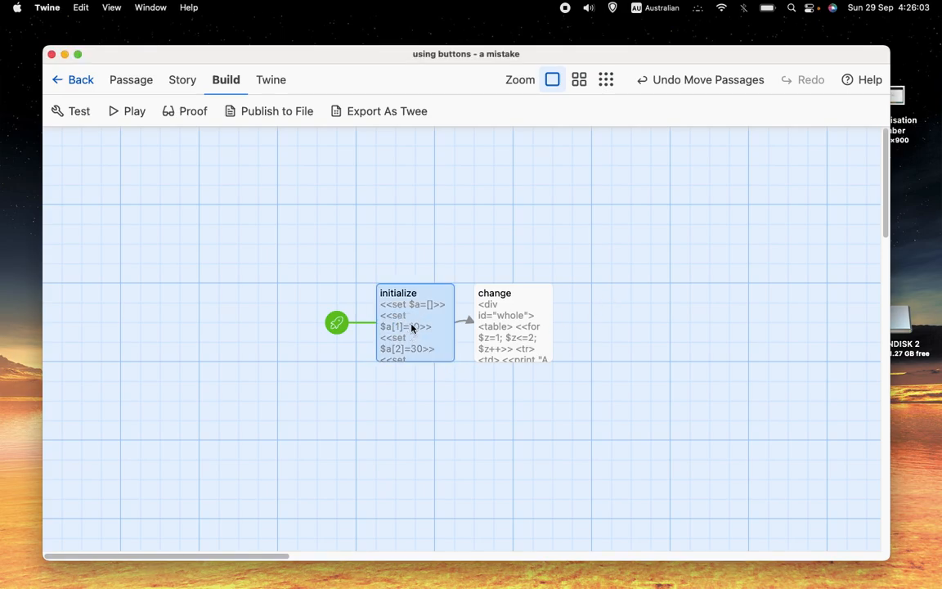
double_click(398, 323)
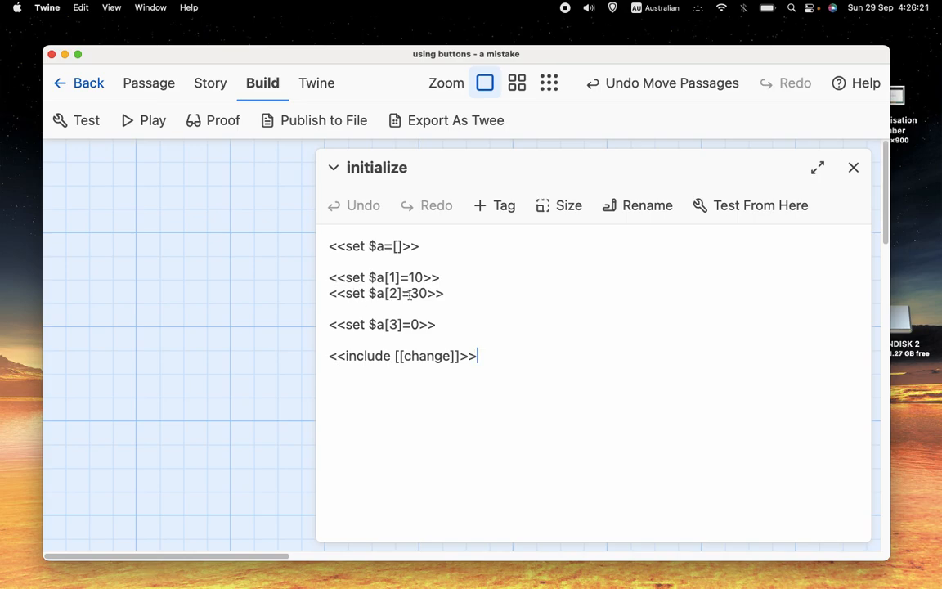
mouse_move(316, 382)
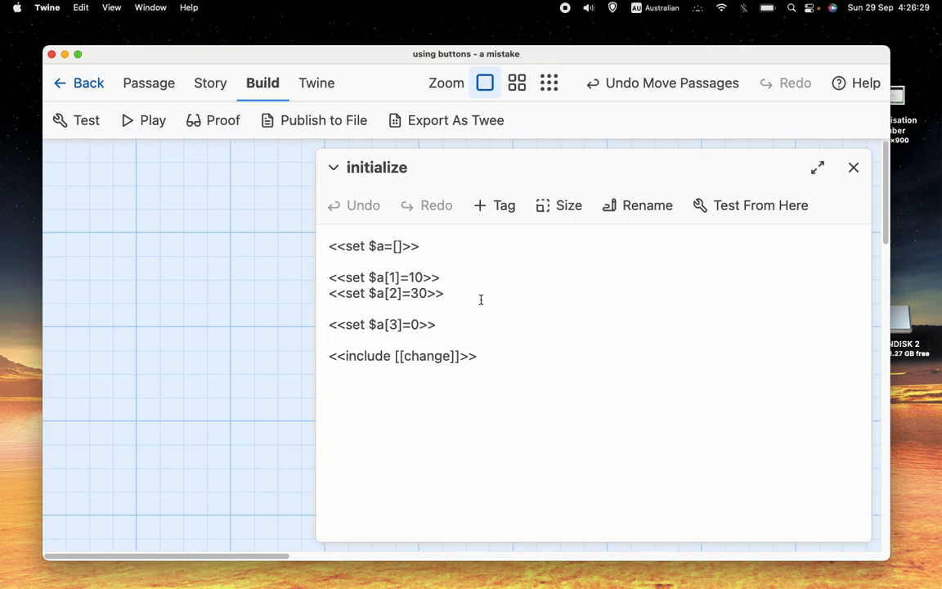
mouse_move(467, 274)
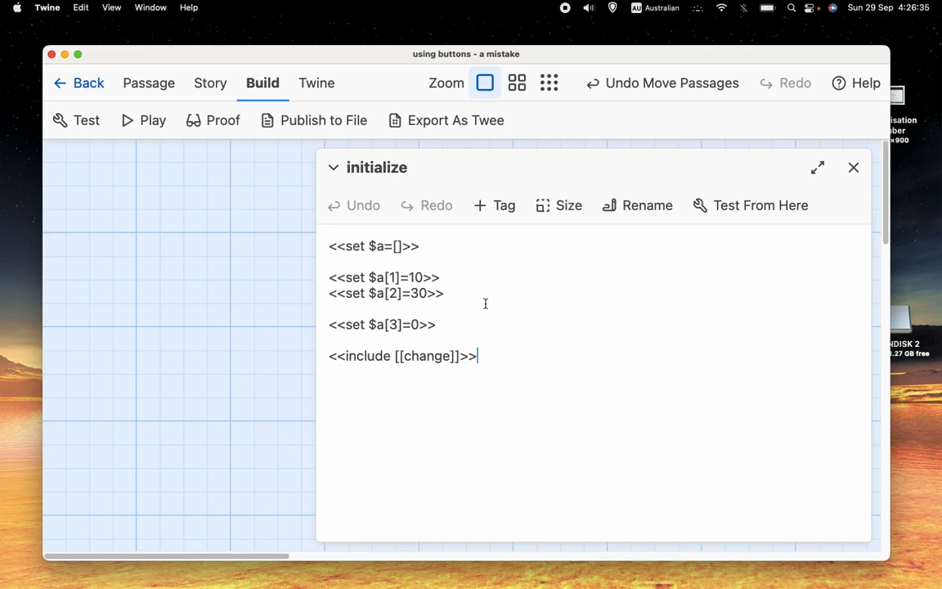
mouse_move(483, 278)
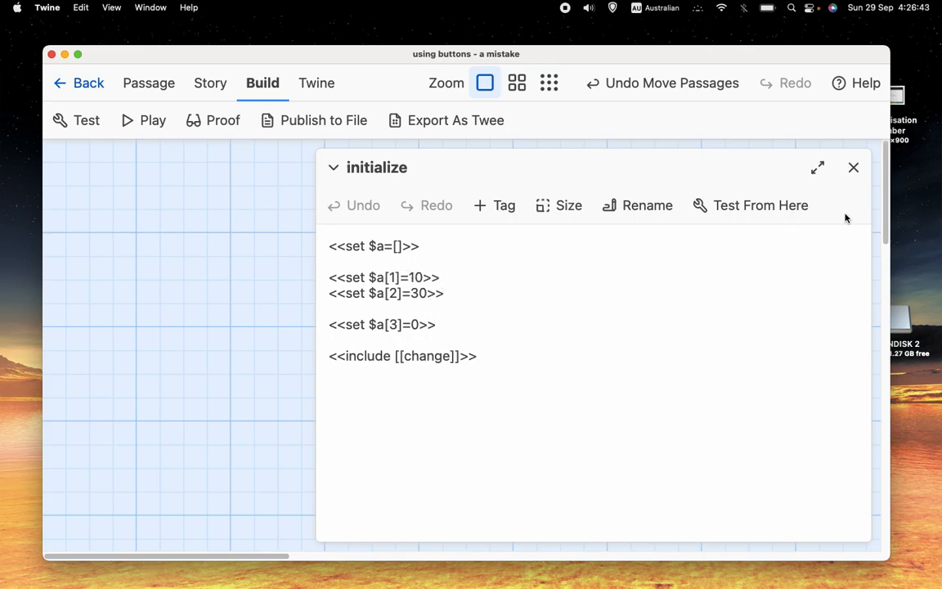
Step: Switch from the initialize passage to the change passage and view its <div id="whole"> table code
left_click(853, 167)
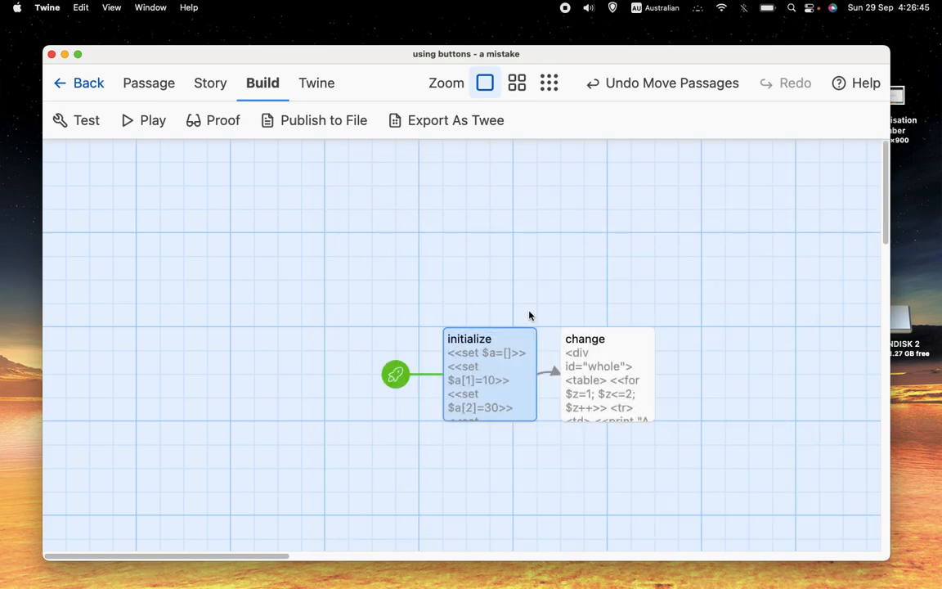
double_click(585, 339)
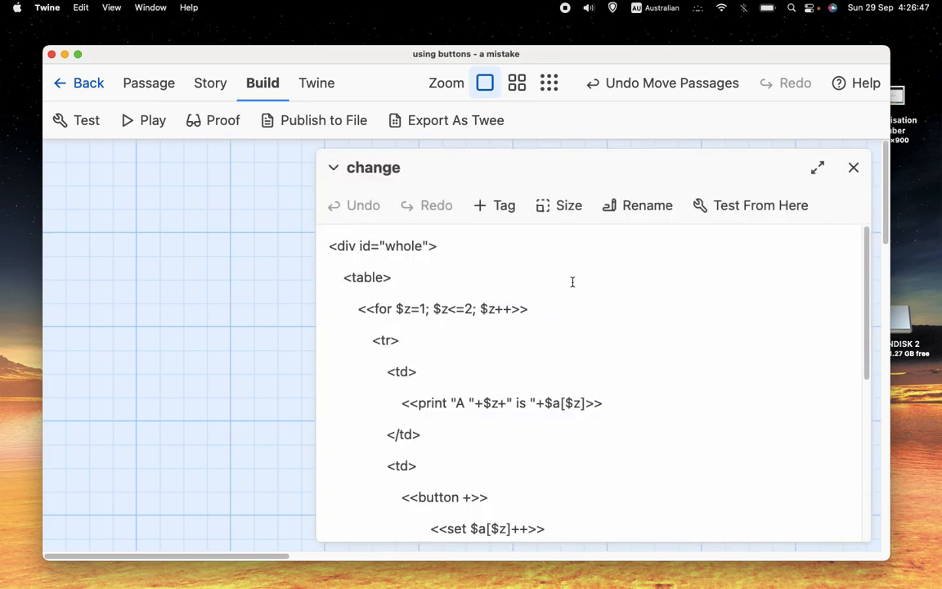
mouse_move(478, 308)
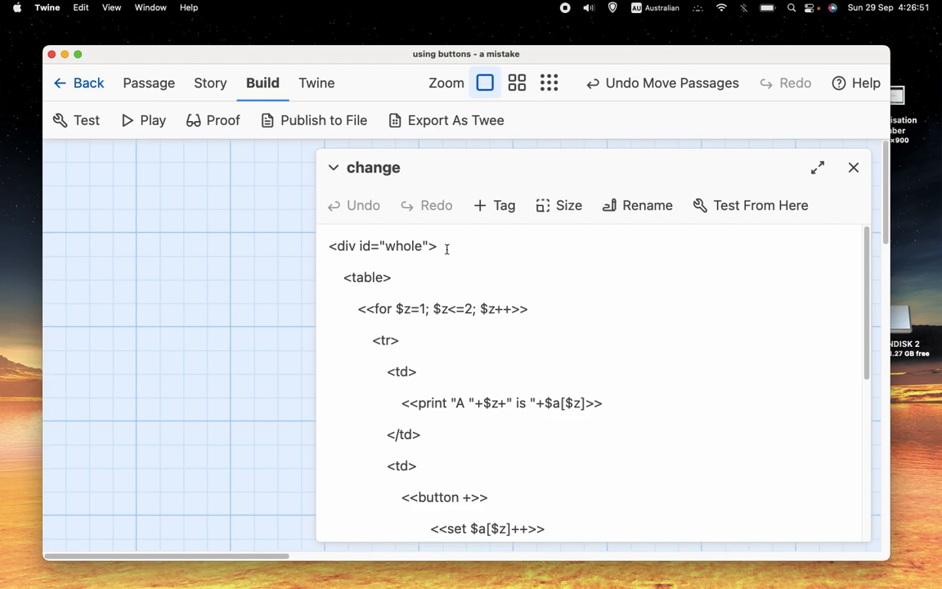
scroll("down", 3)
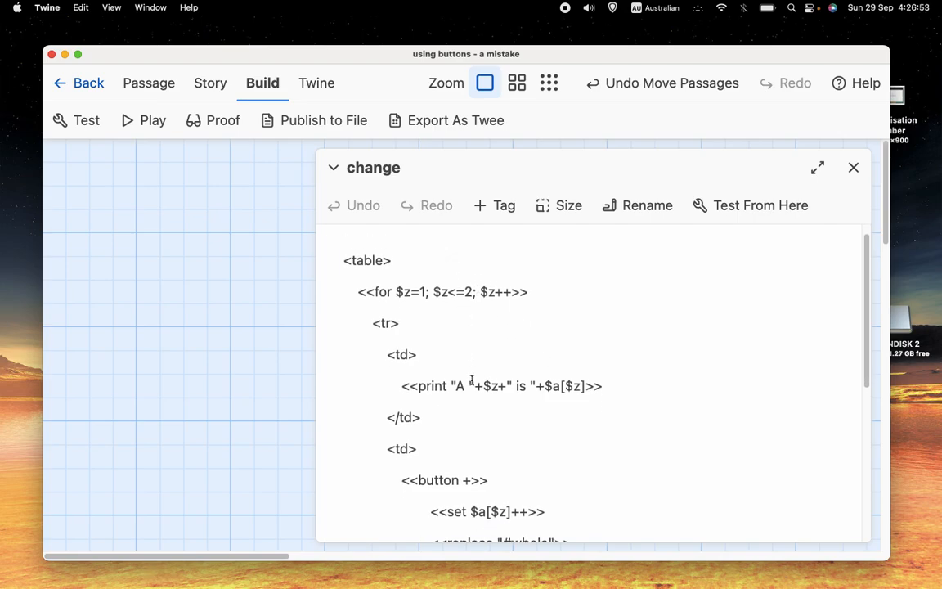
type("<div id=\"whole\">")
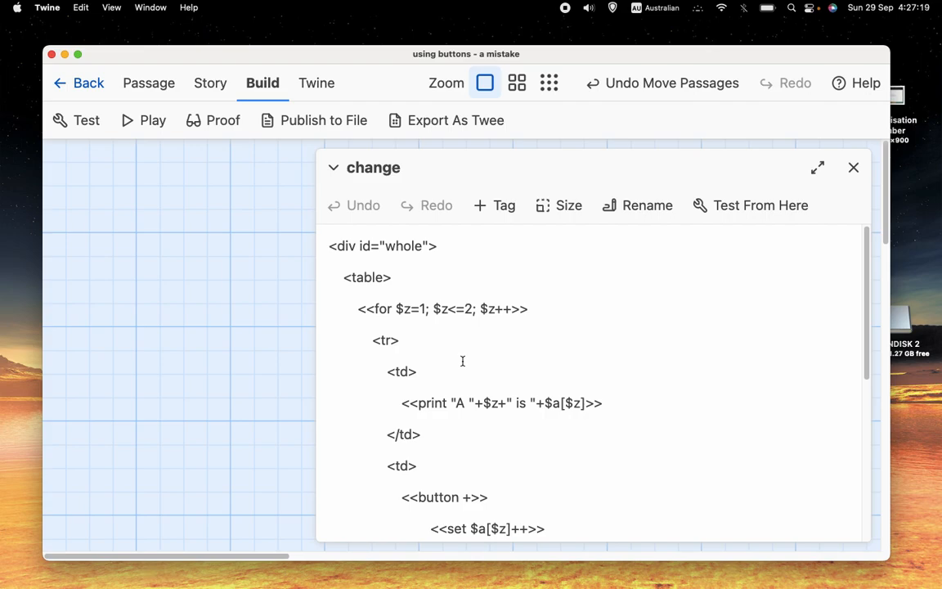
mouse_move(492, 381)
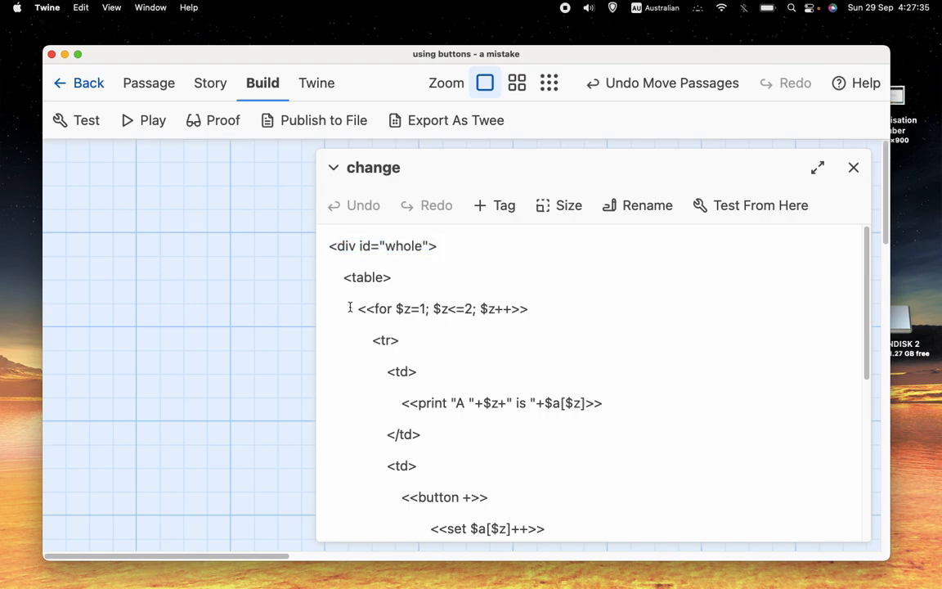
Step: Highlight the table row line and the cell holding the print code for review
scroll("down", 3)
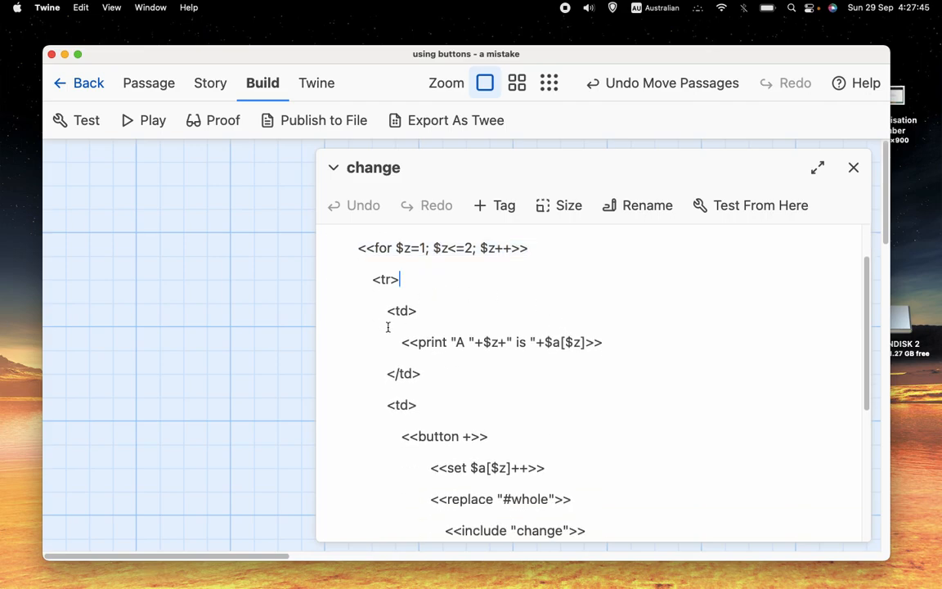
mouse_move(422, 304)
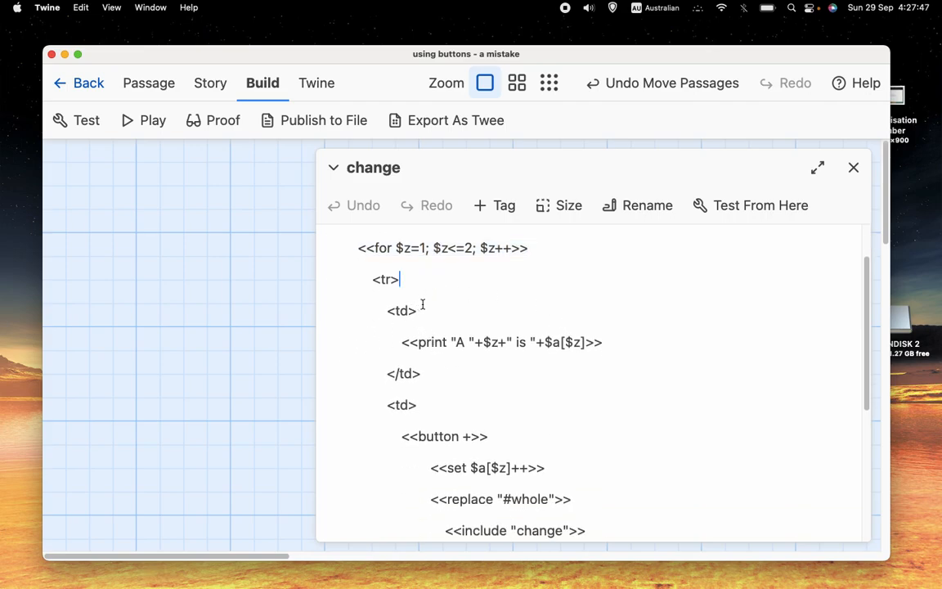
triple_click(384, 279)
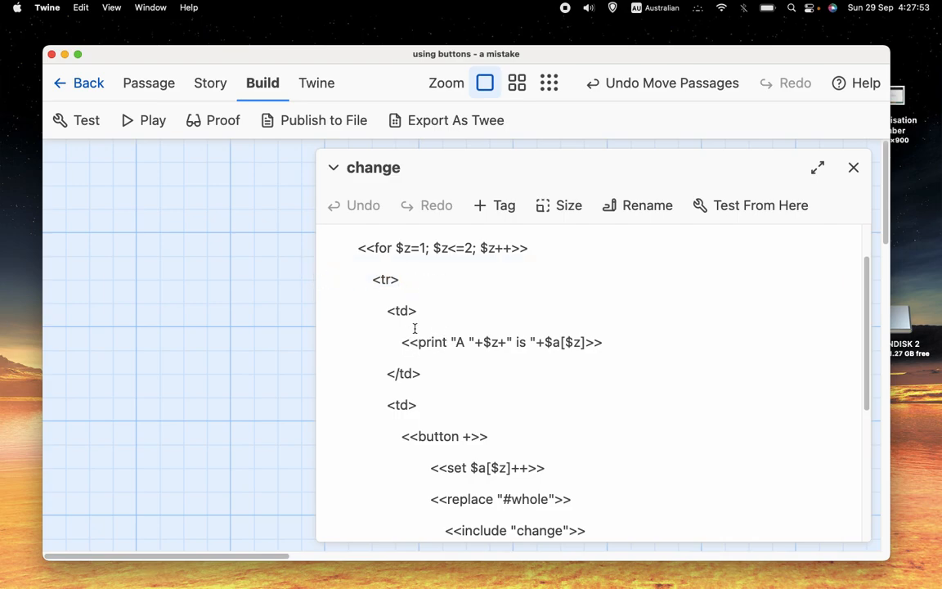
left_click_drag(415, 310, 415, 374)
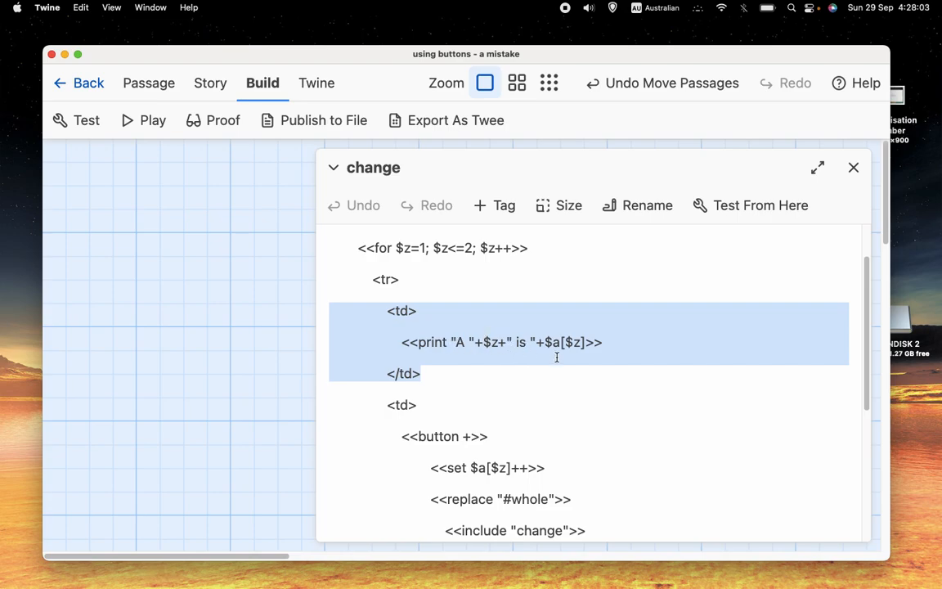
mouse_move(437, 345)
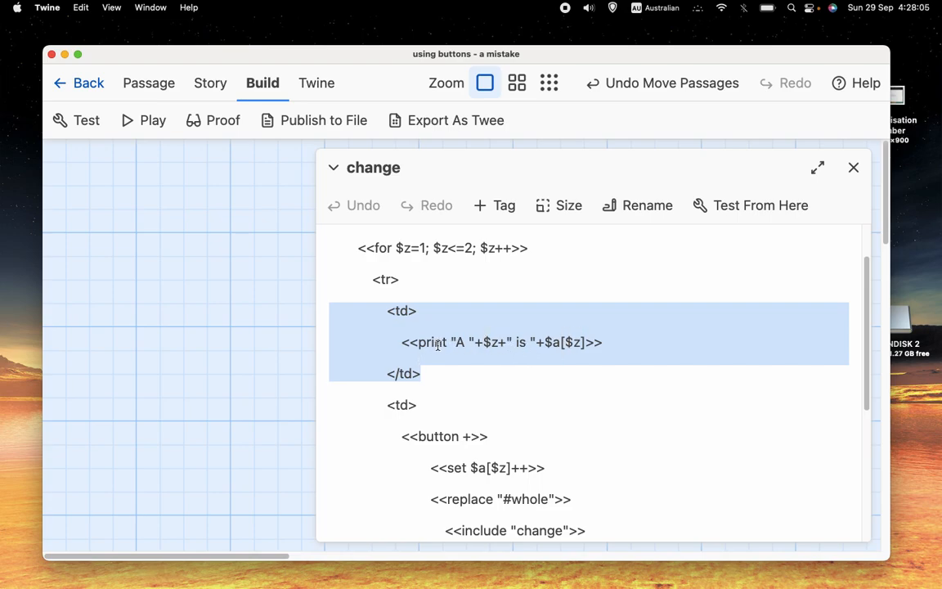
mouse_move(486, 351)
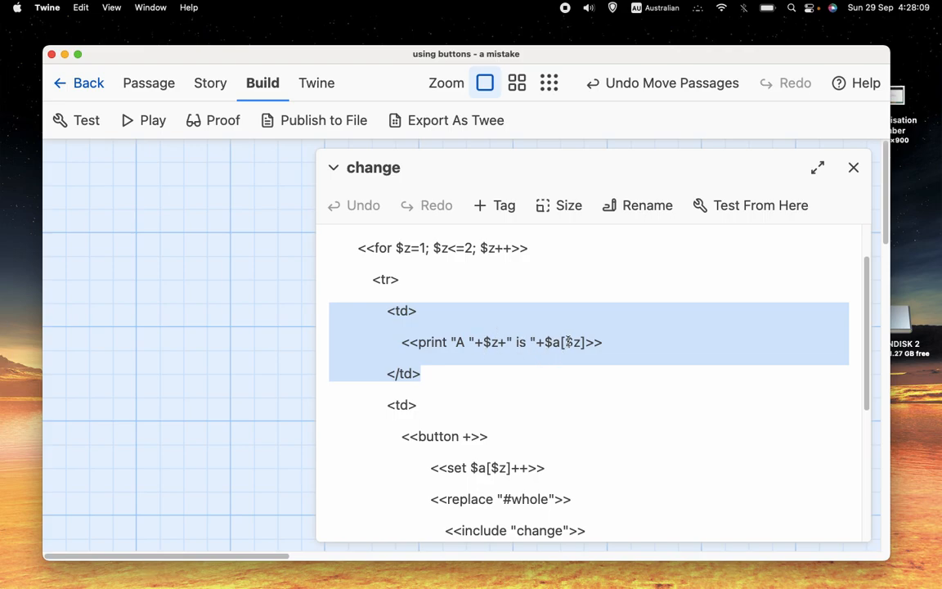
mouse_move(637, 333)
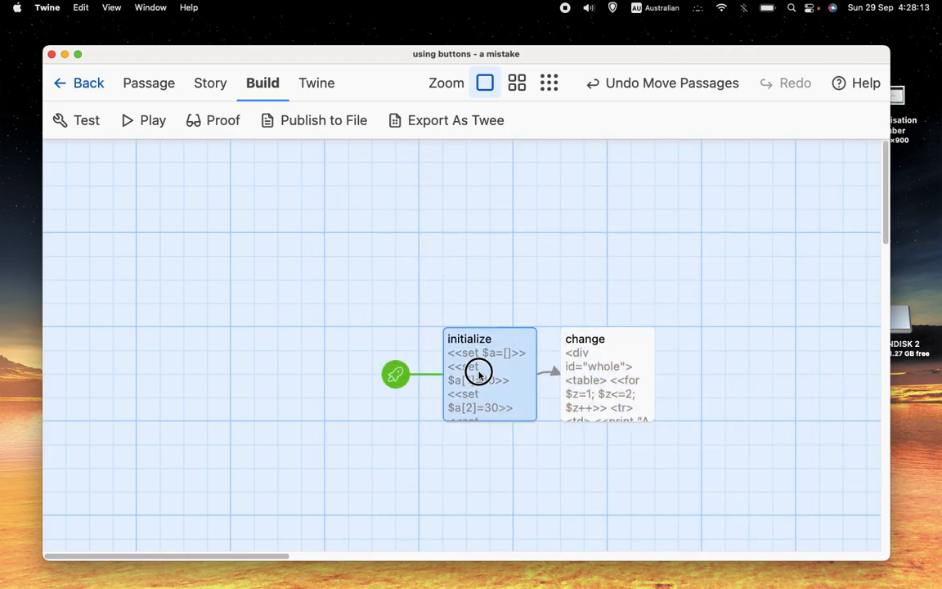
Step: Reopen the initialize passage briefly and close it again
double_click(478, 372)
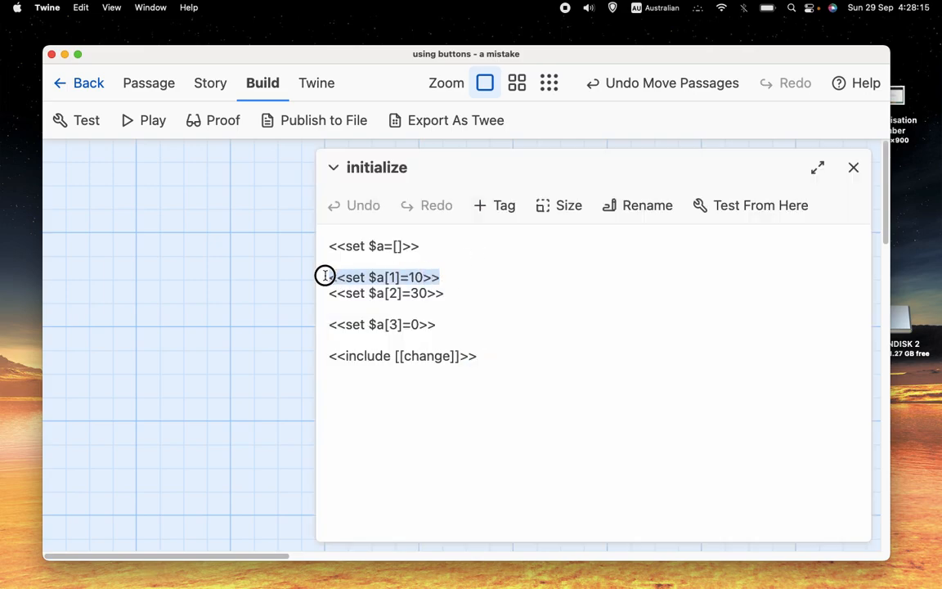
mouse_move(848, 170)
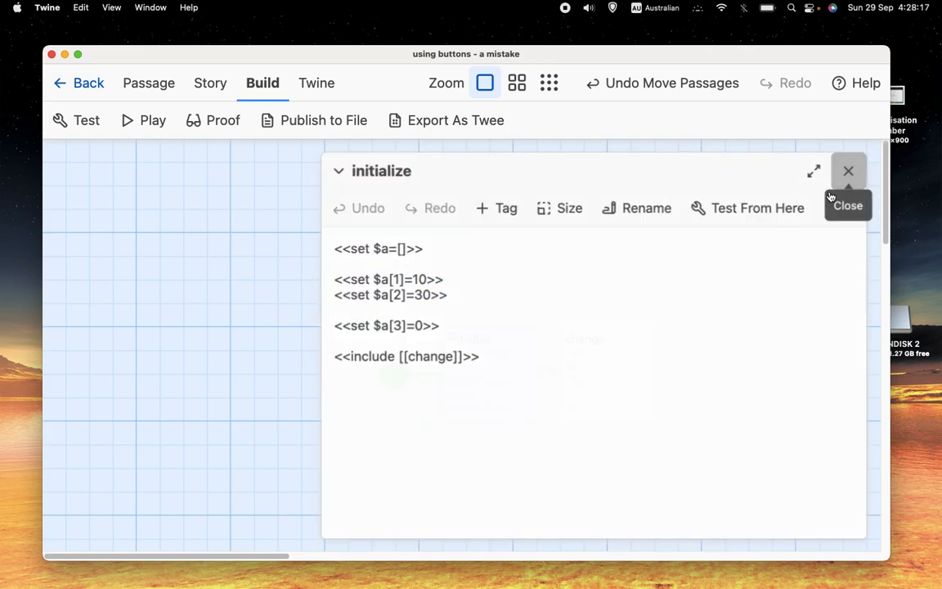
left_click(433, 355)
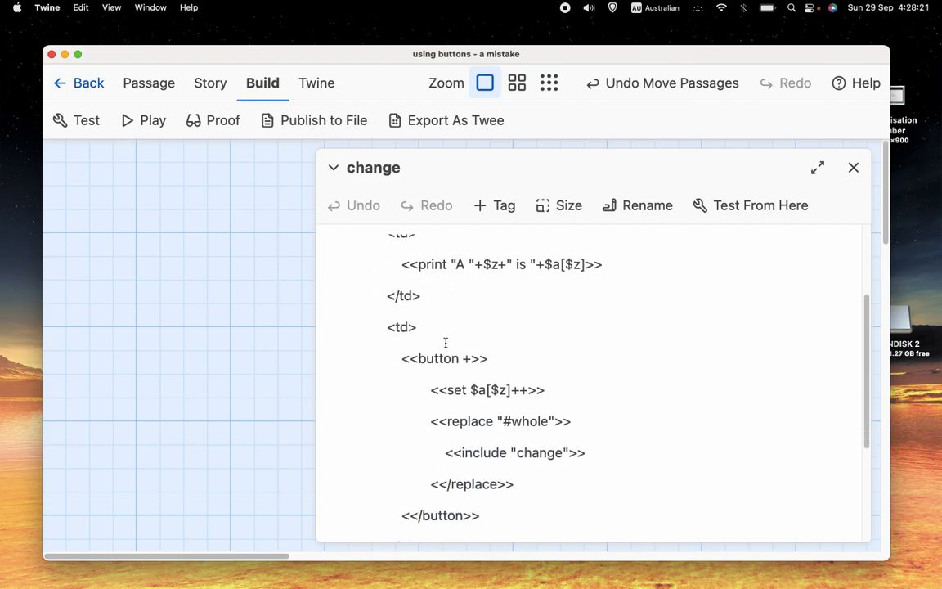
Step: Try an "Increase by 1" label with a destination page in the <<button>> macro
scroll("down", 3)
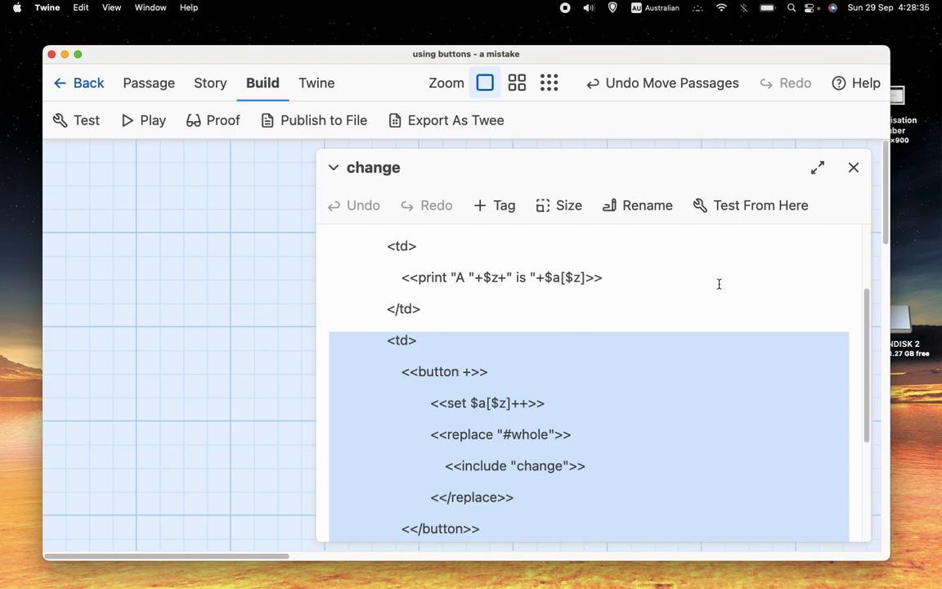
left_click(448, 371)
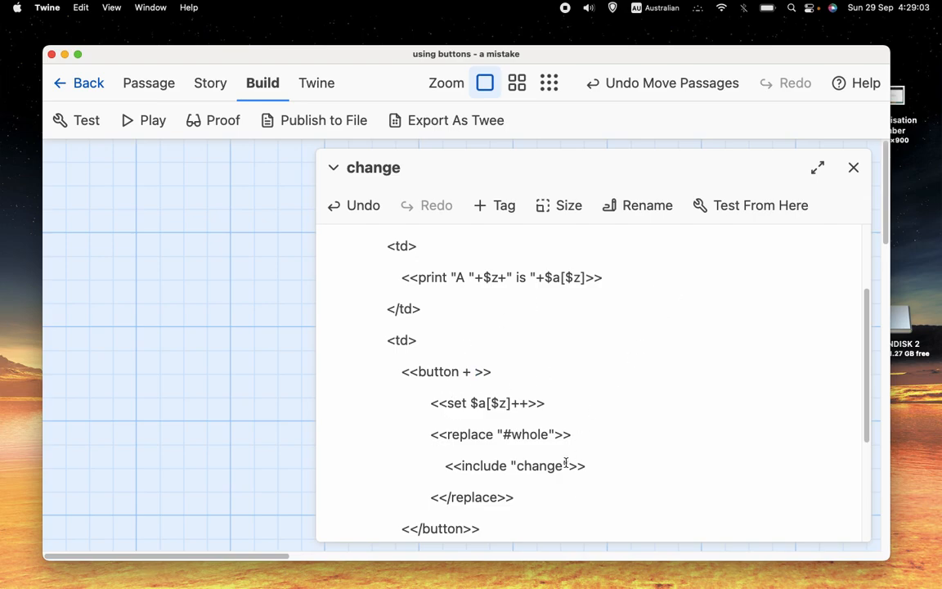
type("destination page")
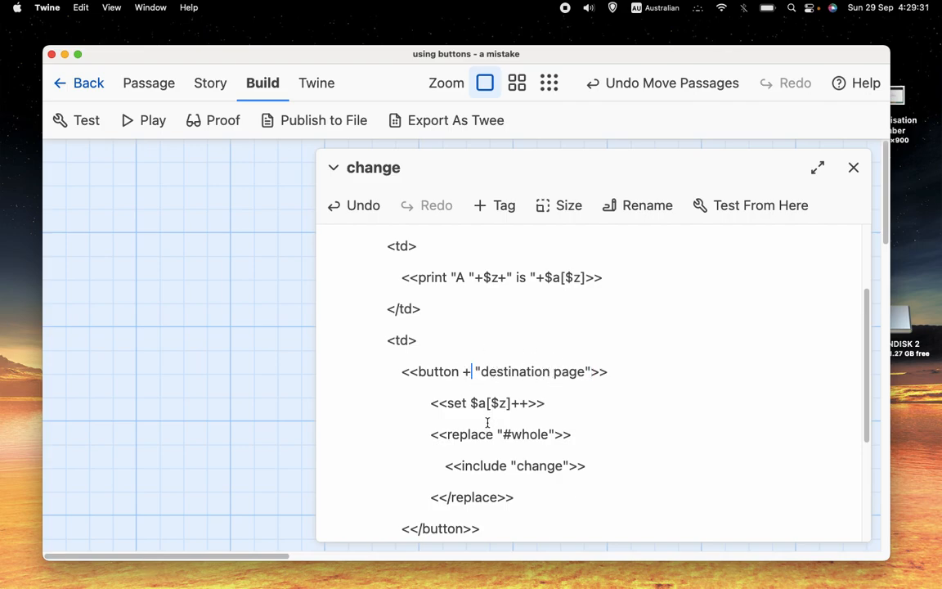
type("\"Increase by 1")
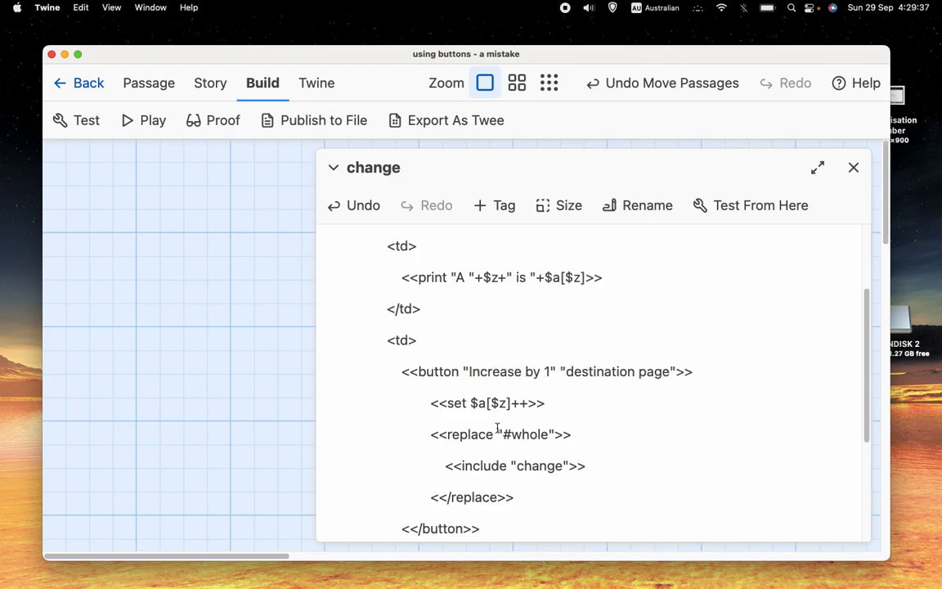
mouse_move(521, 366)
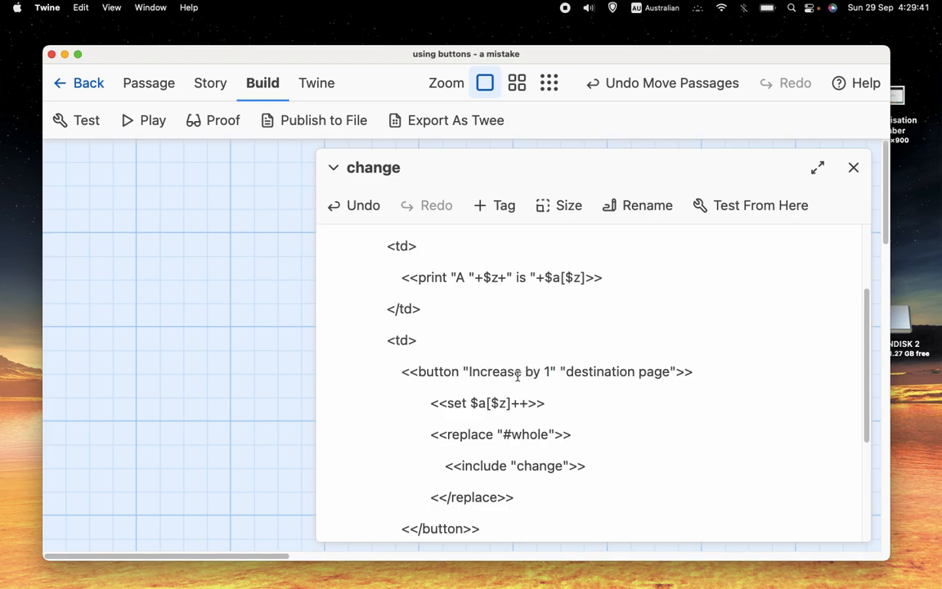
Step: Revert the button label to a plain + with no destination page
left_click(640, 371)
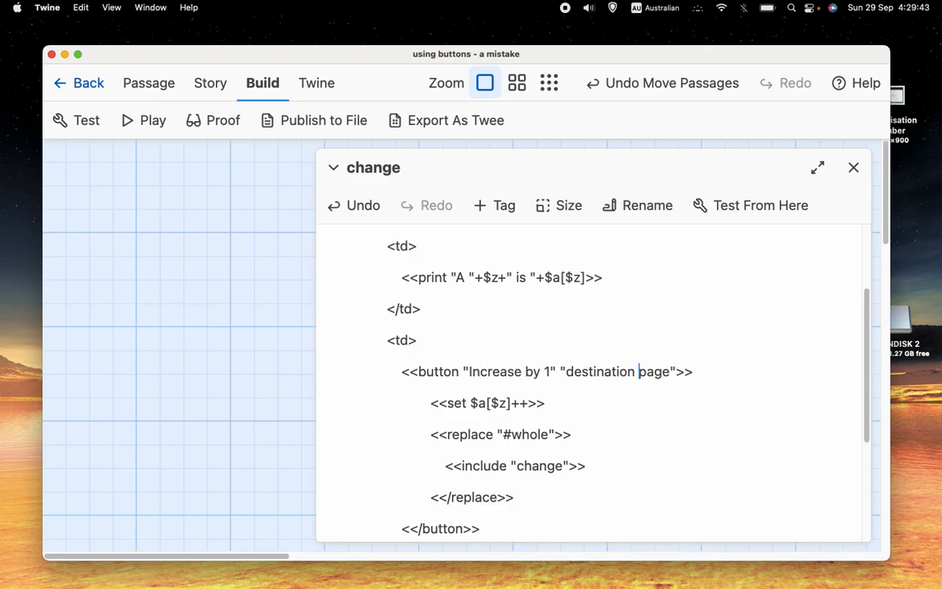
key("Backspace")
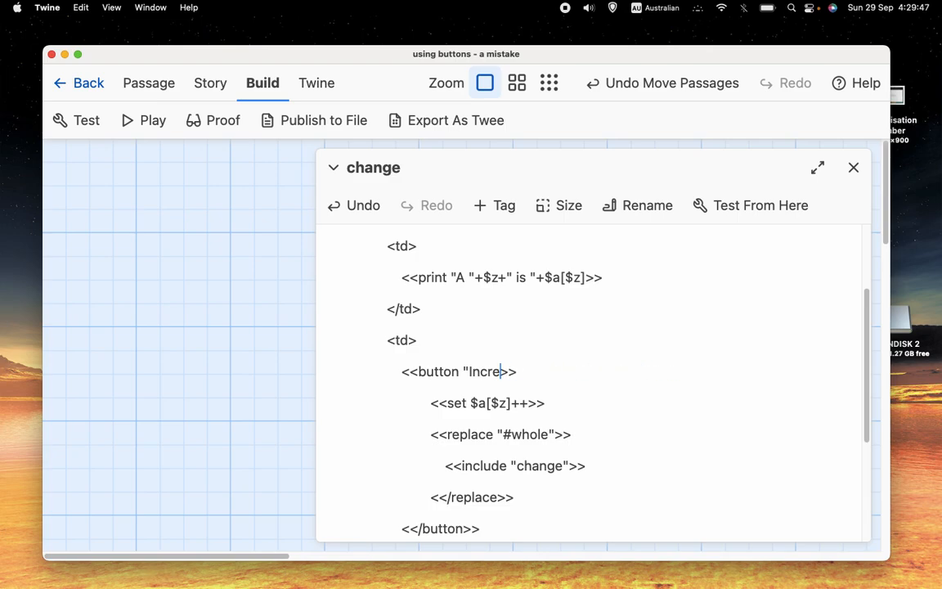
type("+")
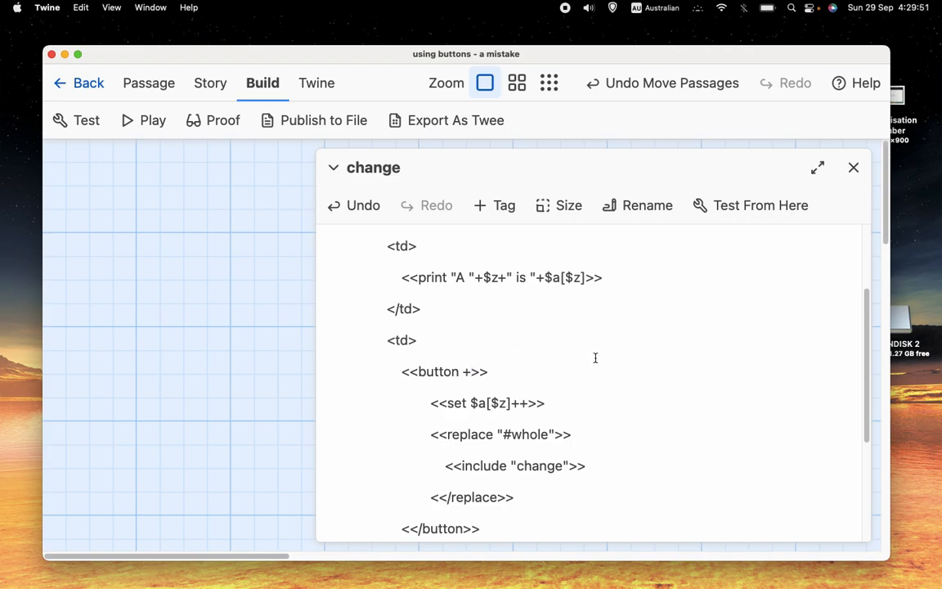
scroll("down", 3)
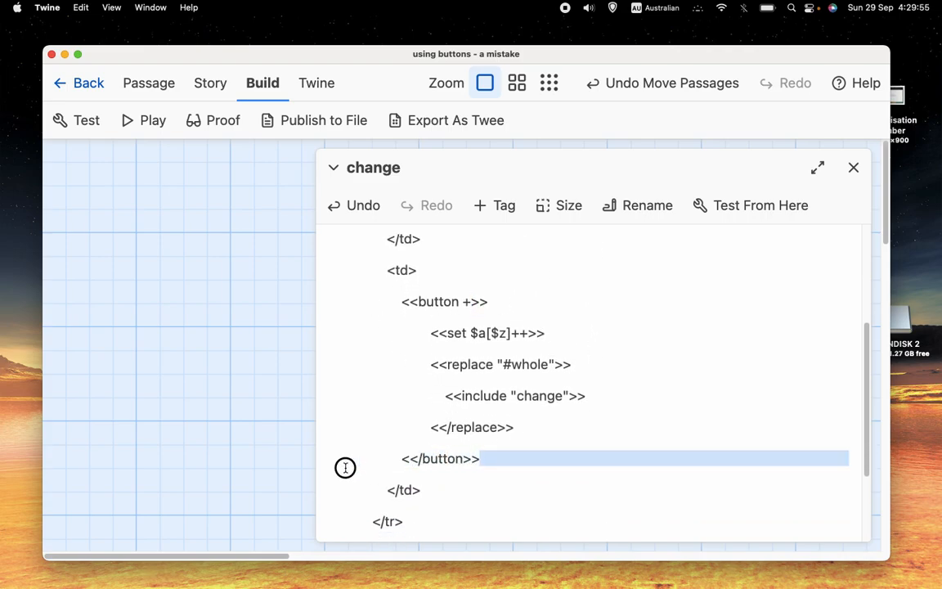
left_click(515, 426)
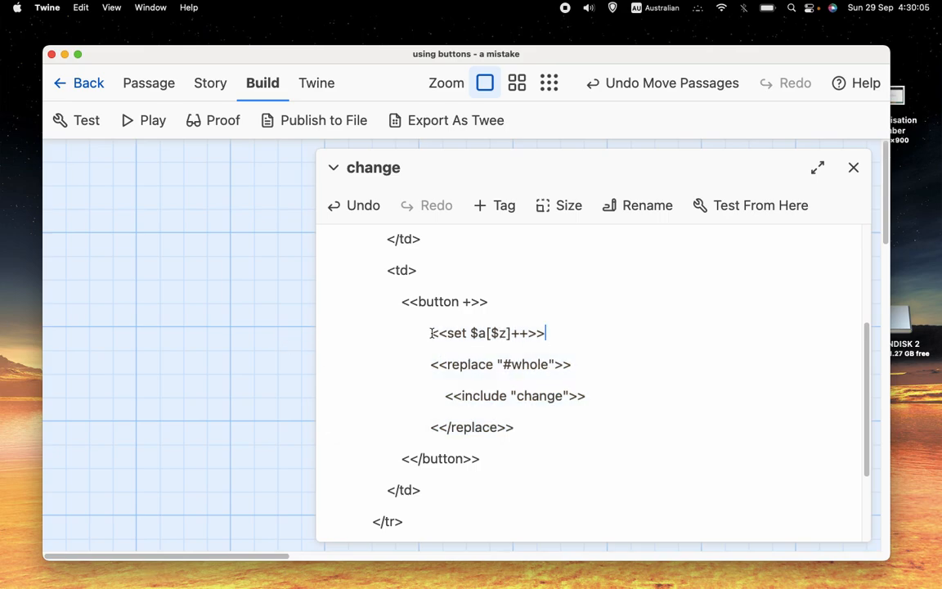
left_click_drag(431, 333, 547, 333)
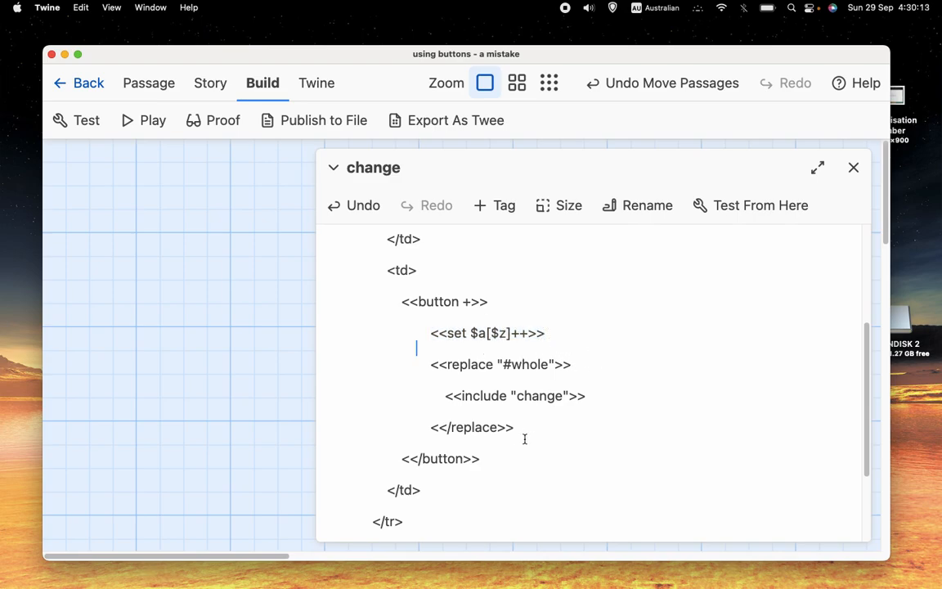
left_click_drag(417, 349, 514, 427)
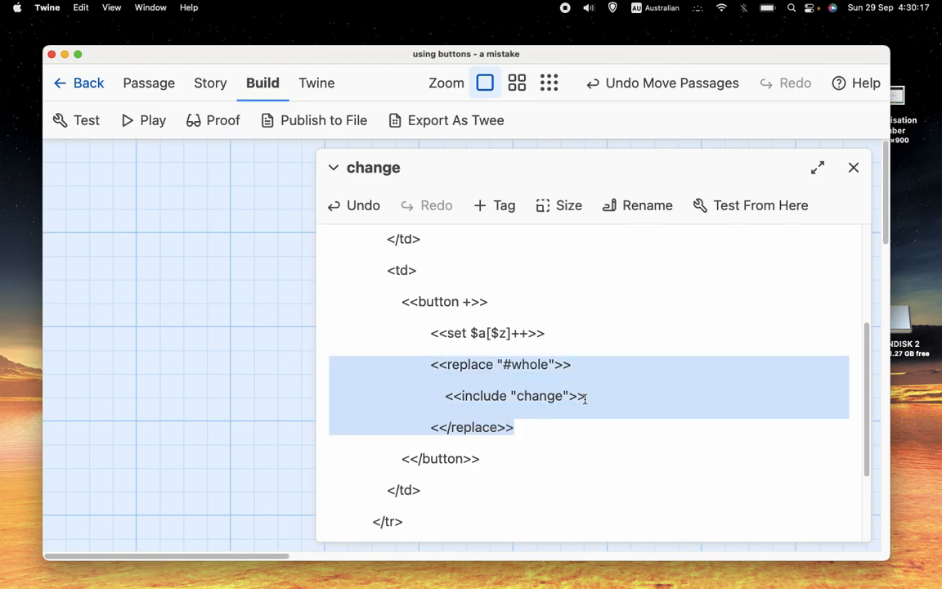
mouse_move(473, 301)
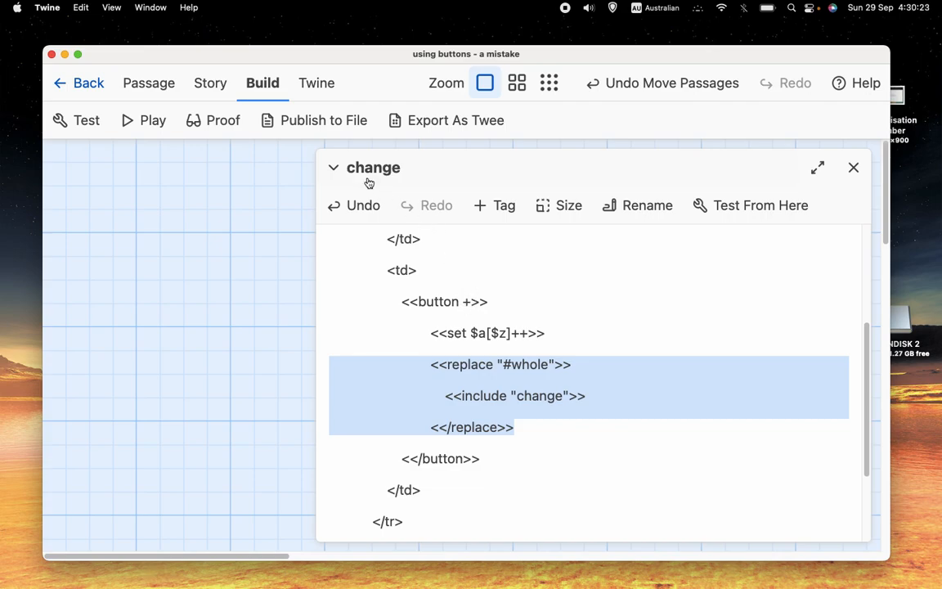
mouse_move(474, 305)
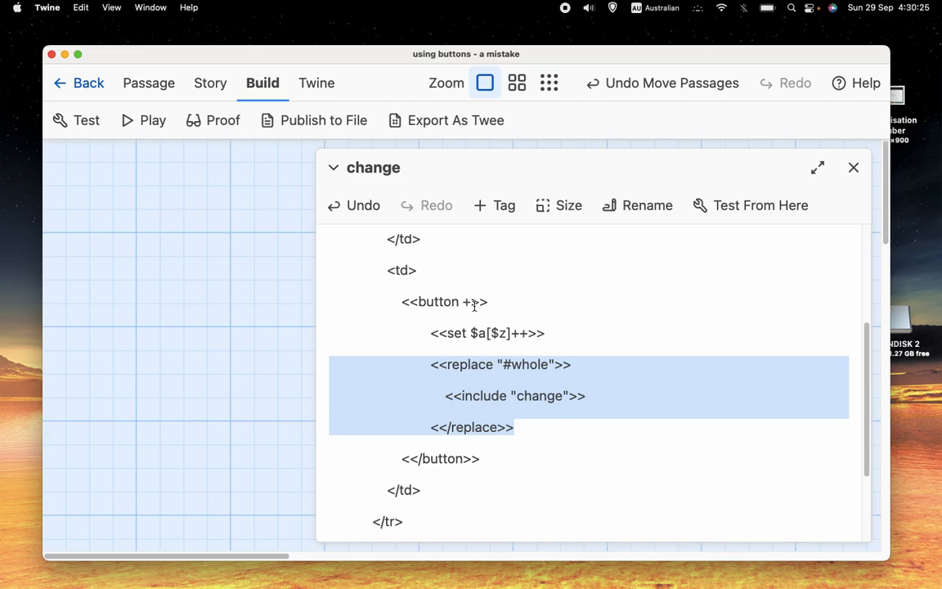
left_click(475, 301)
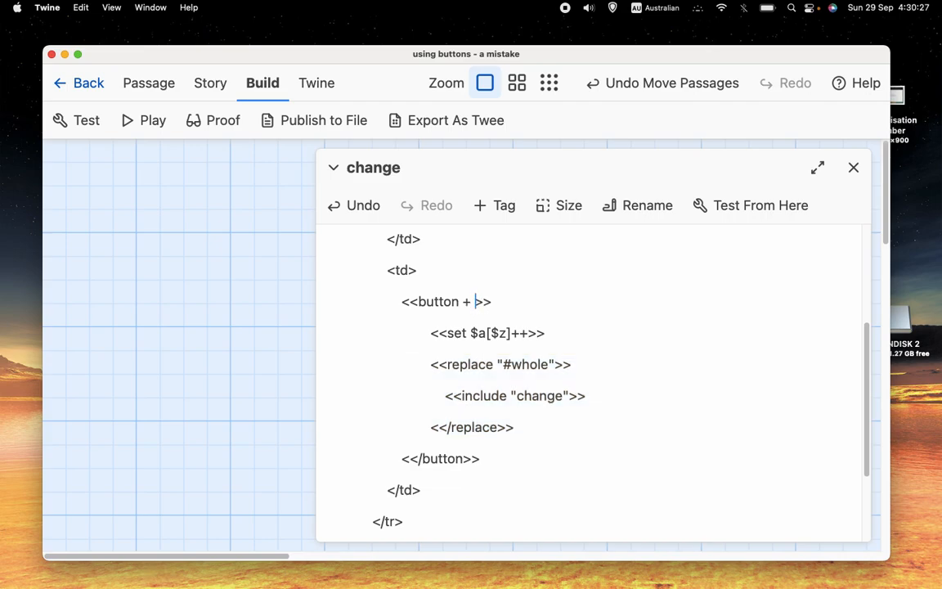
key("Backspace")
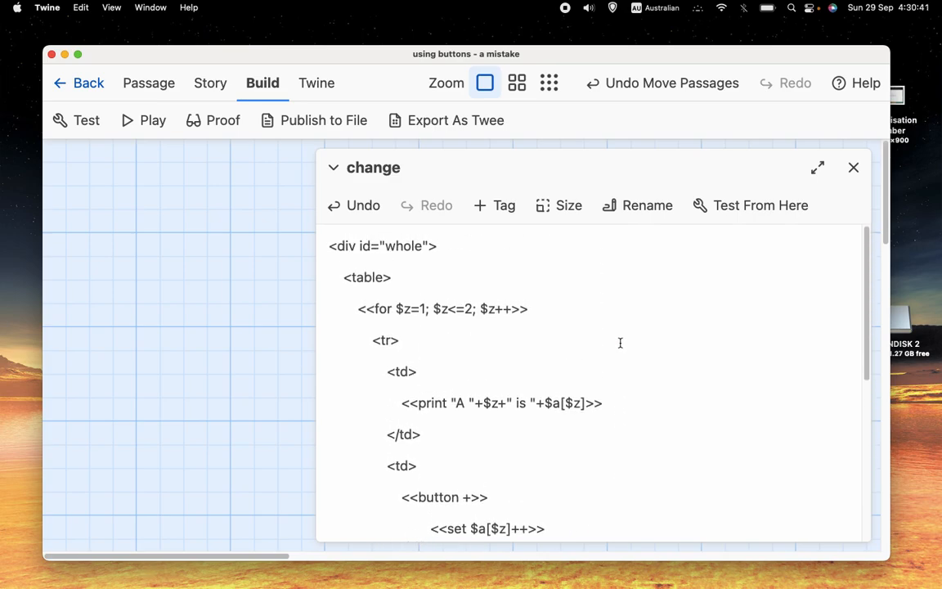
triple_click(382, 245)
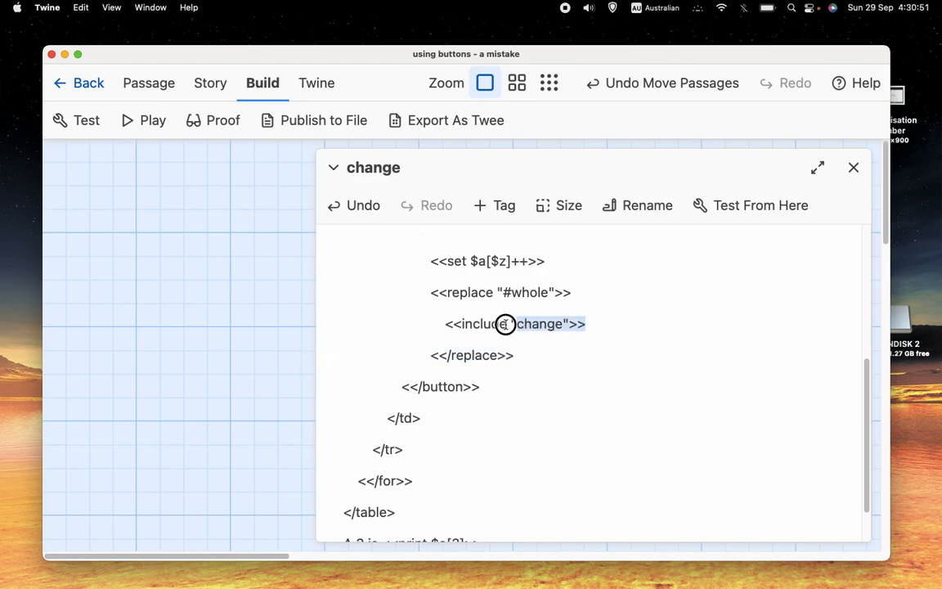
triple_click(504, 323)
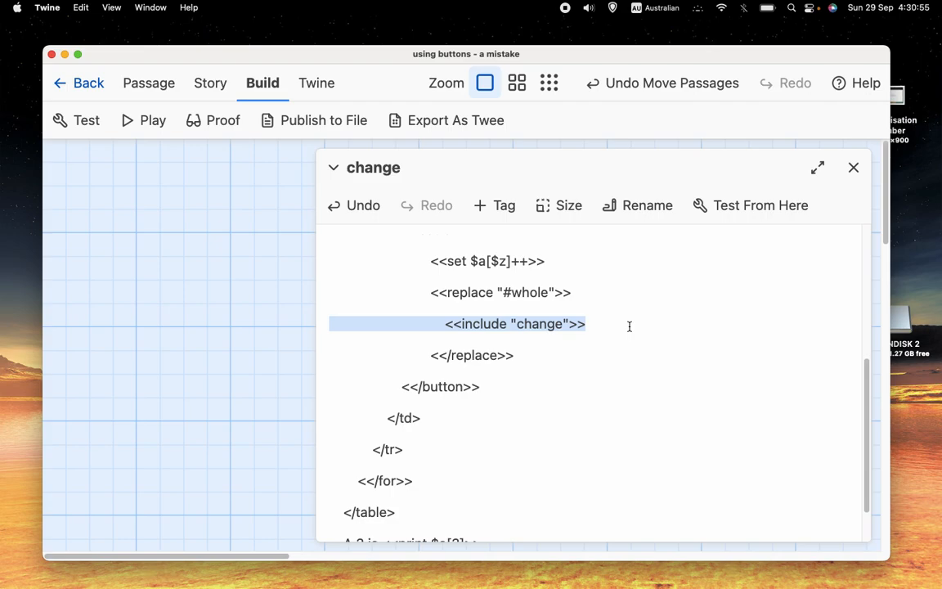
left_click(587, 324)
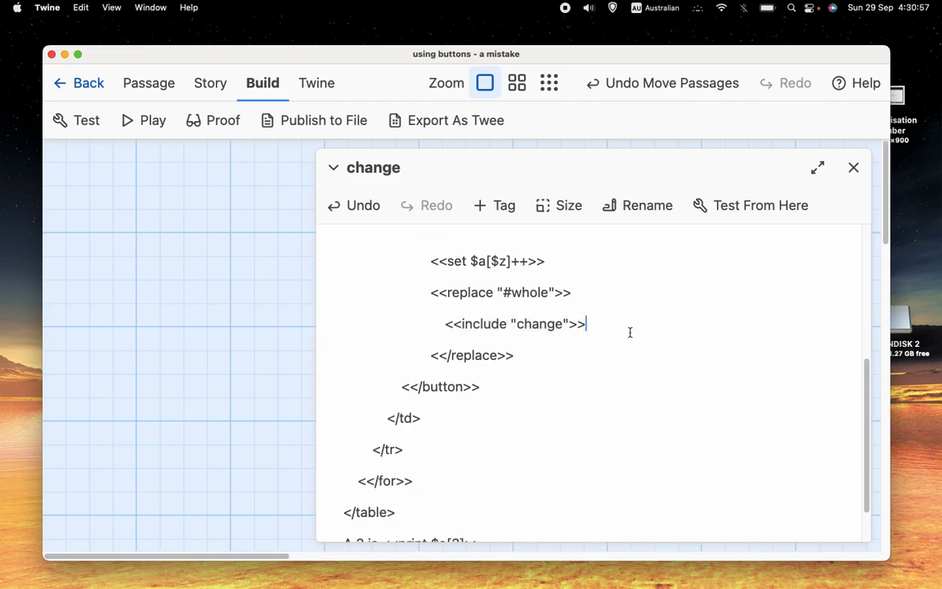
mouse_move(644, 309)
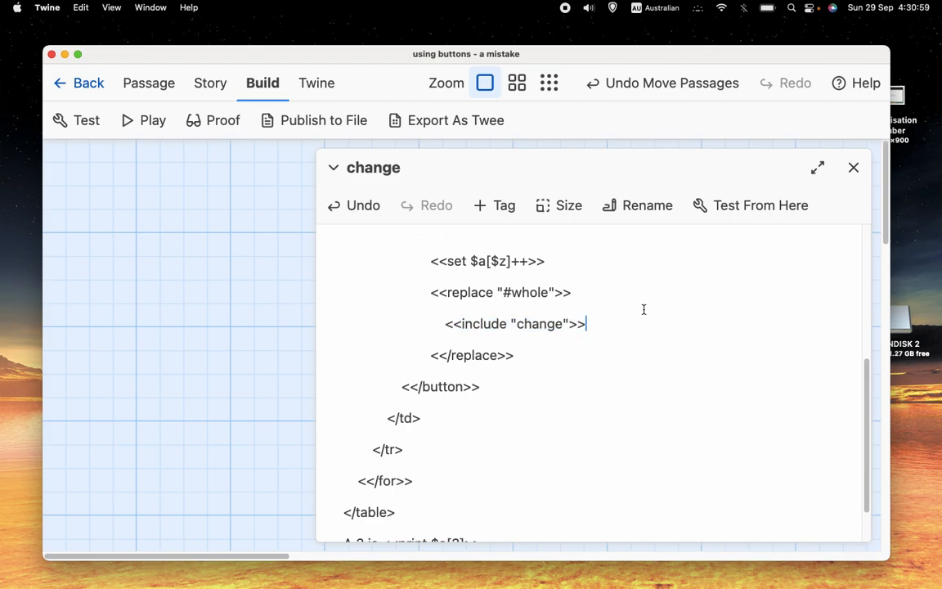
mouse_move(641, 317)
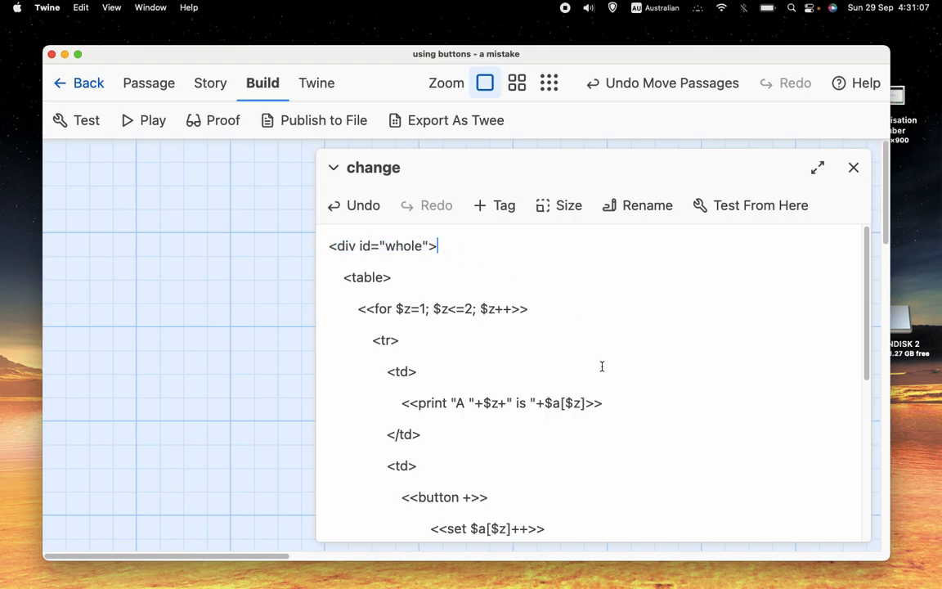
scroll("down", 3)
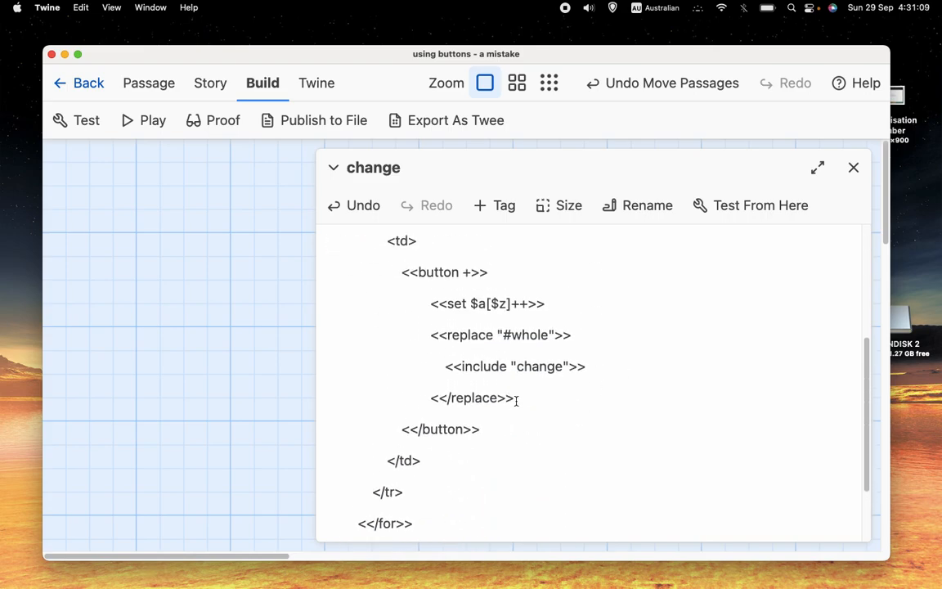
left_click_drag(430, 334, 517, 400)
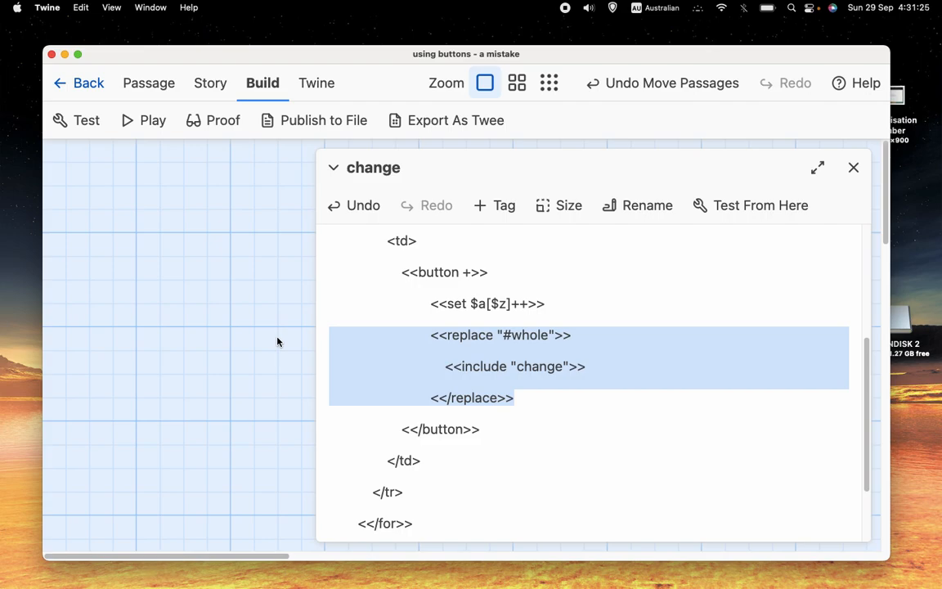
mouse_move(398, 306)
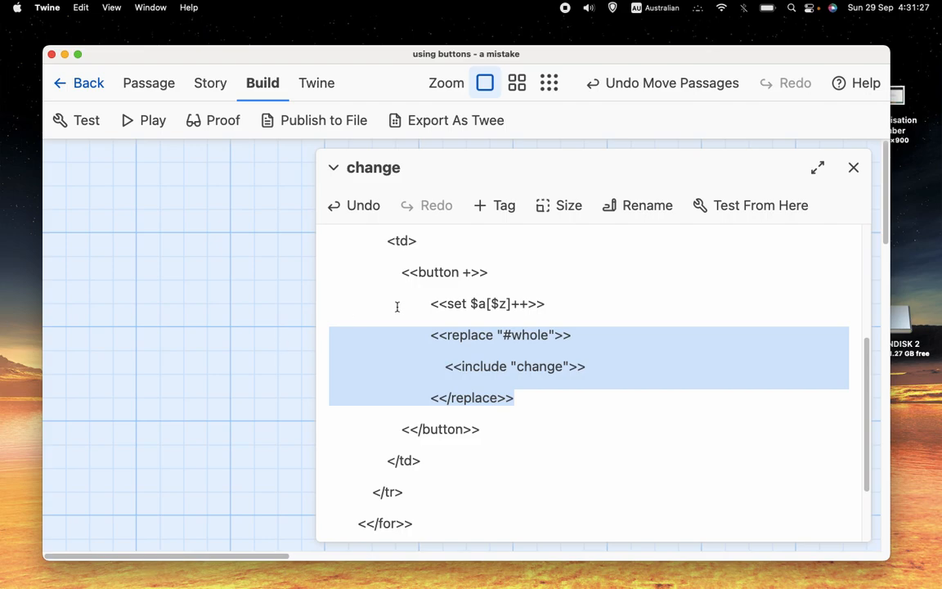
left_click(535, 428)
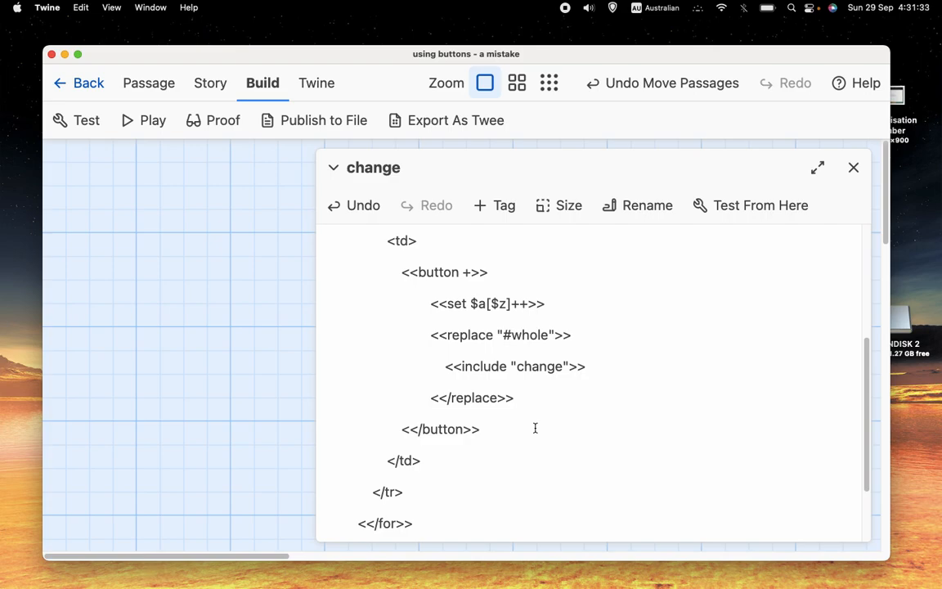
double_click(499, 303)
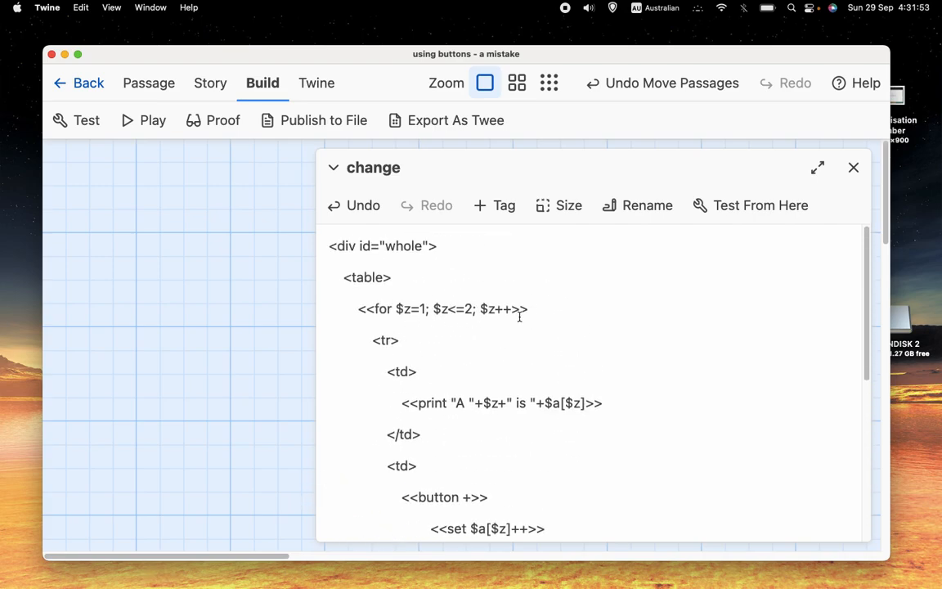
double_click(442, 309)
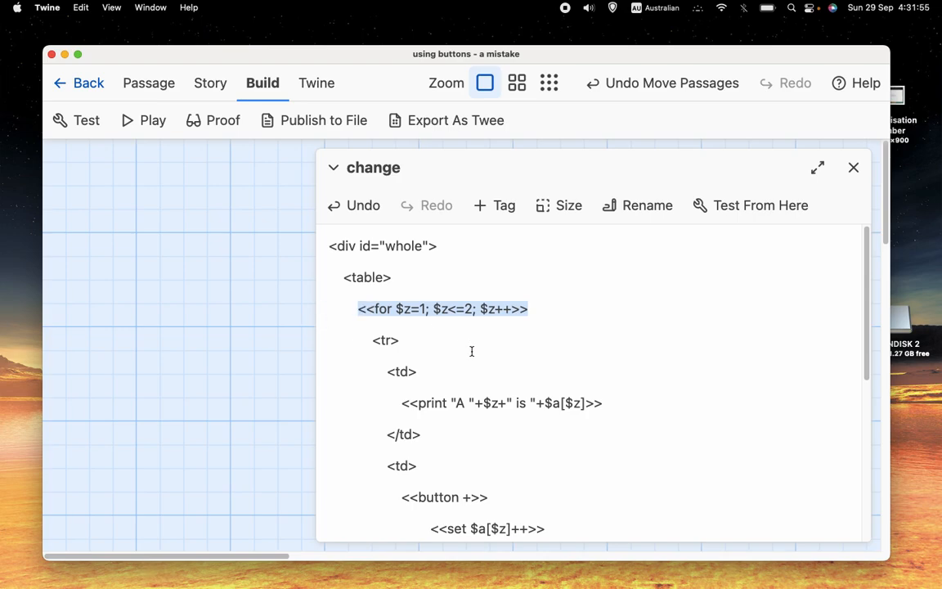
scroll("down", 3)
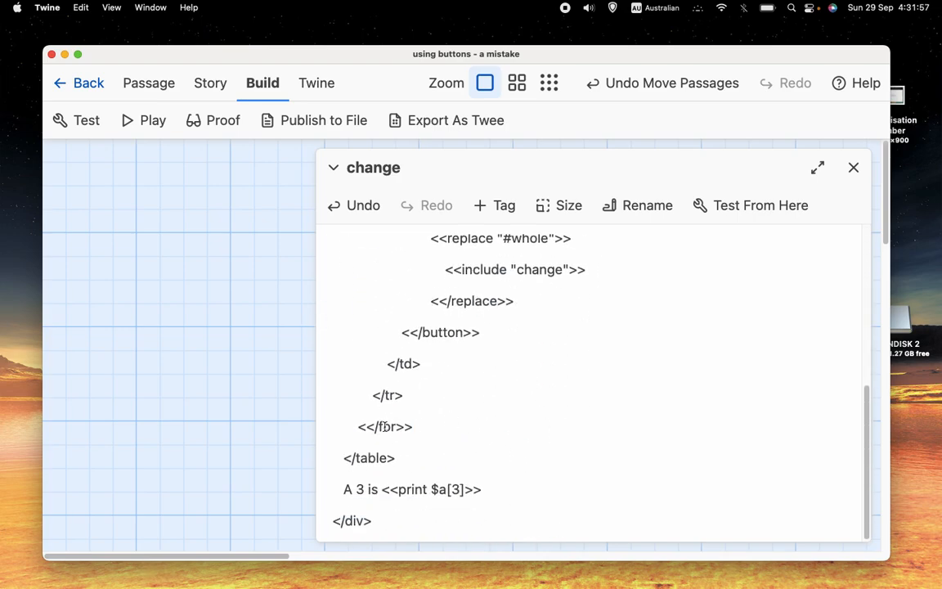
double_click(369, 458)
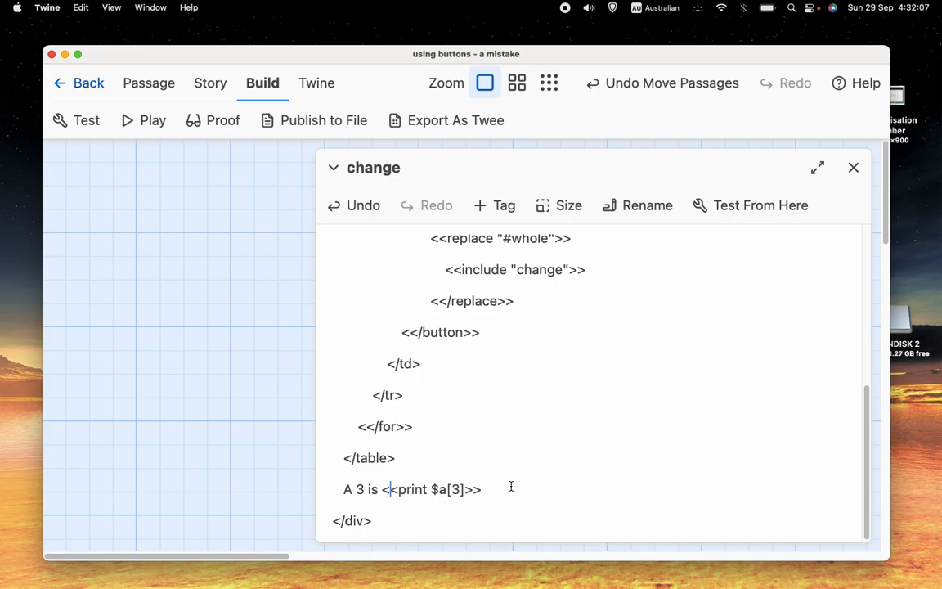
triple_click(412, 489)
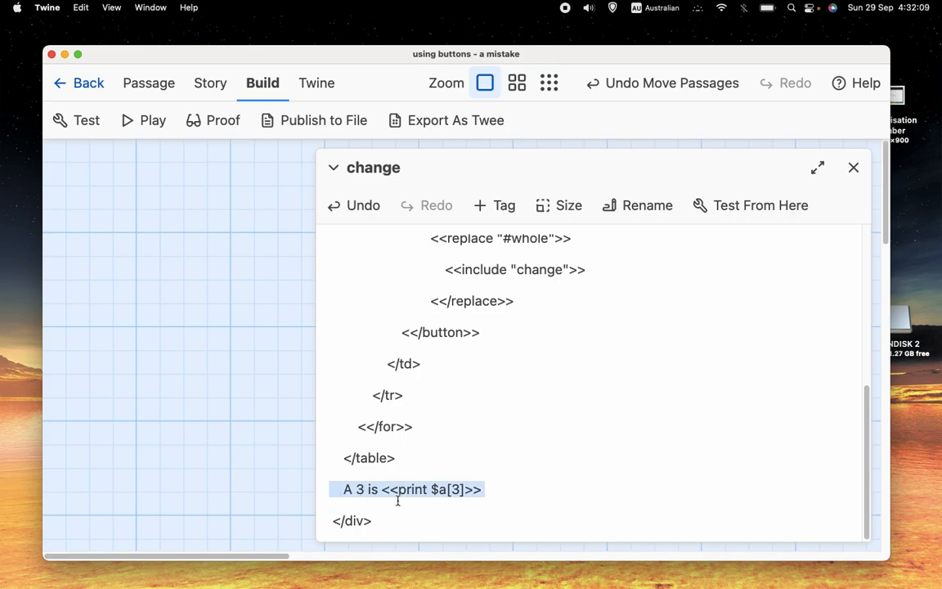
left_click(486, 489)
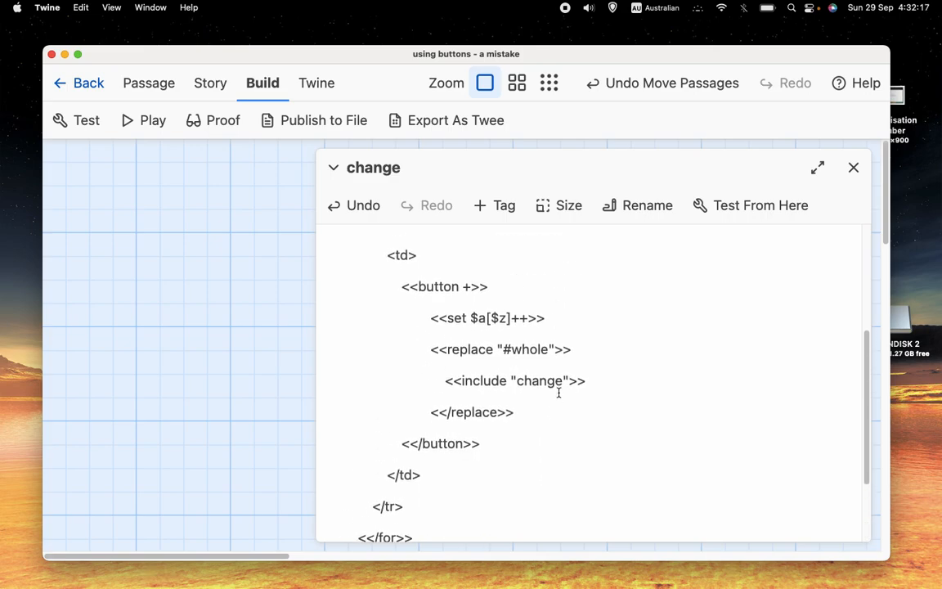
scroll("down", 3)
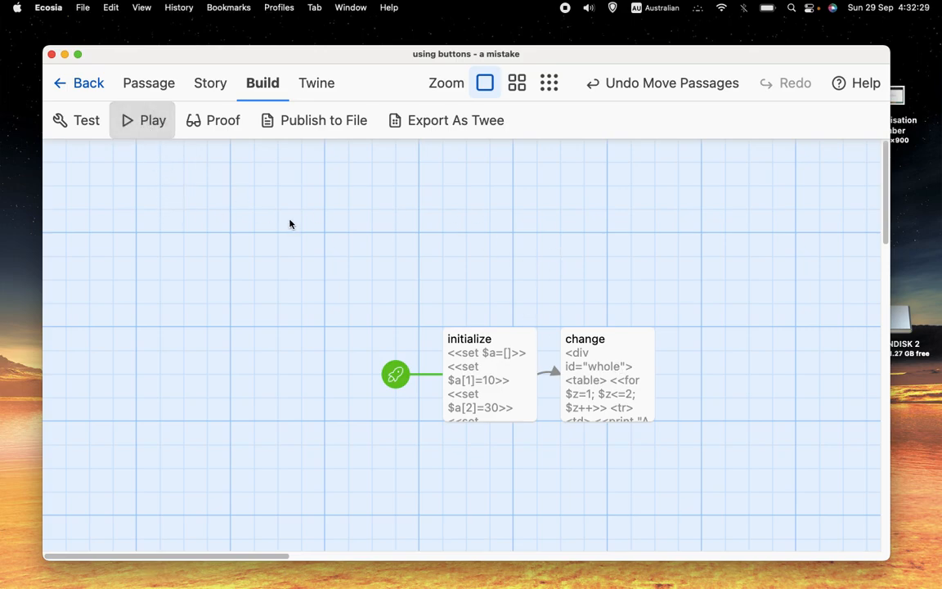
Step: Play the story and hit the + buttons beside A 1 and A 2; only A 3 climbs to 25
left_click(143, 121)
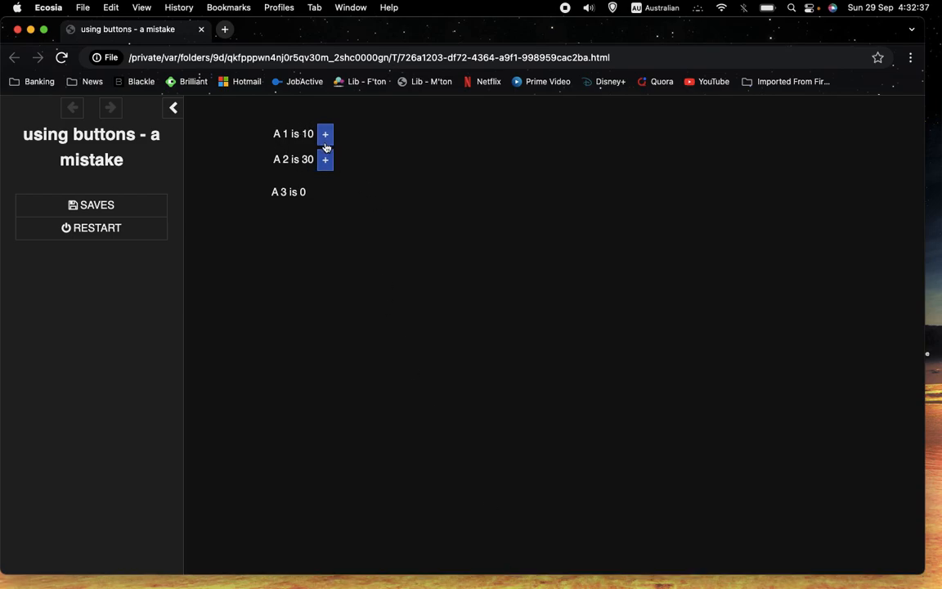
mouse_move(344, 148)
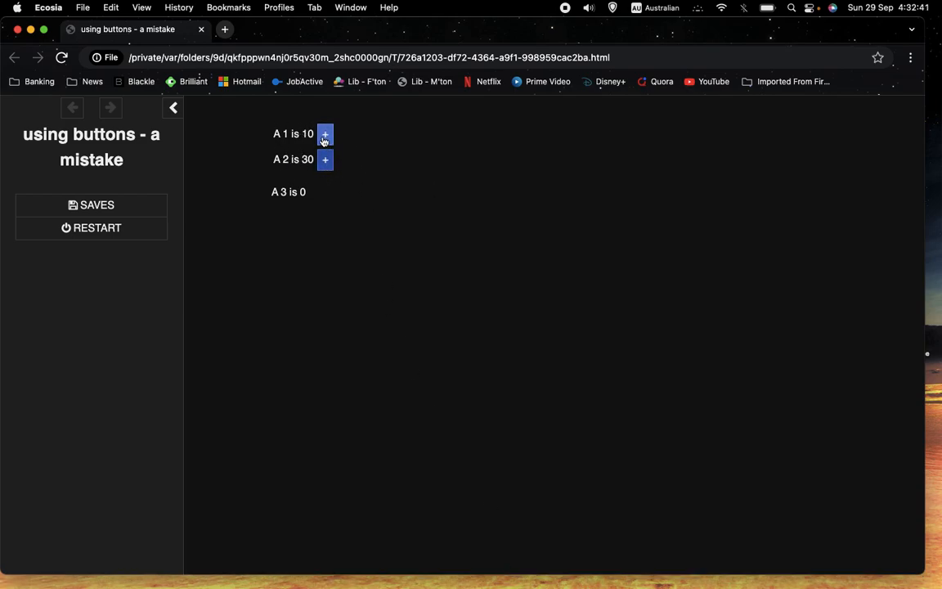
mouse_move(462, 191)
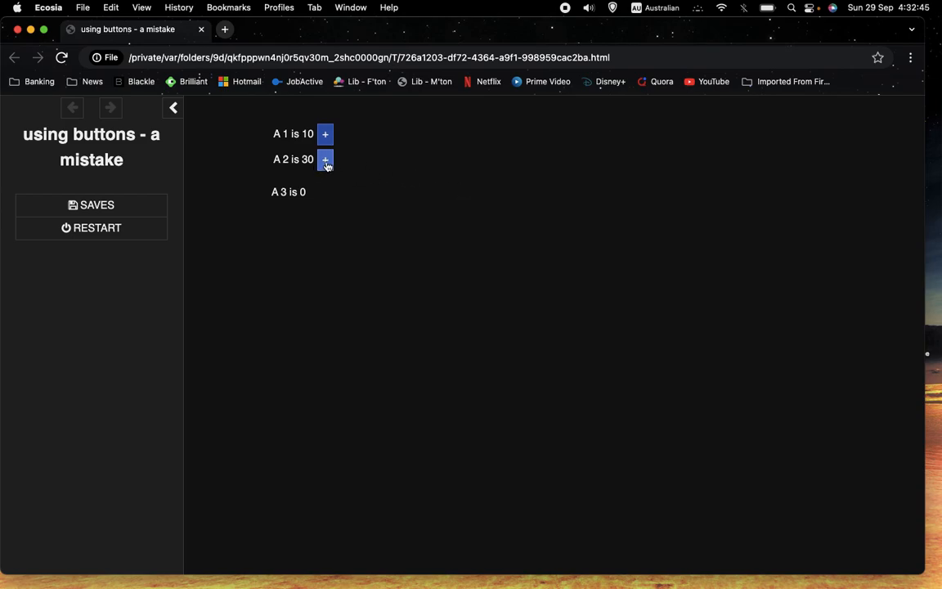
left_click(325, 158)
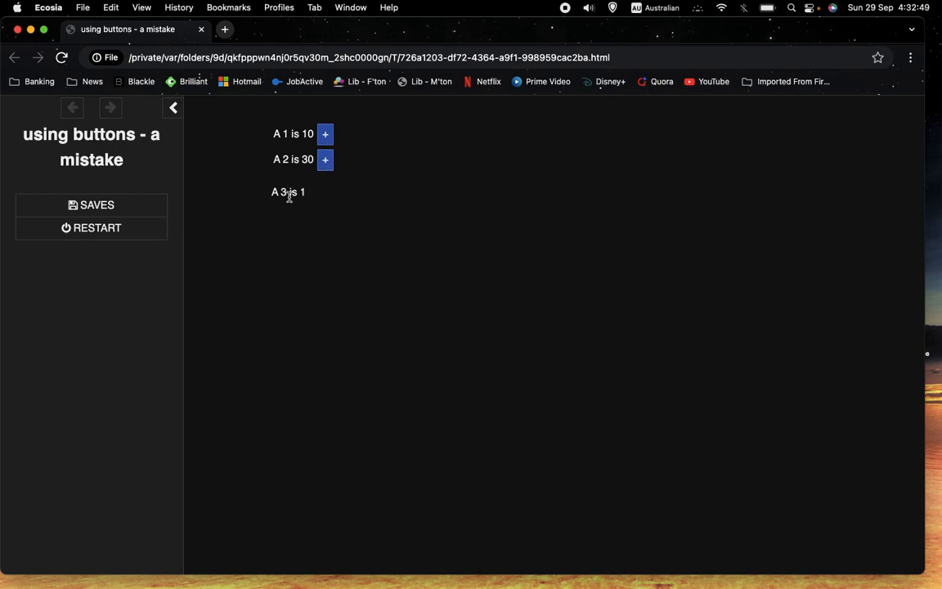
left_click(325, 159)
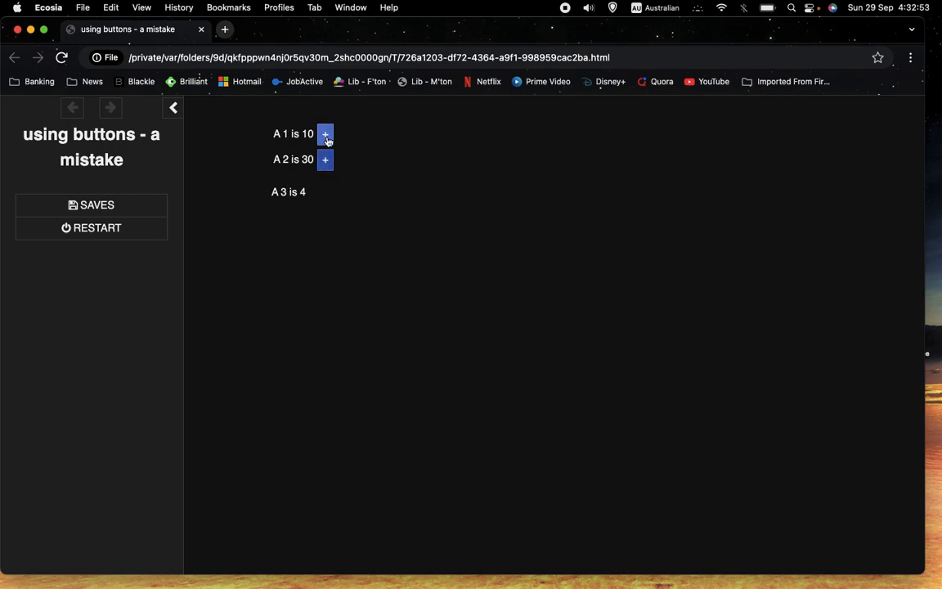
left_click(325, 134)
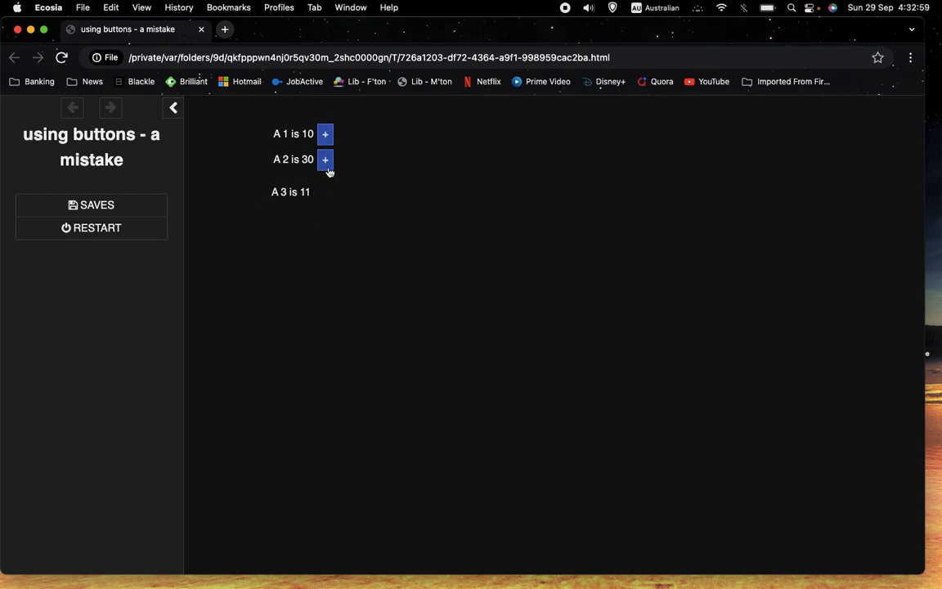
left_click(325, 160)
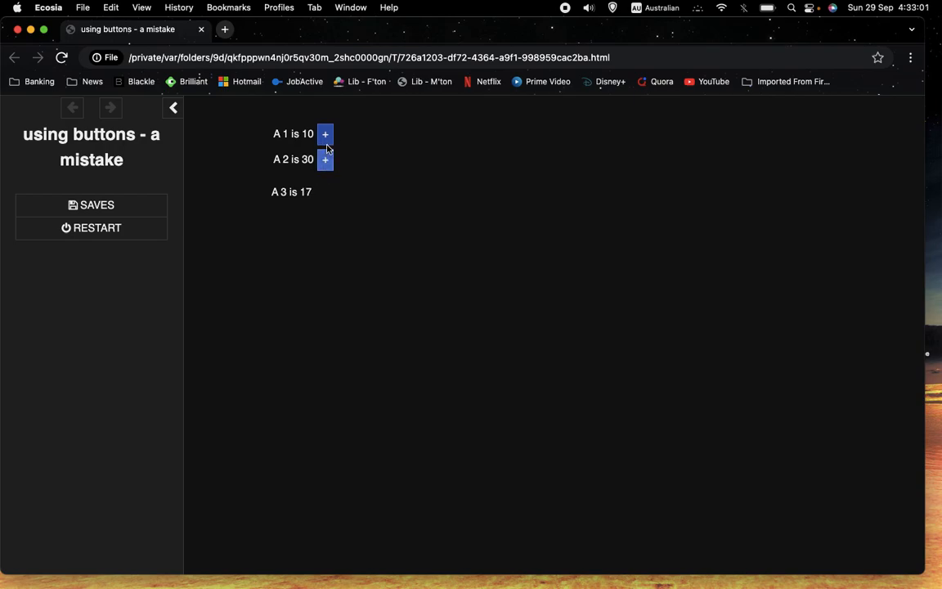
left_click(325, 159)
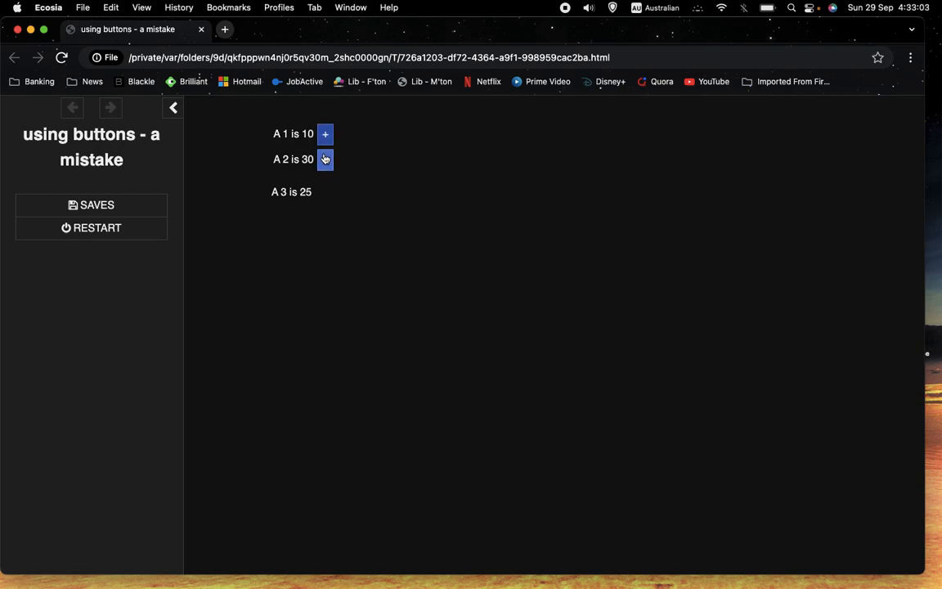
left_click(325, 159)
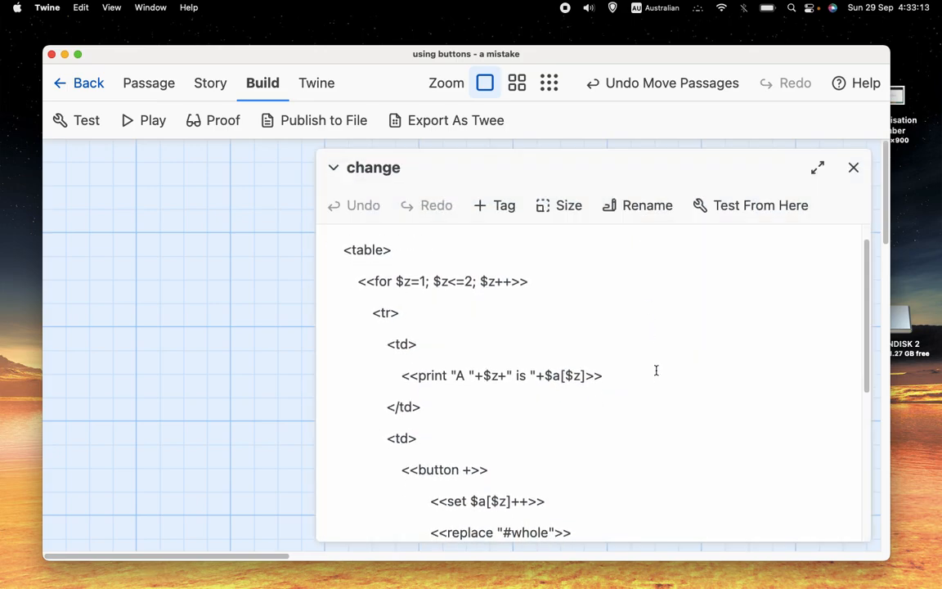
scroll("down", 3)
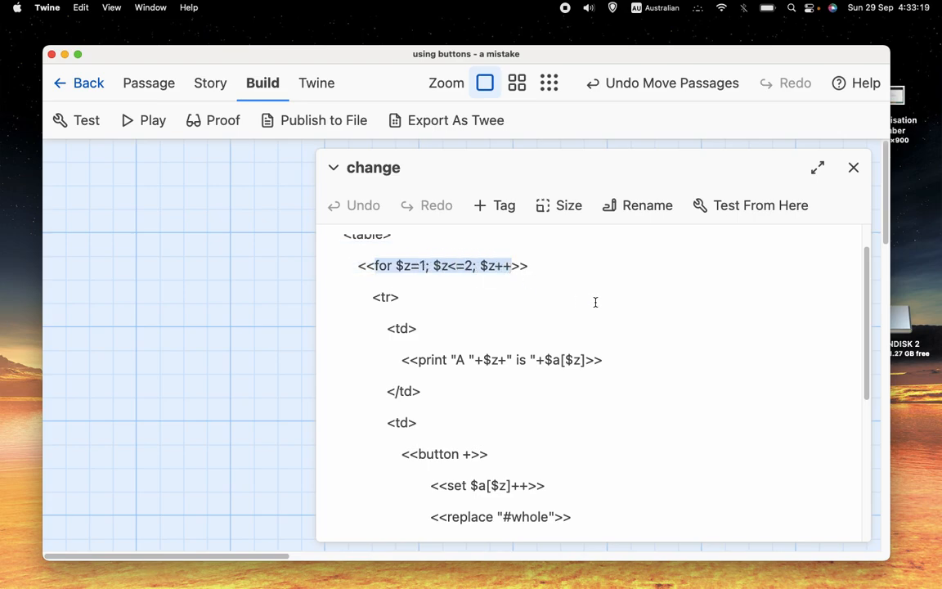
left_click(529, 266)
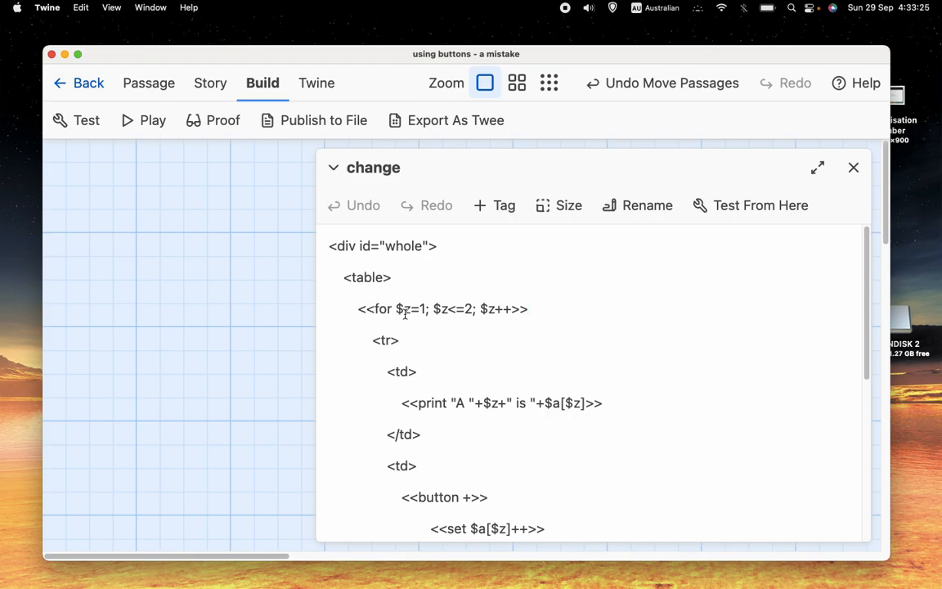
double_click(409, 308)
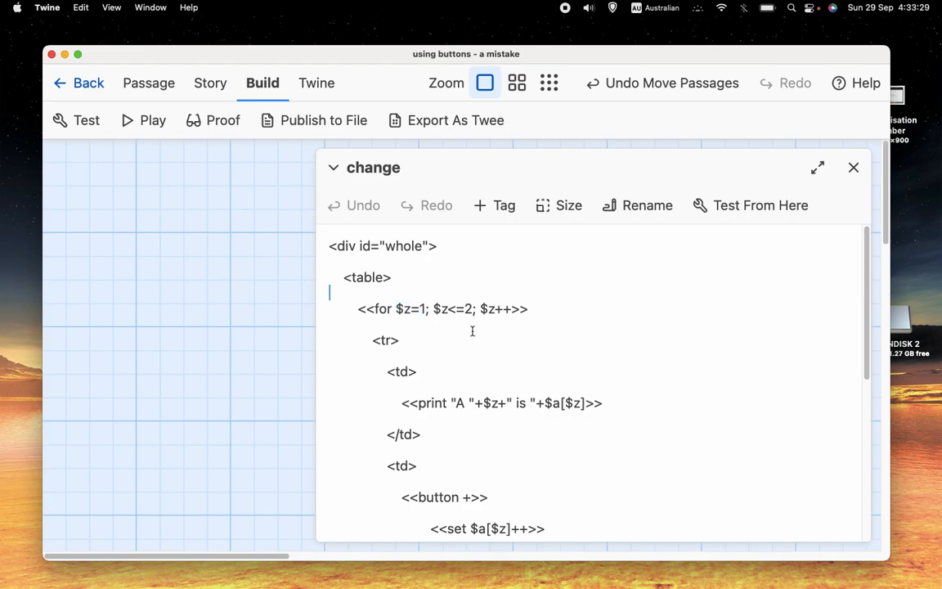
double_click(455, 309)
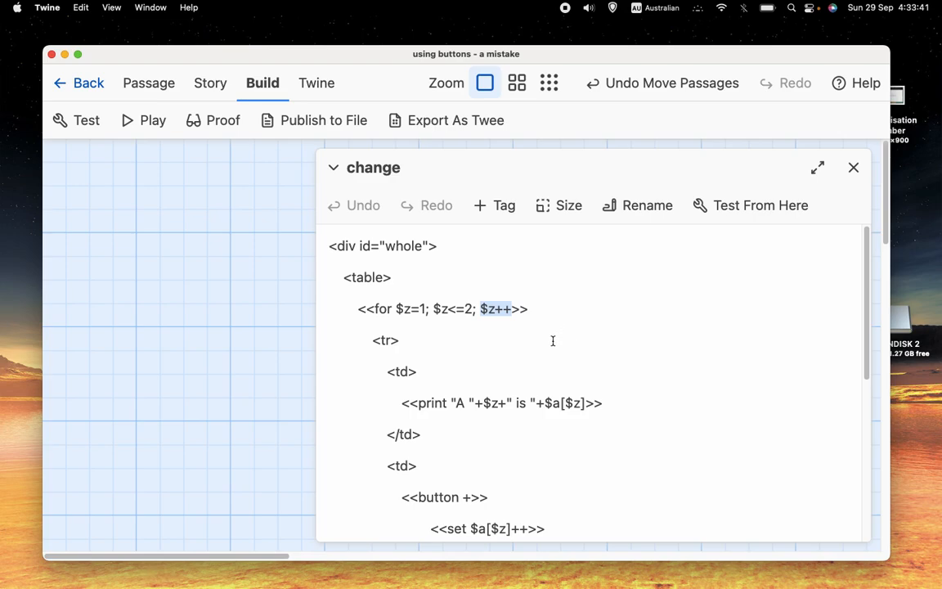
scroll("down", 3)
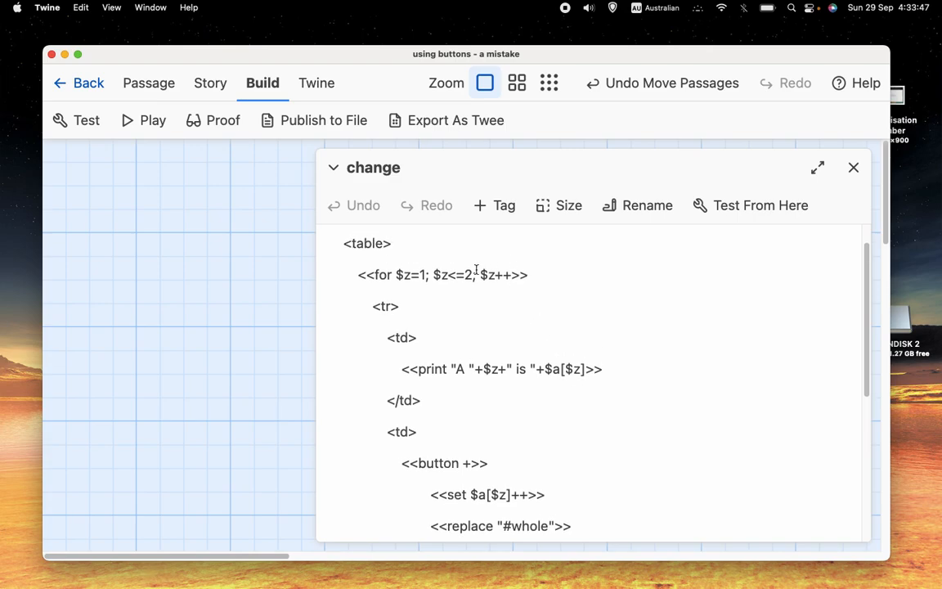
double_click(495, 275)
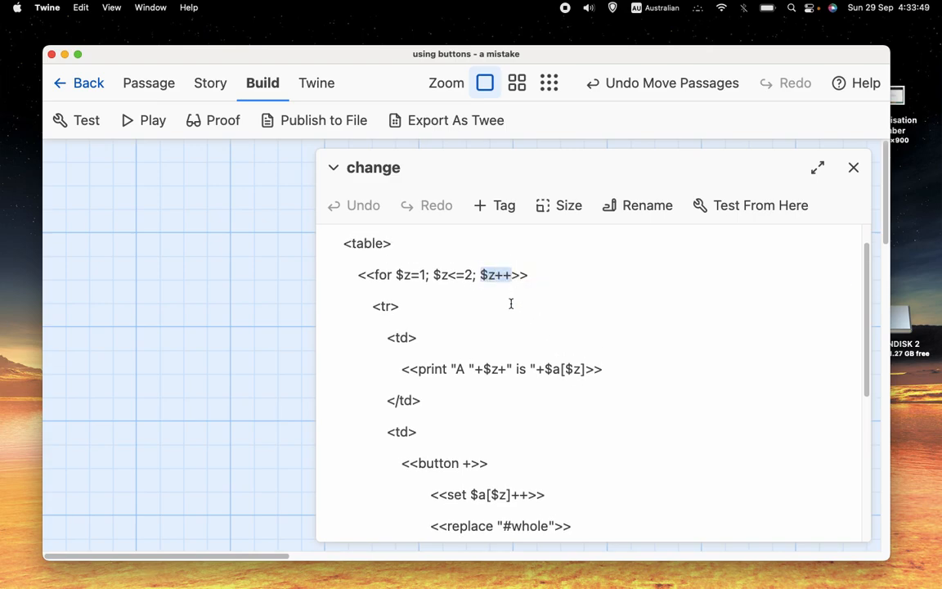
mouse_move(502, 340)
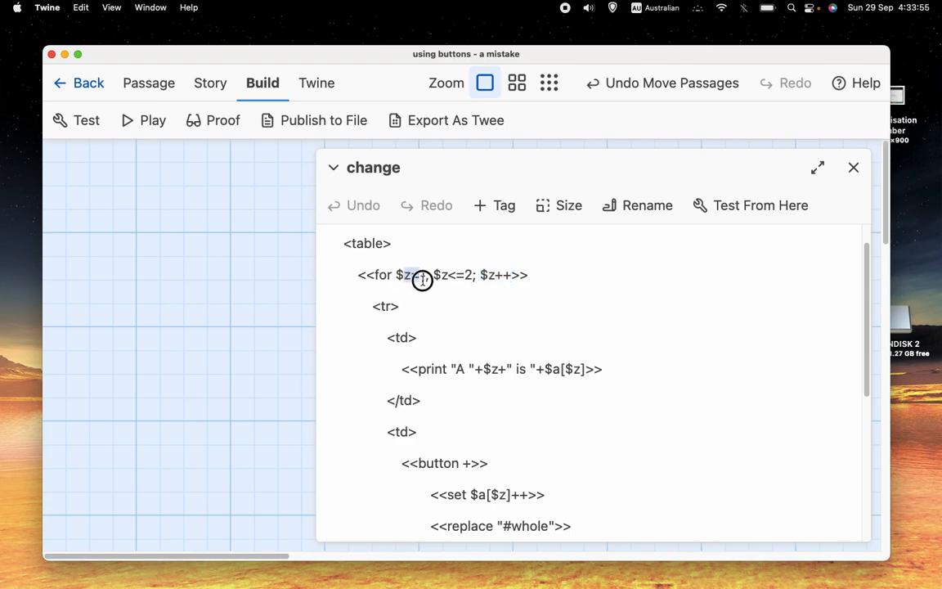
scroll("down", 3)
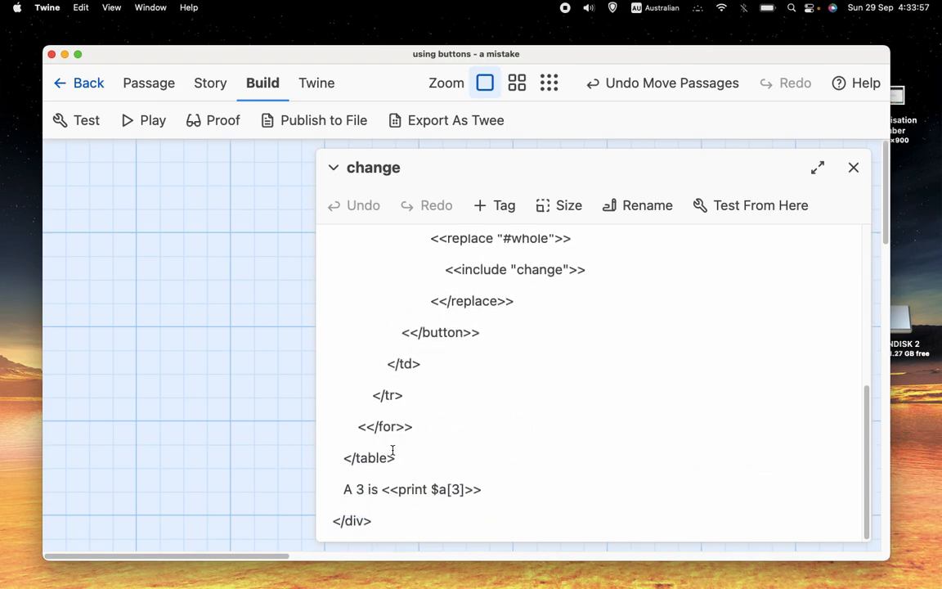
double_click(385, 426)
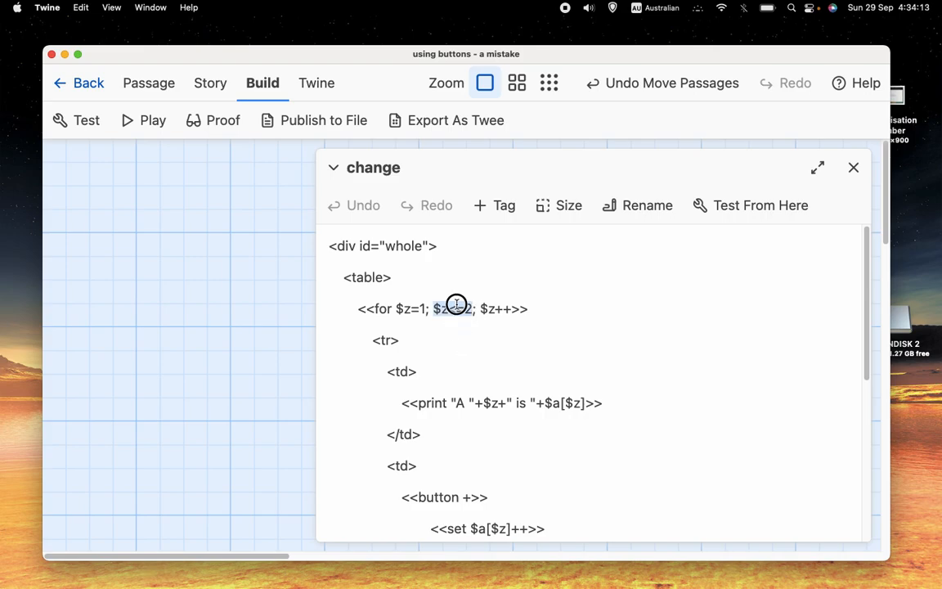
scroll("down", 3)
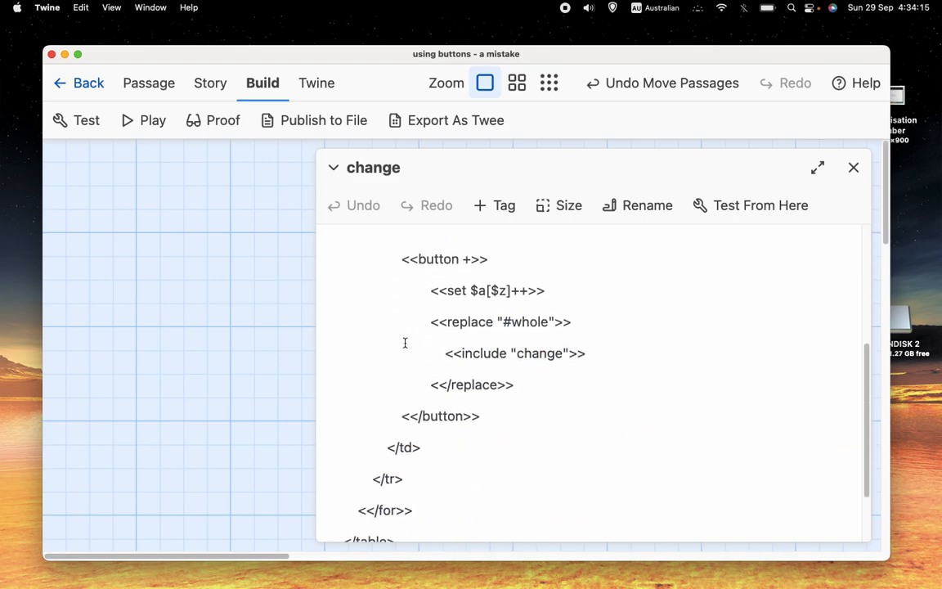
scroll("down", 3)
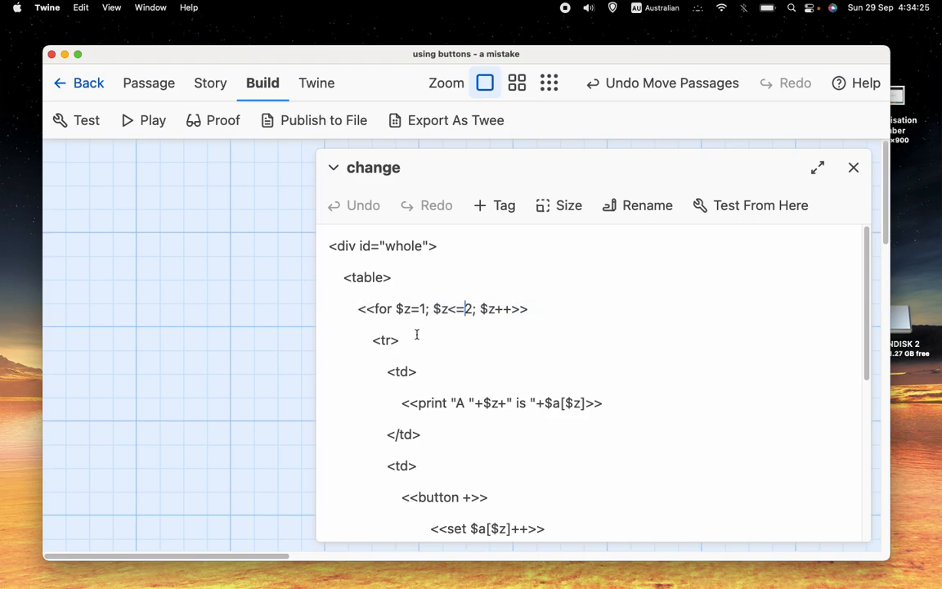
scroll("down", 3)
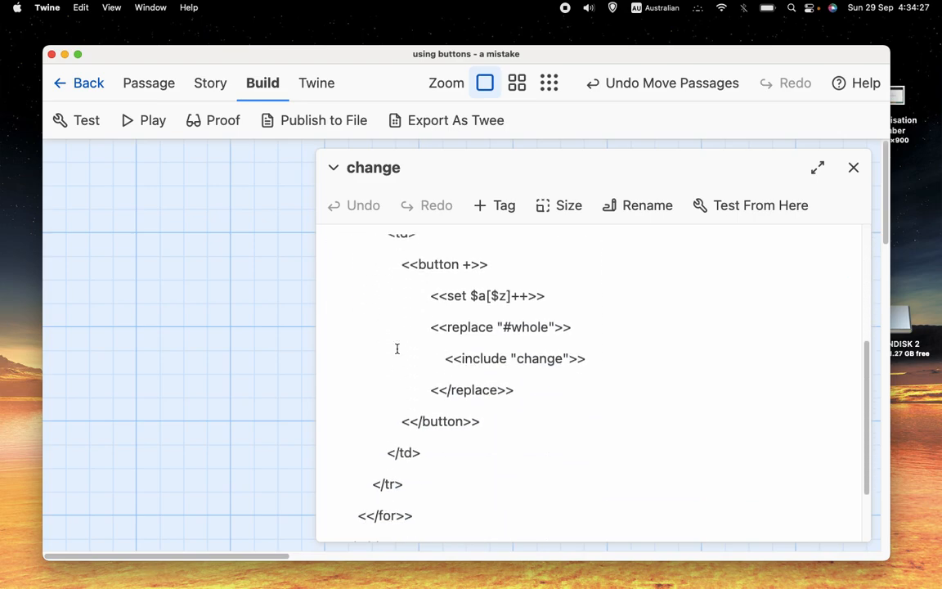
scroll("down", 3)
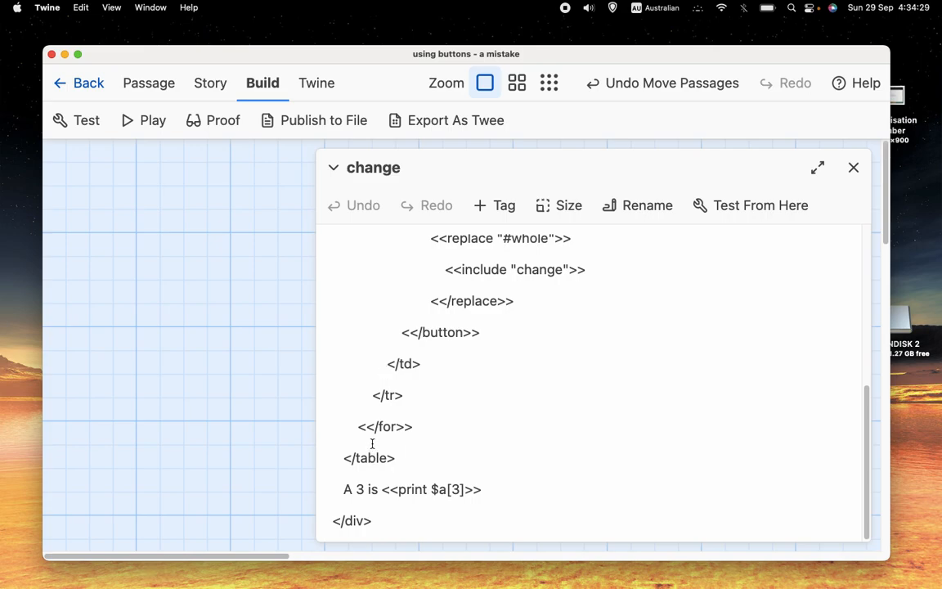
double_click(384, 426)
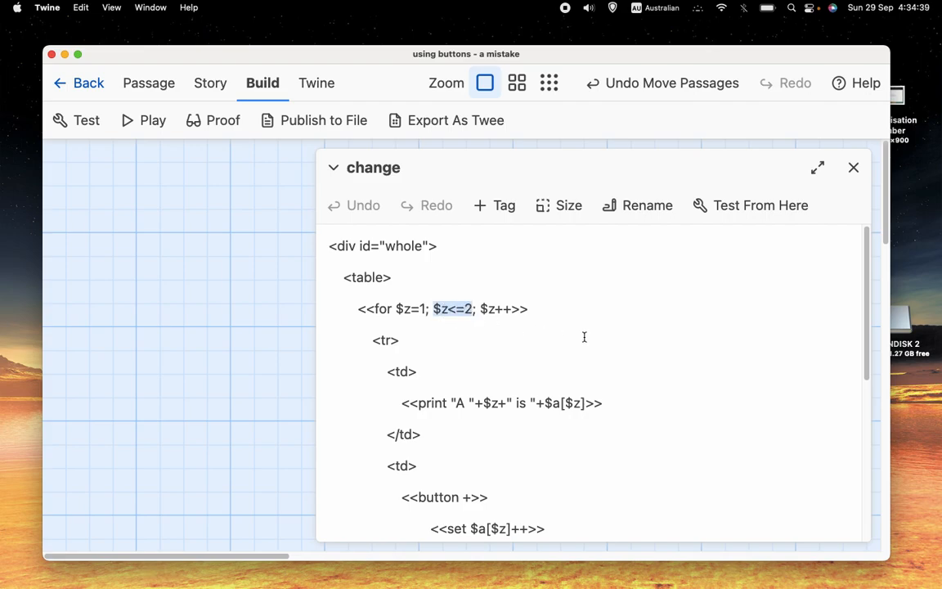
mouse_move(564, 317)
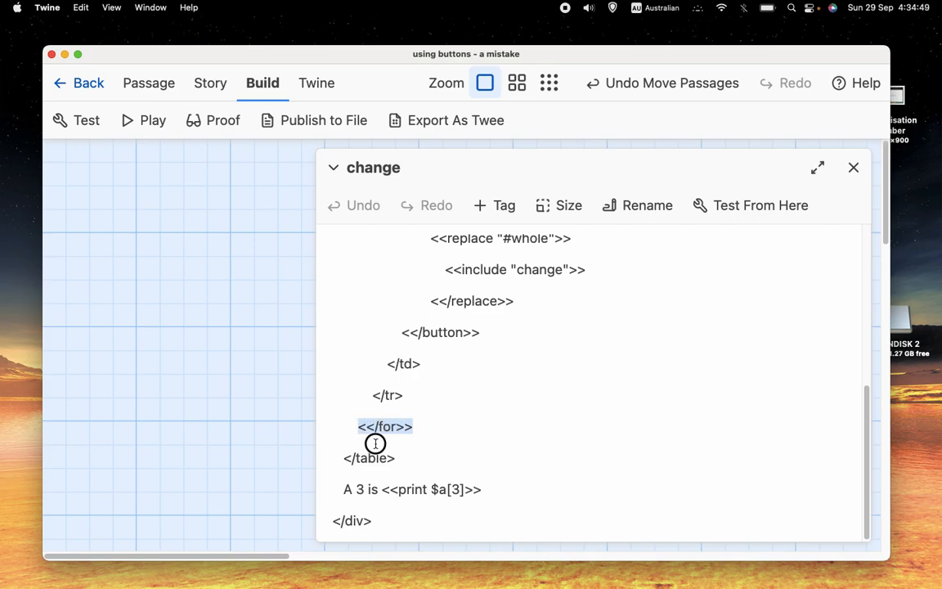
left_click(368, 458)
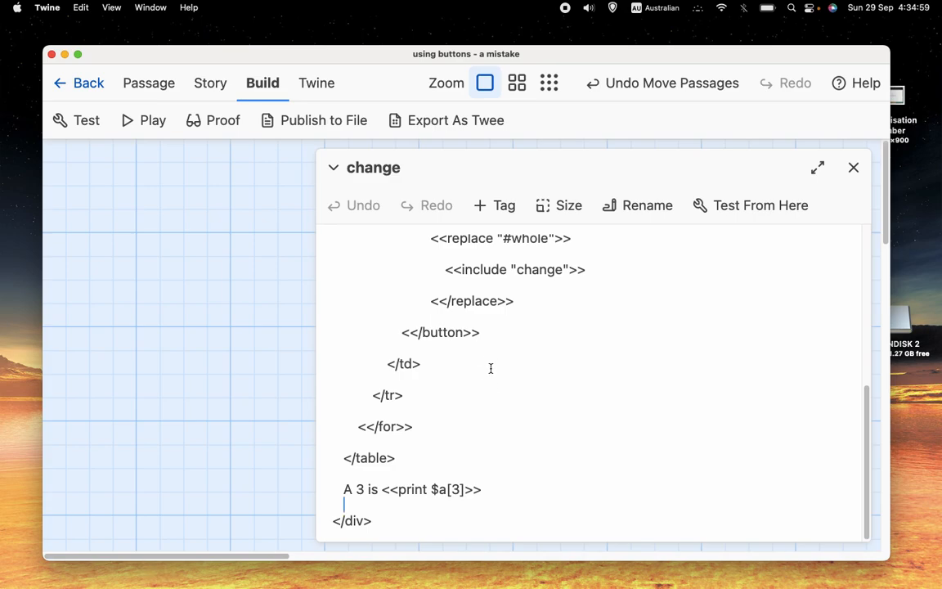
Step: Draft an <<if $a==1>><<set $a[1]++>><<elseif $a==2>> block inside the + button
scroll("up", 3)
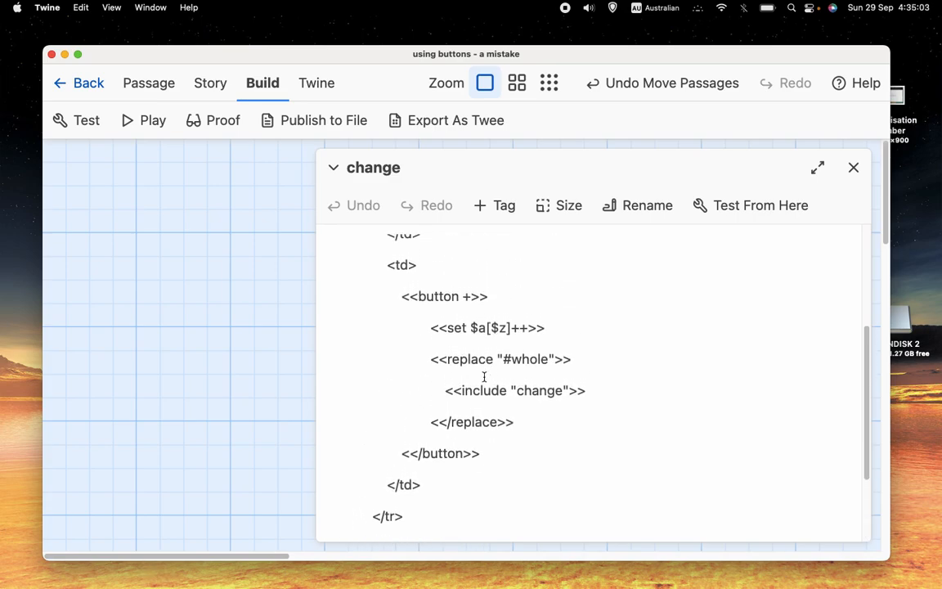
scroll("down", 3)
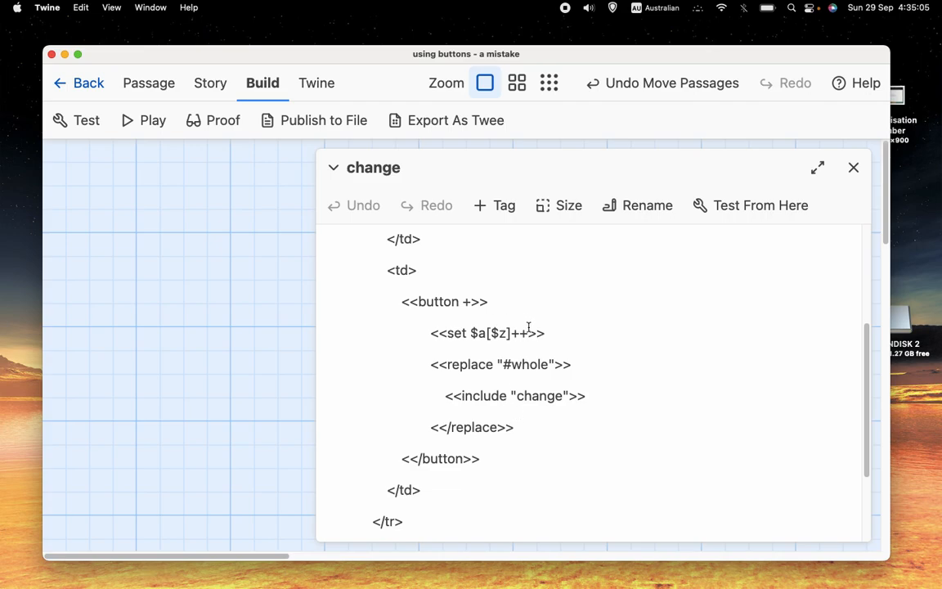
double_click(487, 332)
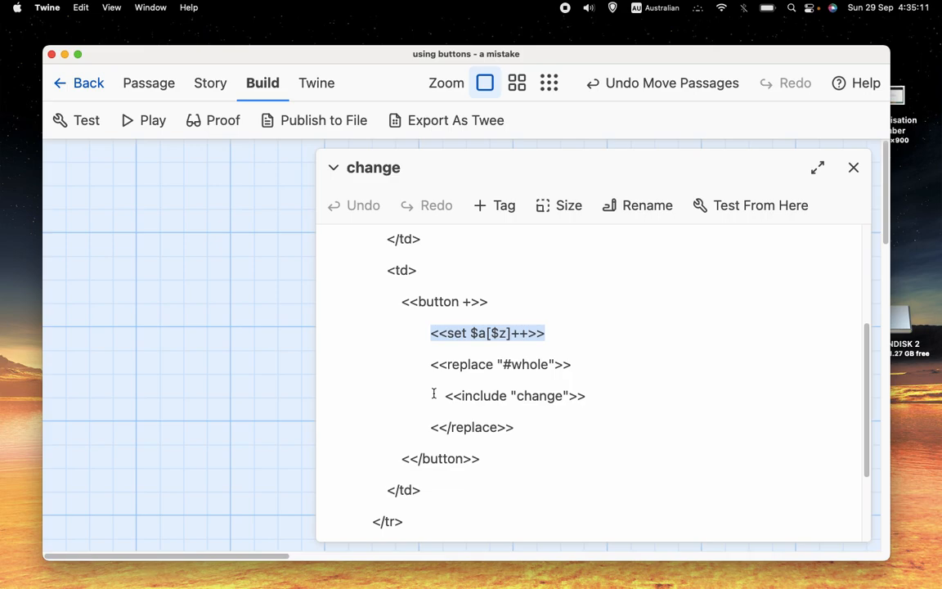
mouse_move(634, 350)
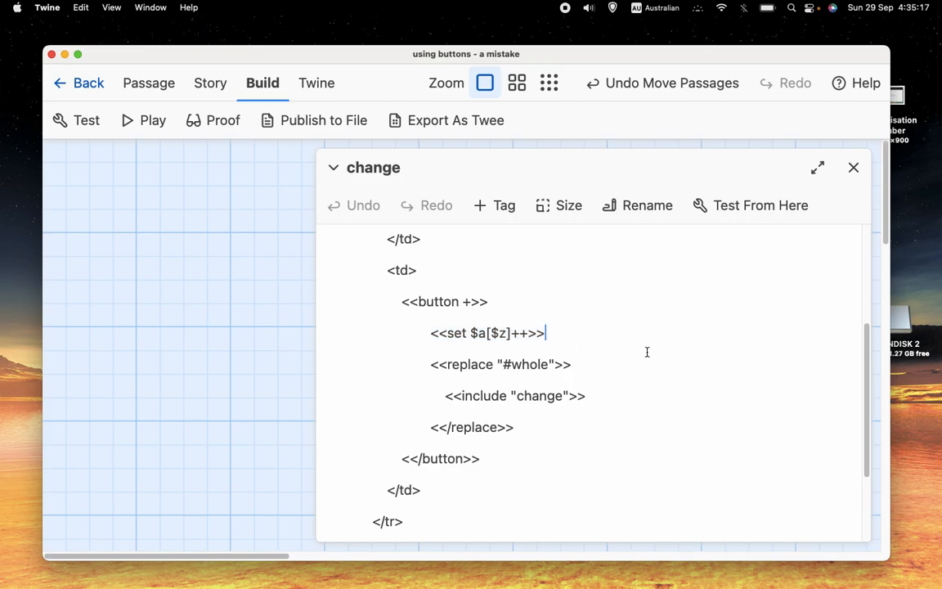
mouse_move(653, 355)
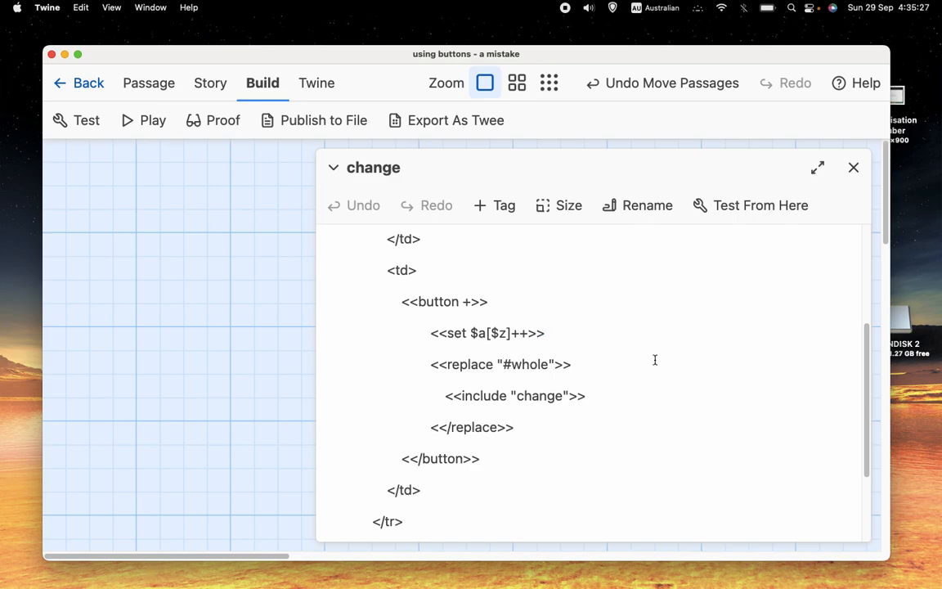
mouse_move(649, 348)
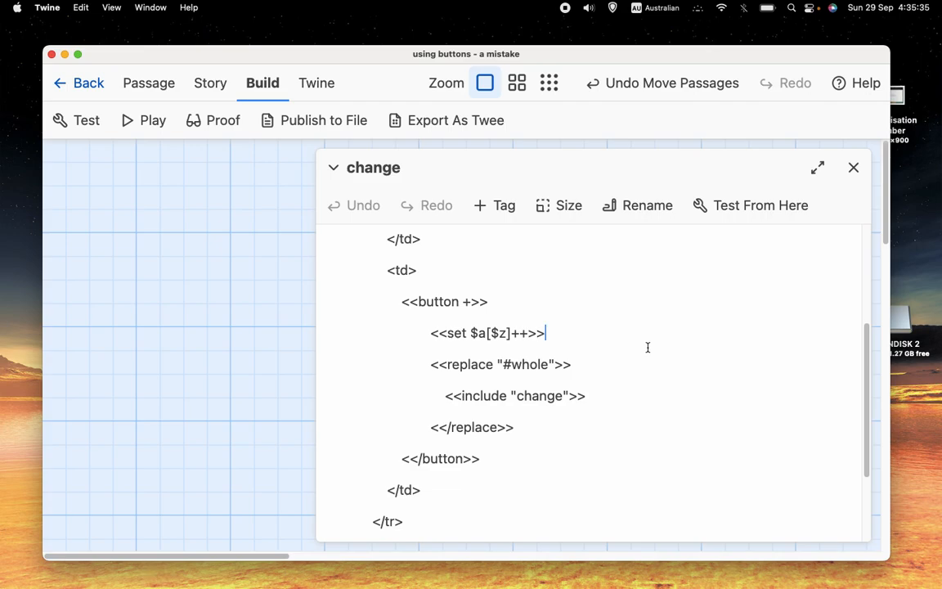
mouse_move(664, 338)
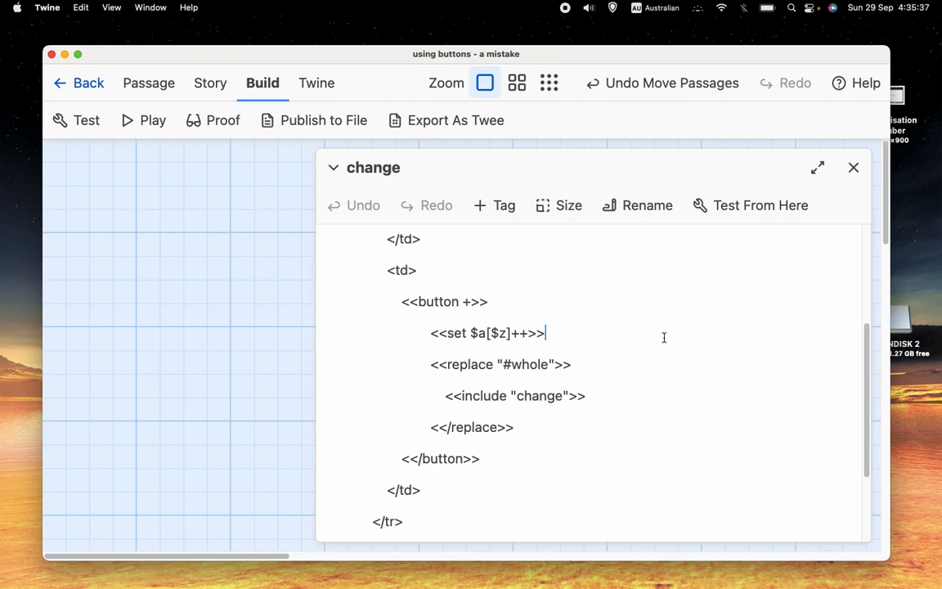
mouse_move(854, 168)
type("<<if $")
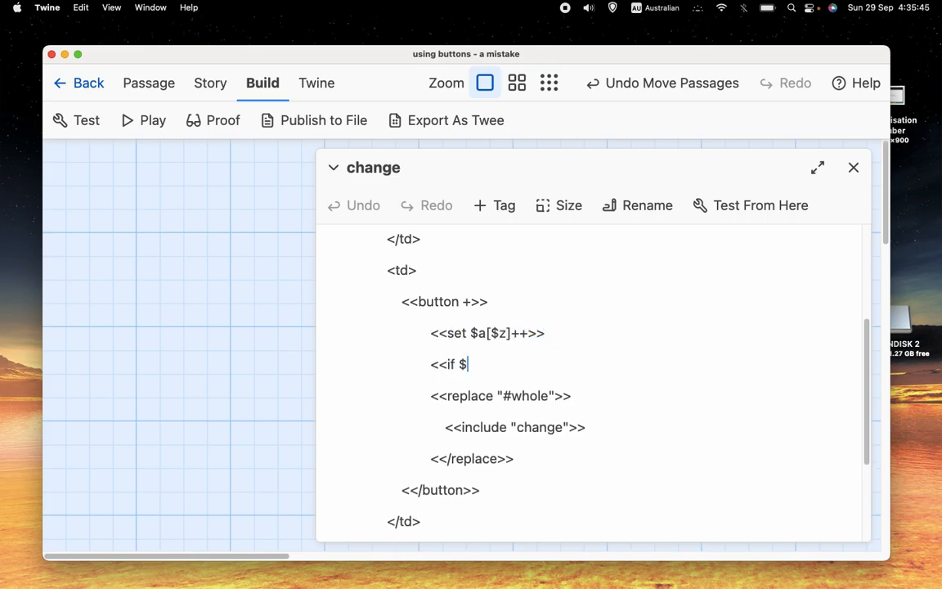
type("a==1>>")
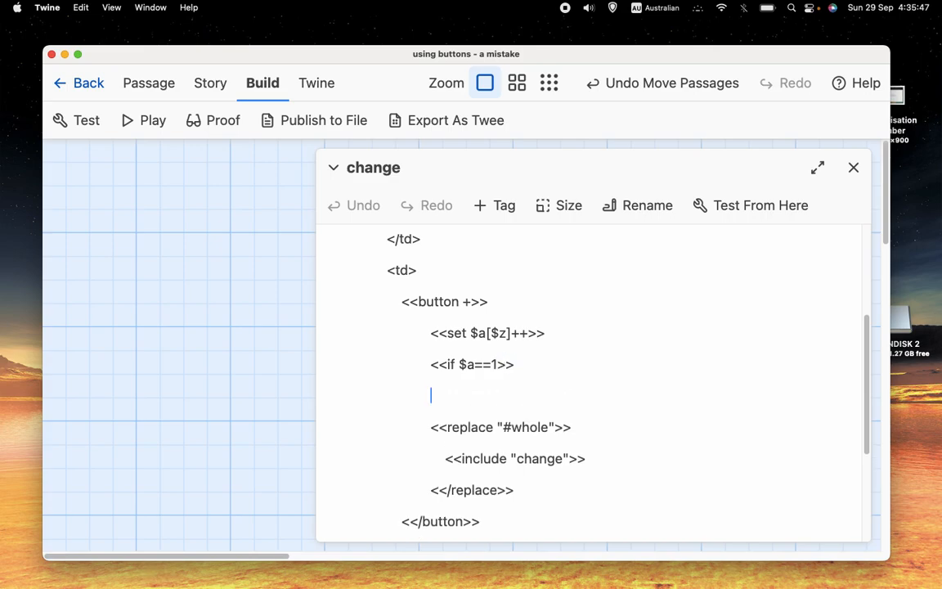
type("<<set 4")
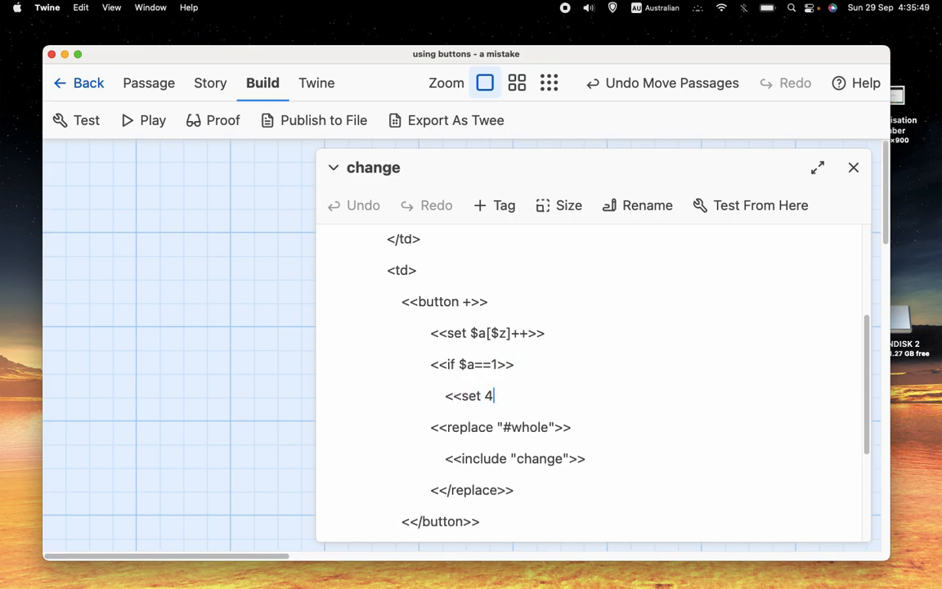
type("$a[1]++>>")
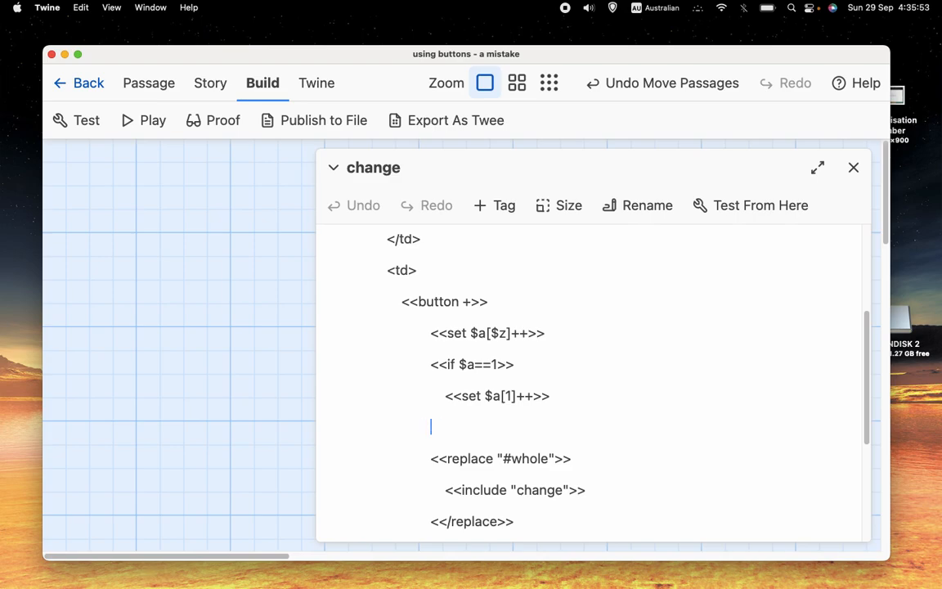
type("<<elseif $a==2")
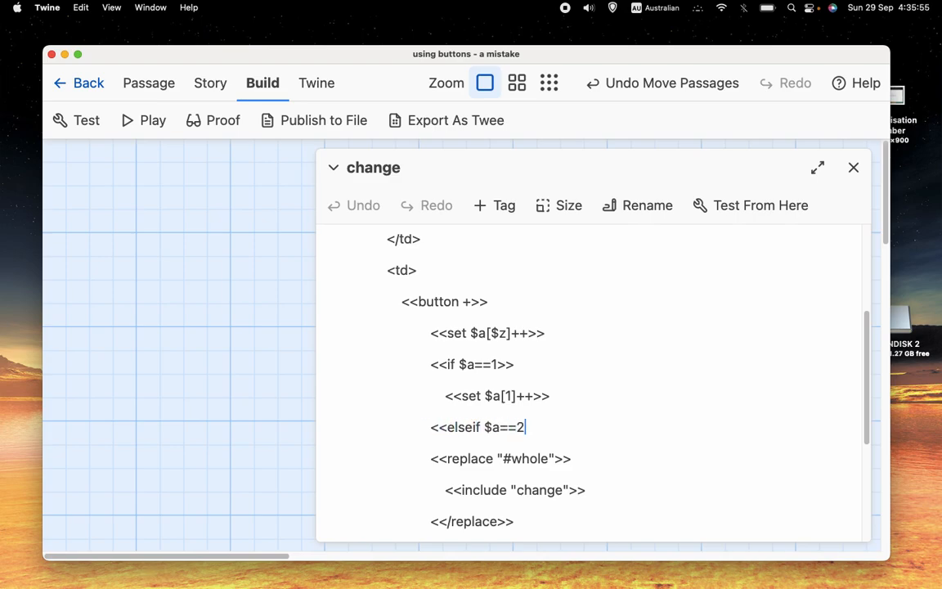
type(">>")
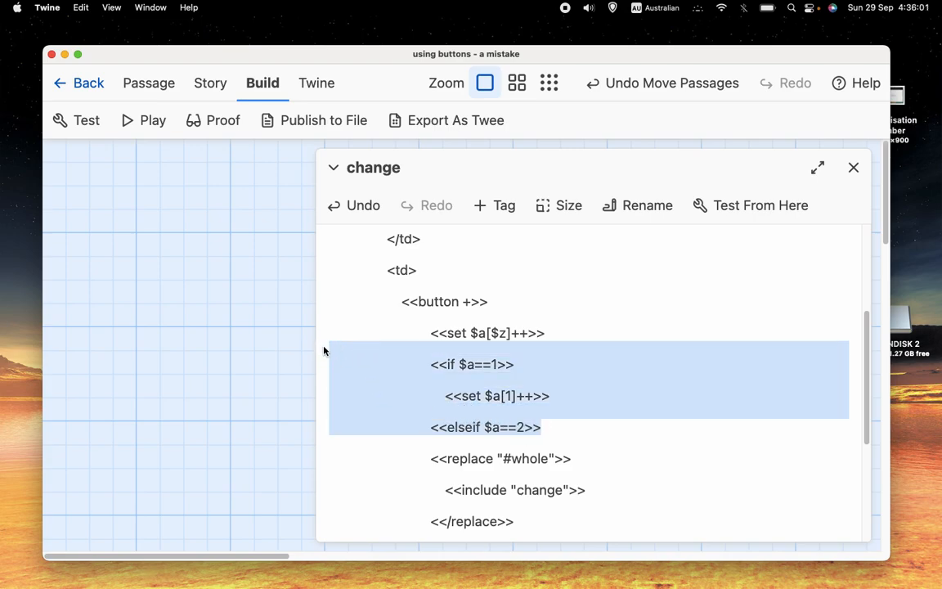
Step: Delete the unfinished if/elseif lines and leave the change passage
key("Backspace")
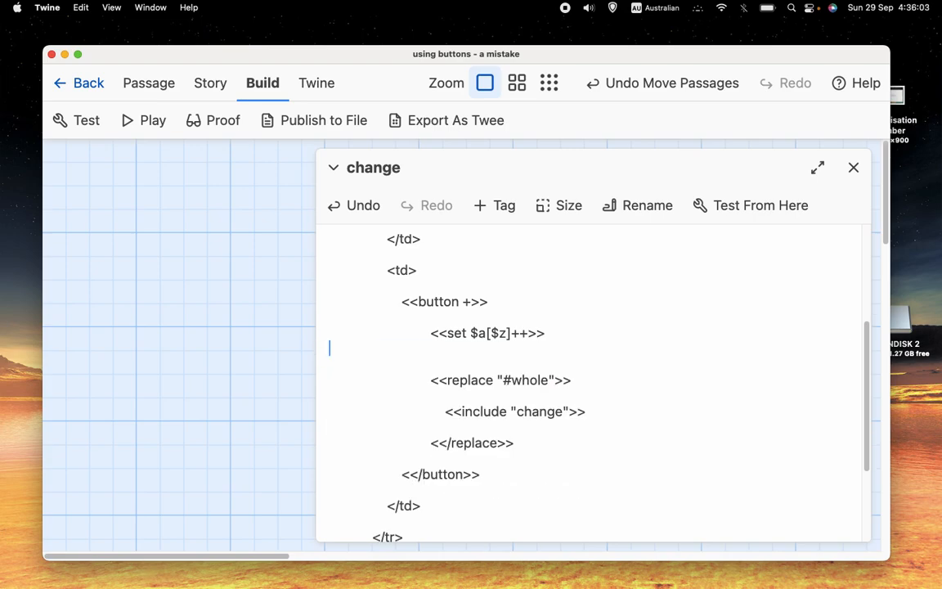
key("Backspace")
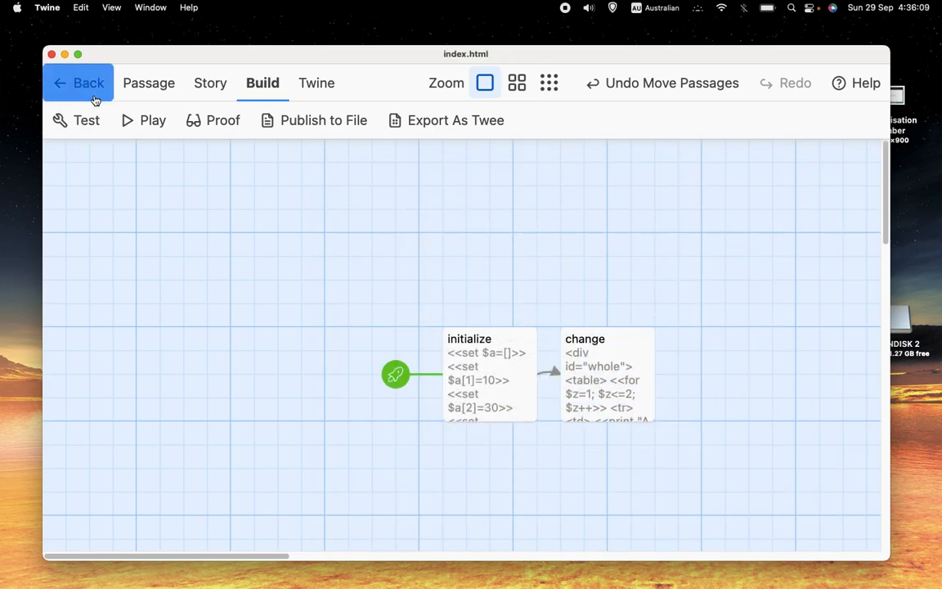
Step: Return to the story library to open 'using buttons - another mistake'
left_click(89, 82)
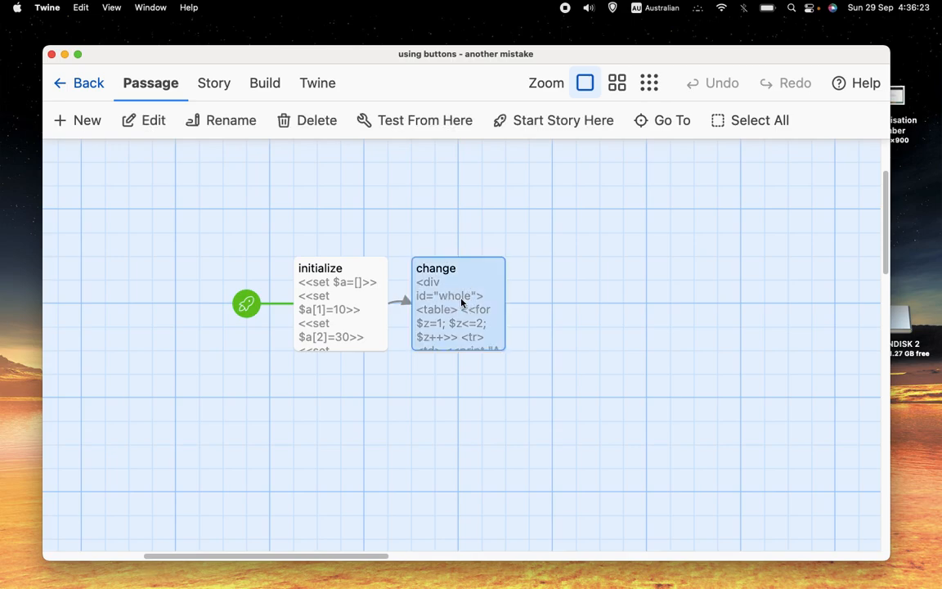
double_click(458, 303)
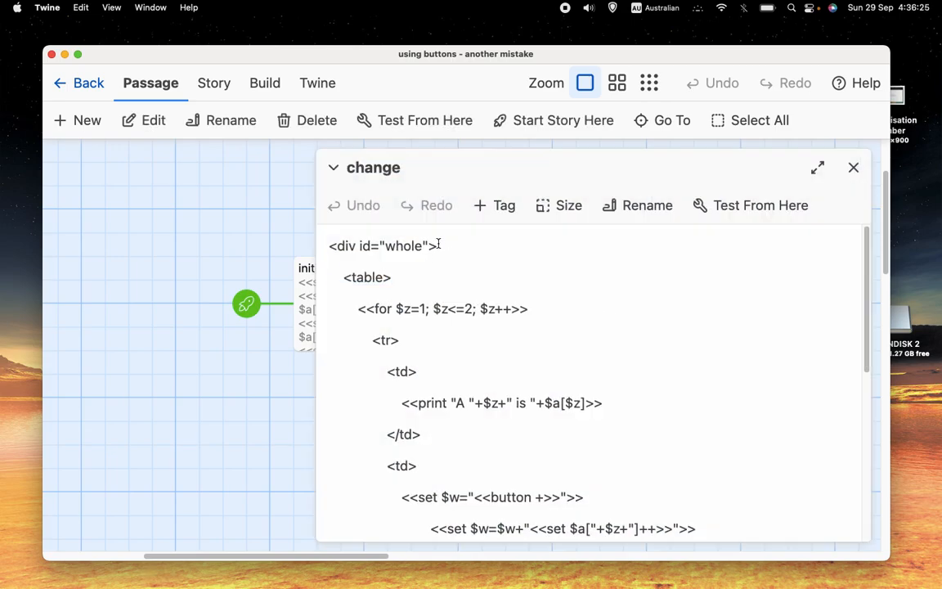
mouse_move(400, 282)
type("<")
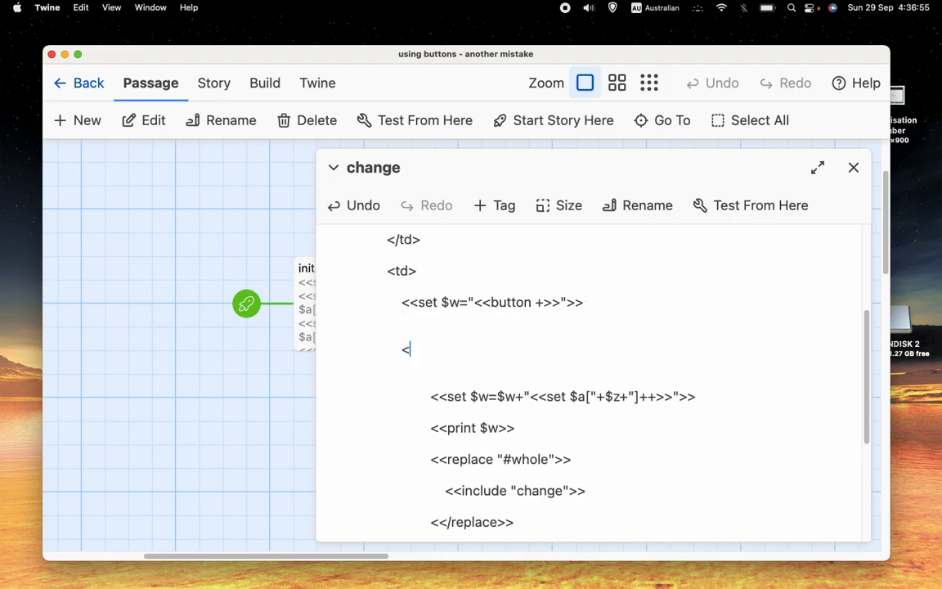
type("button +")
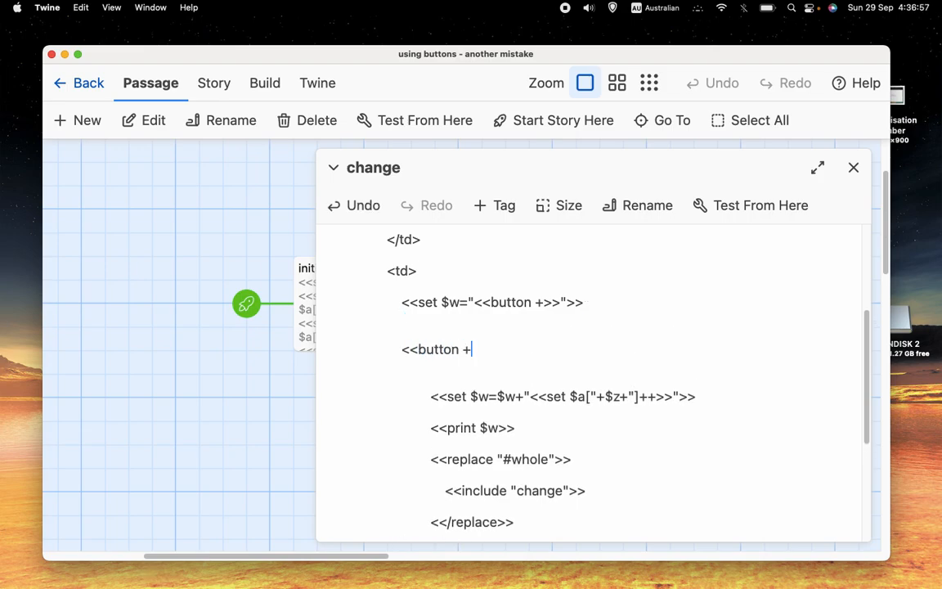
type(">>")
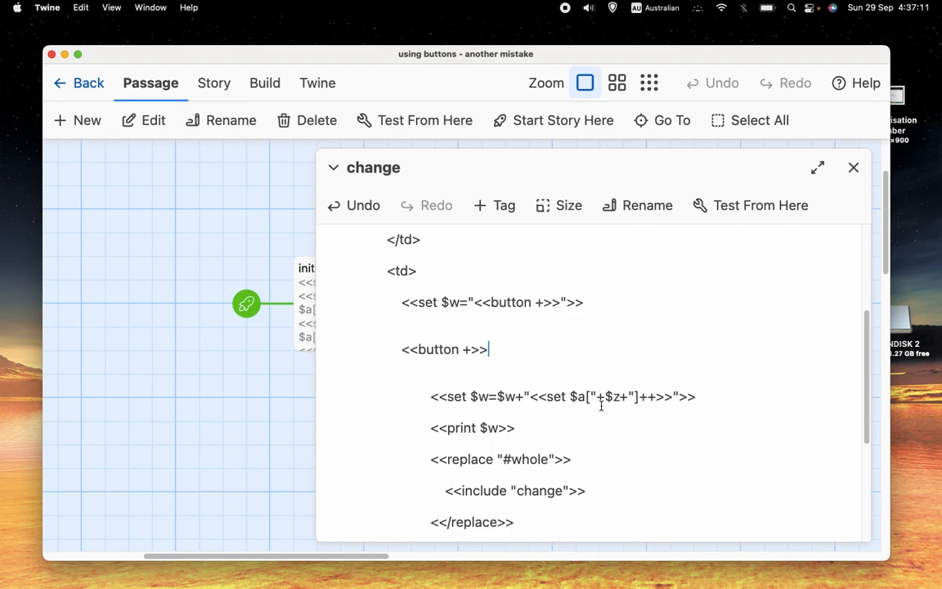
mouse_move(619, 404)
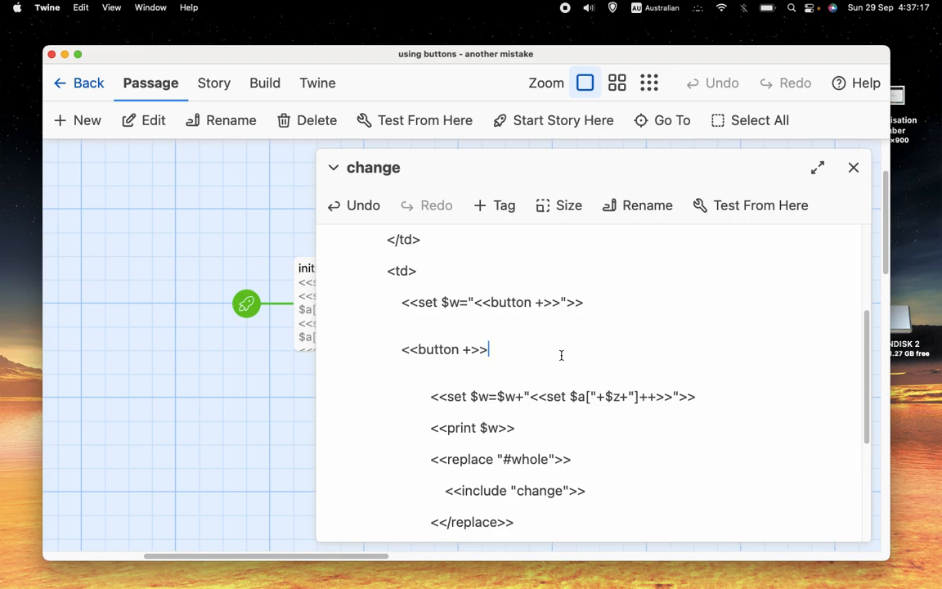
type("<<")
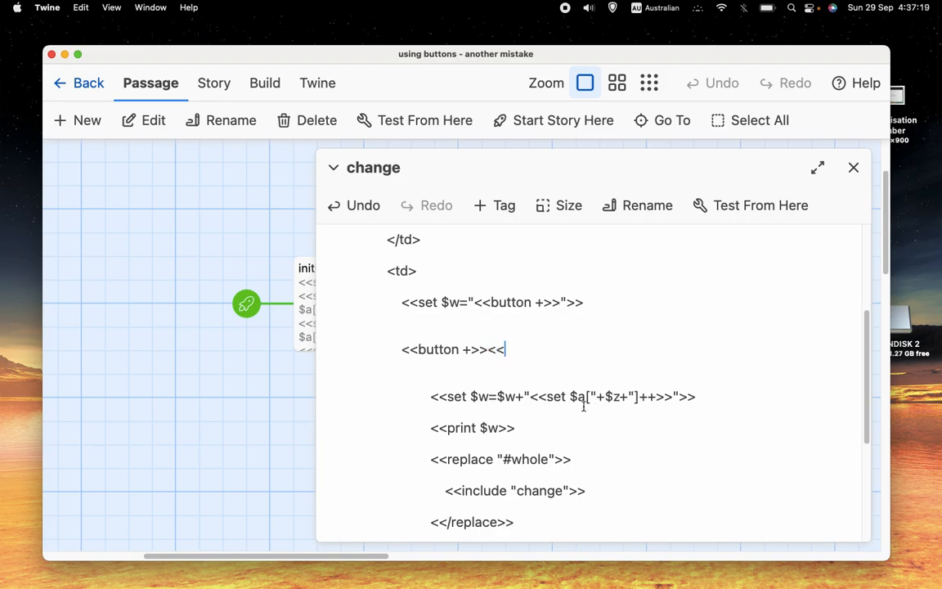
key("Backspace")
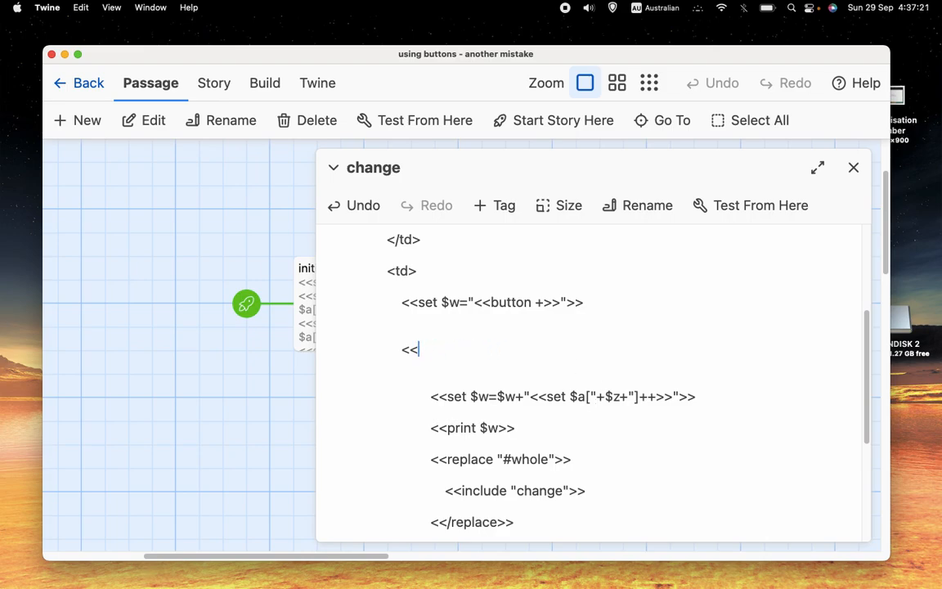
type("set $a")
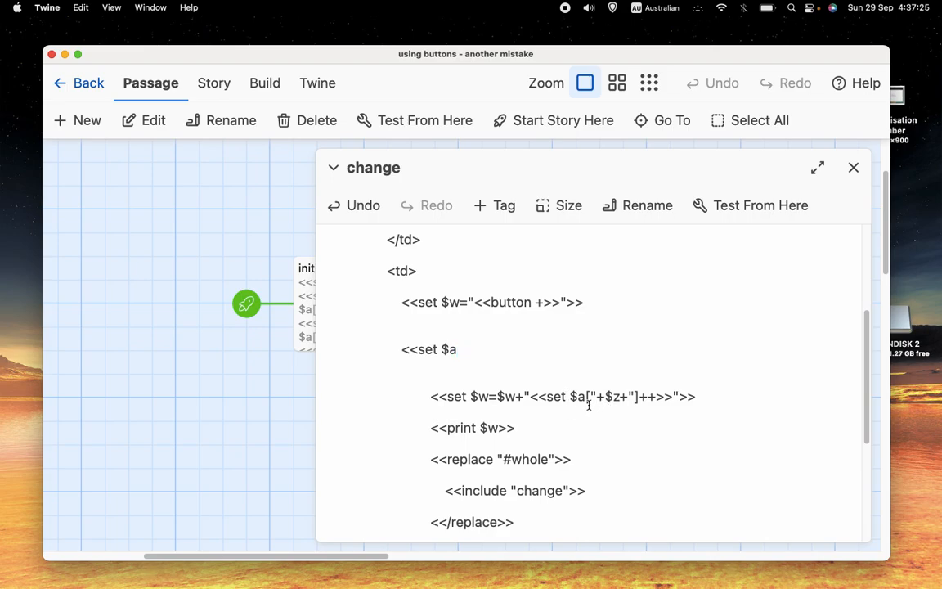
type("[")
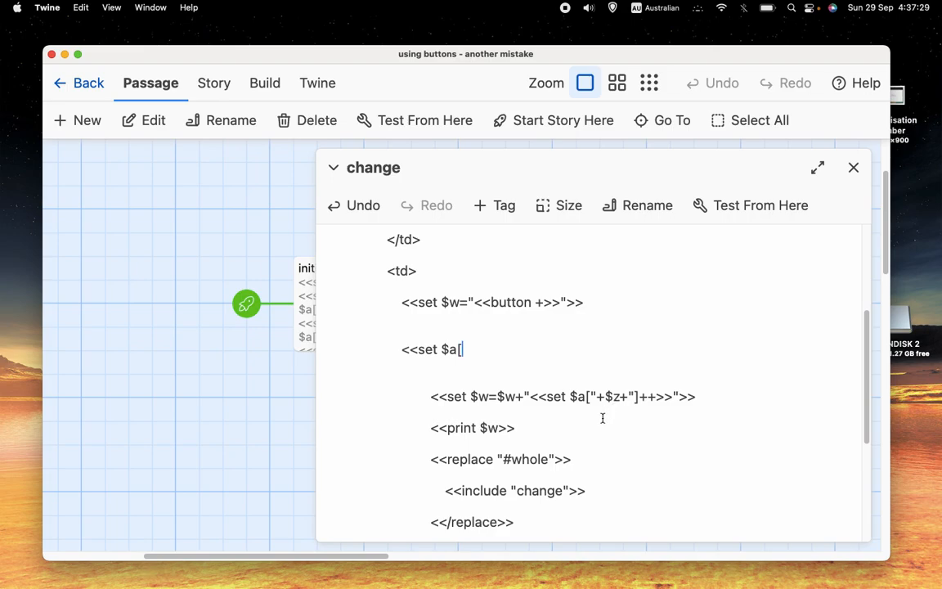
type("1]")
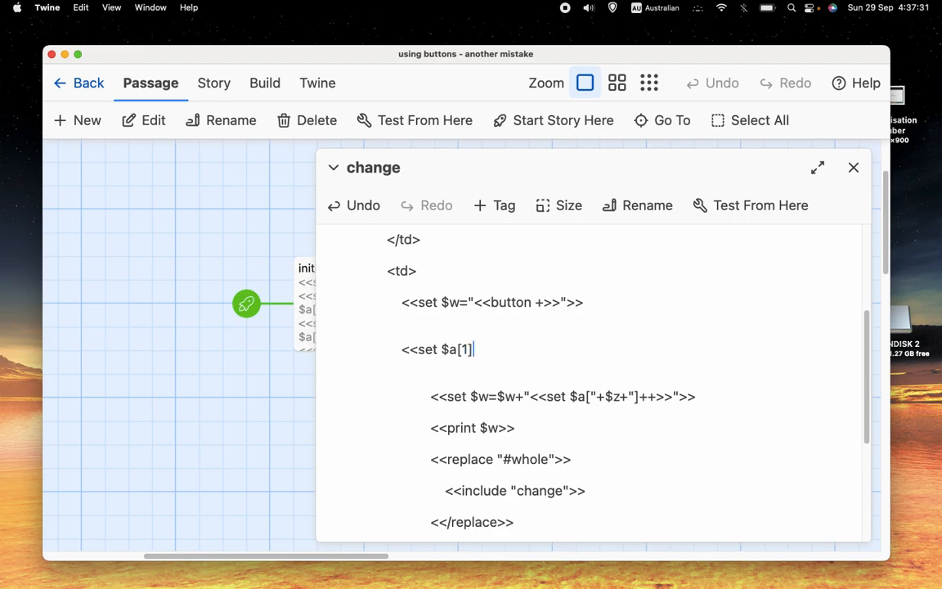
type("++")
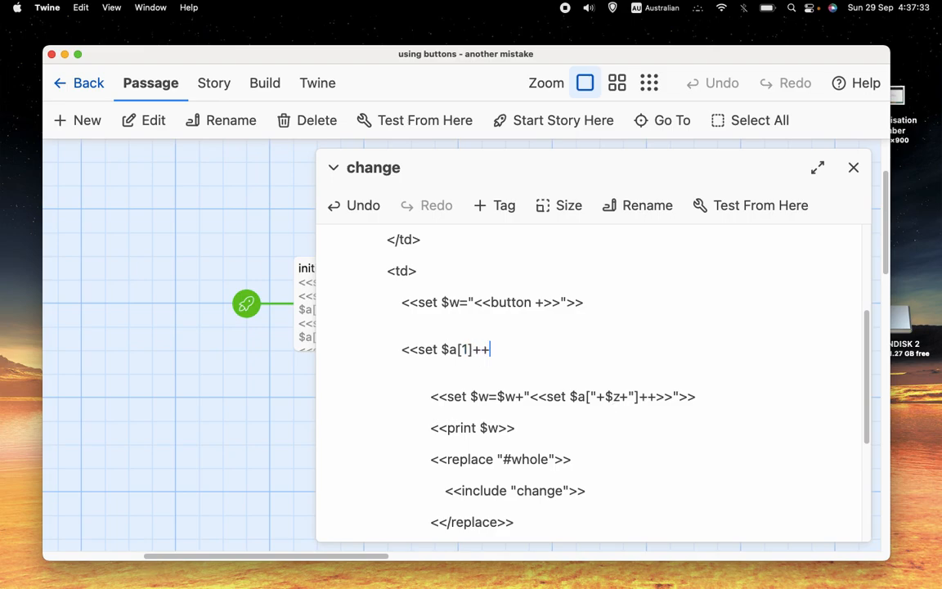
type(">>")
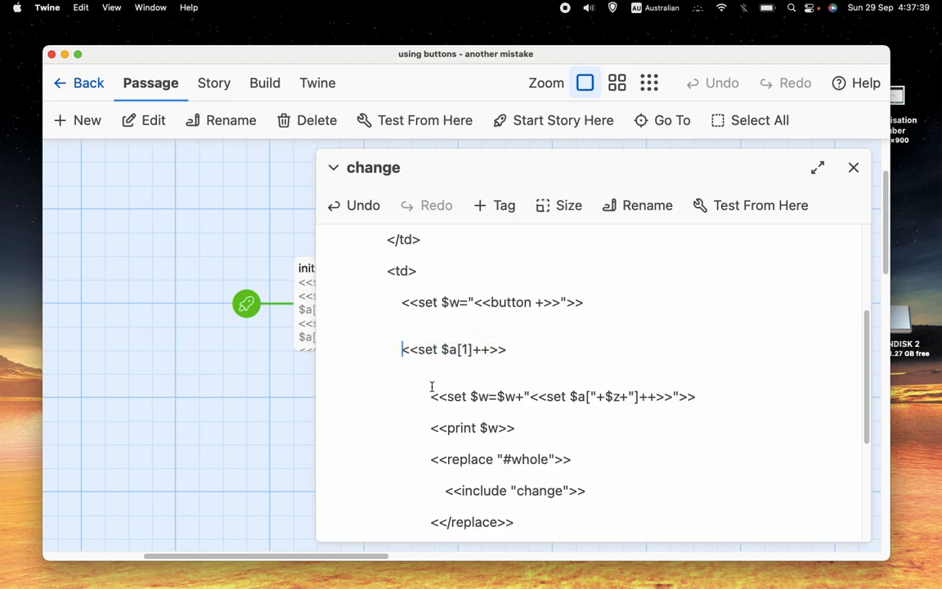
type("<<button ++>>")
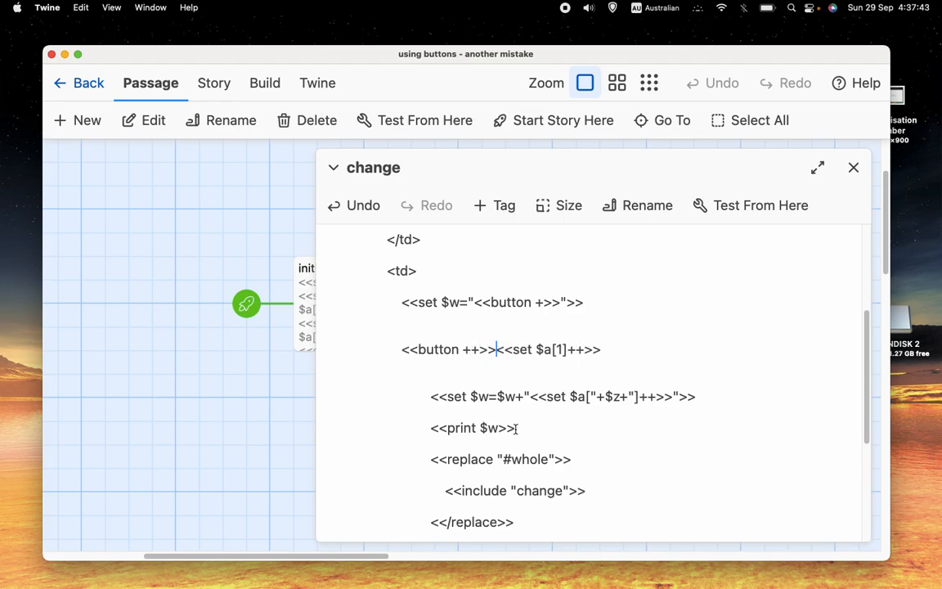
double_click(472, 428)
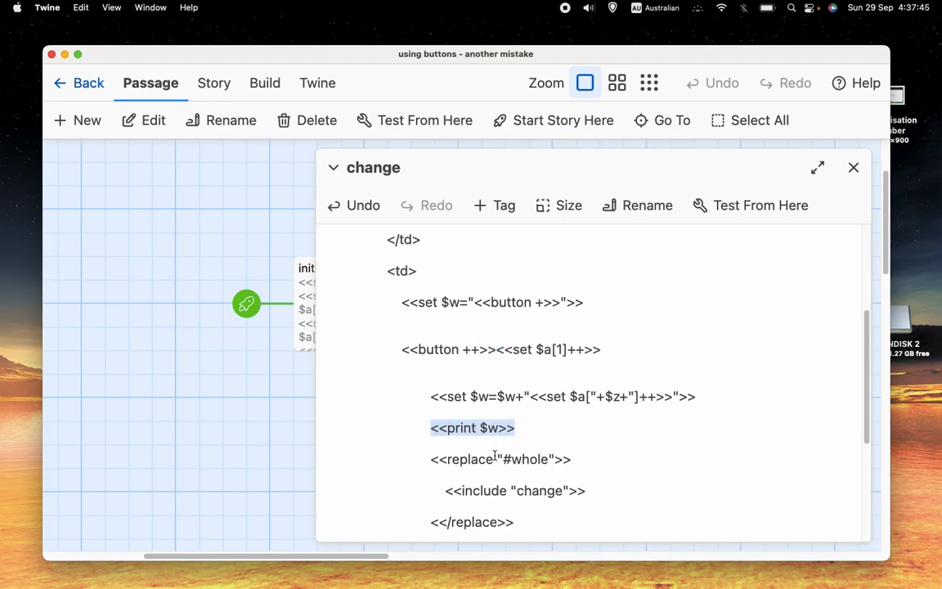
scroll("down", 3)
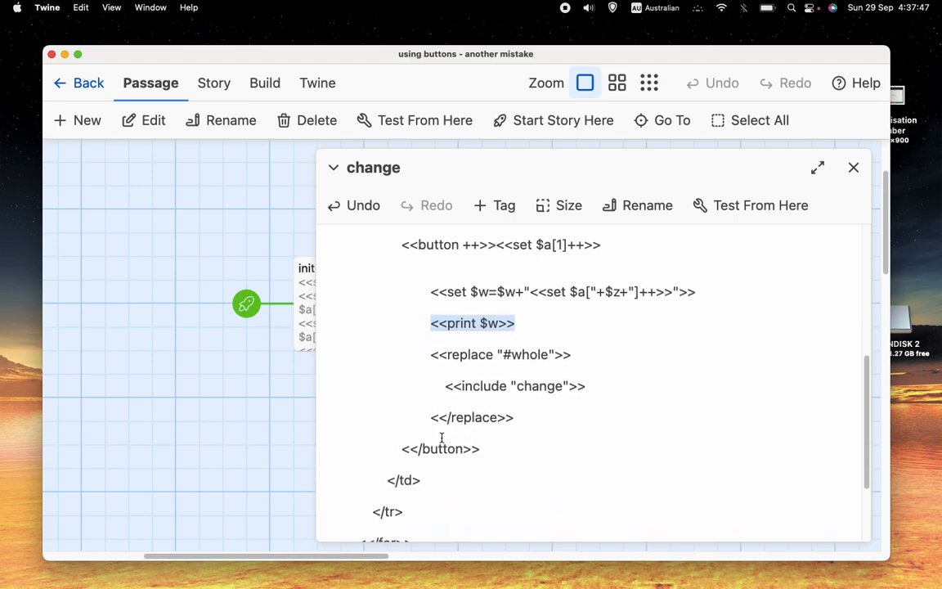
scroll("down", 3)
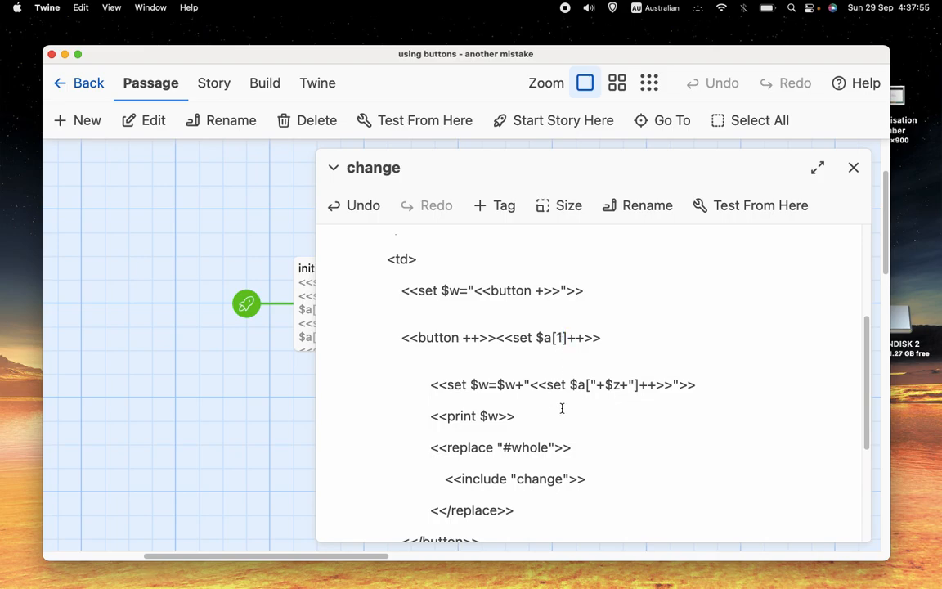
type("2")
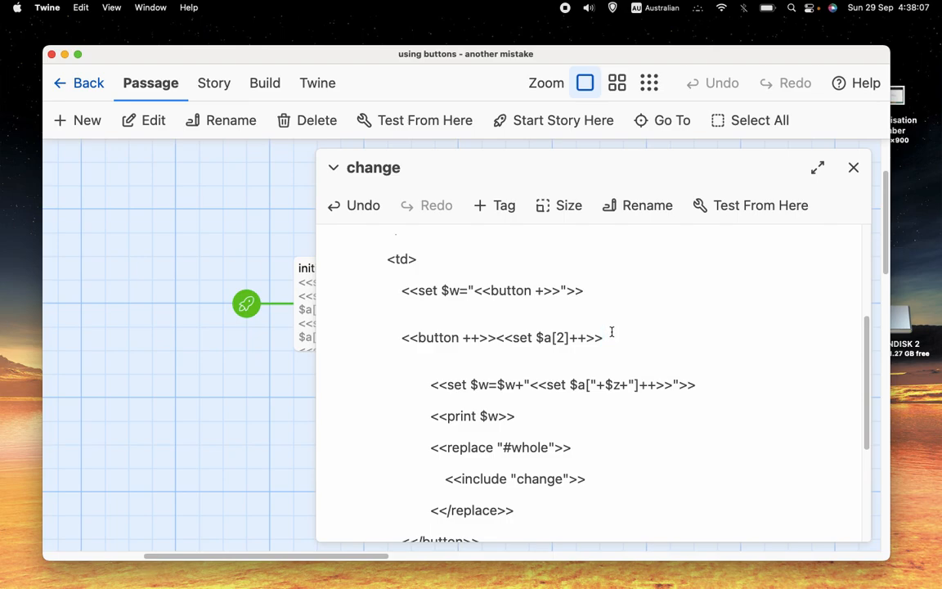
left_click(603, 337)
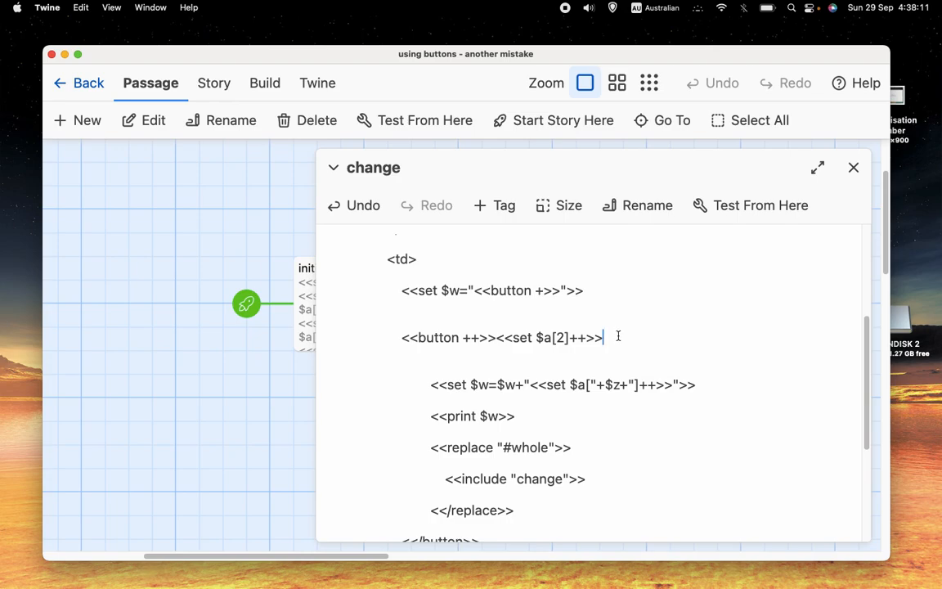
mouse_move(619, 334)
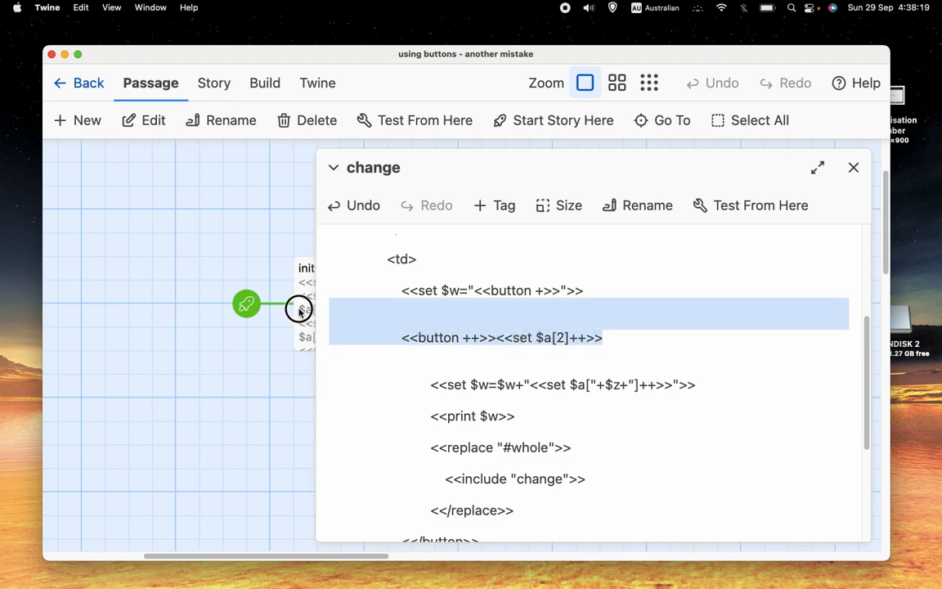
key("Backspace")
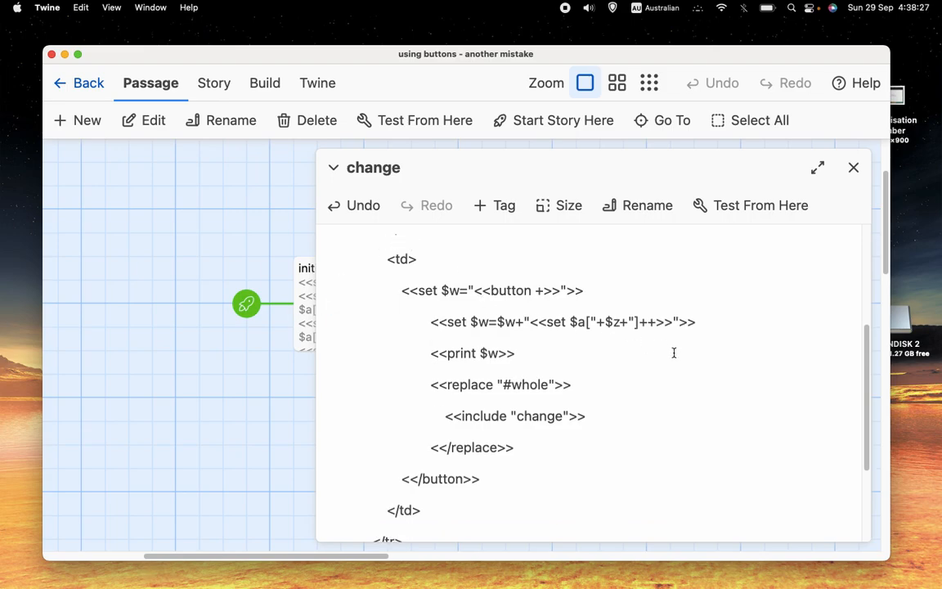
left_click(854, 167)
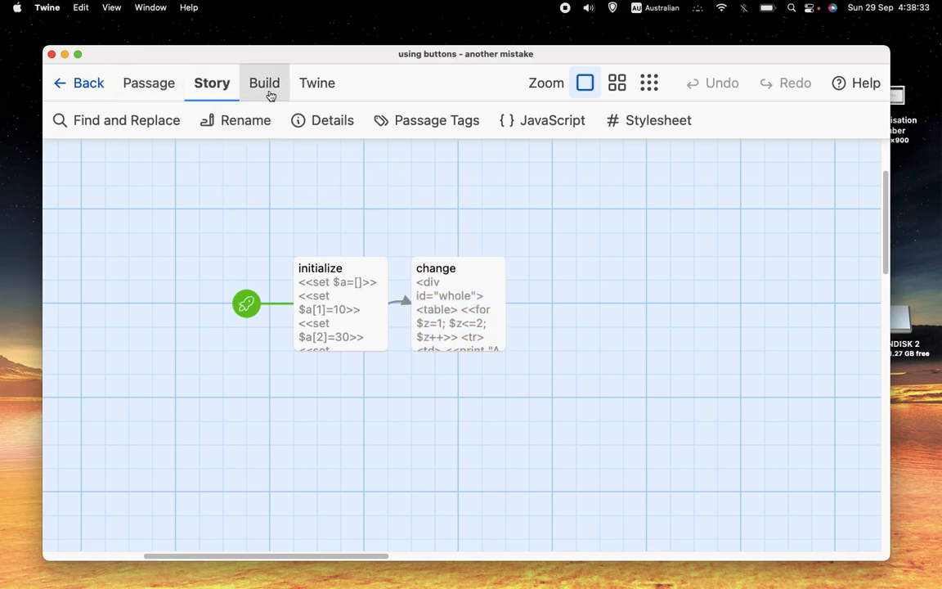
left_click(264, 83)
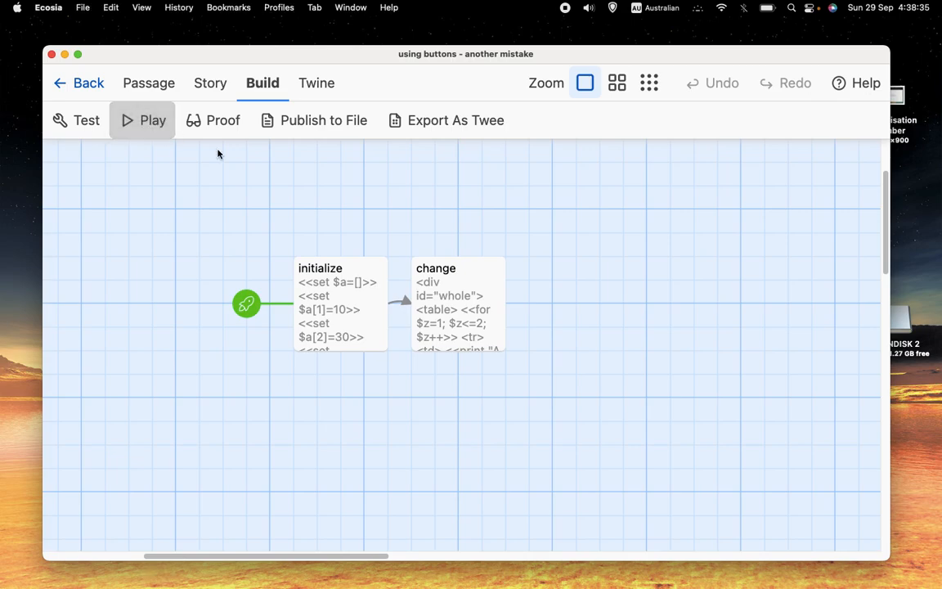
left_click(142, 121)
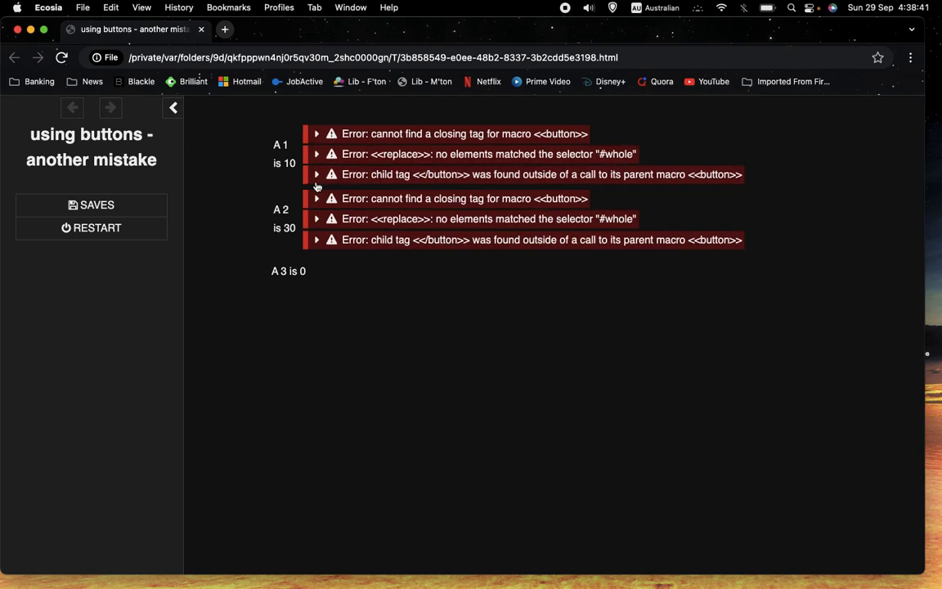
mouse_move(371, 139)
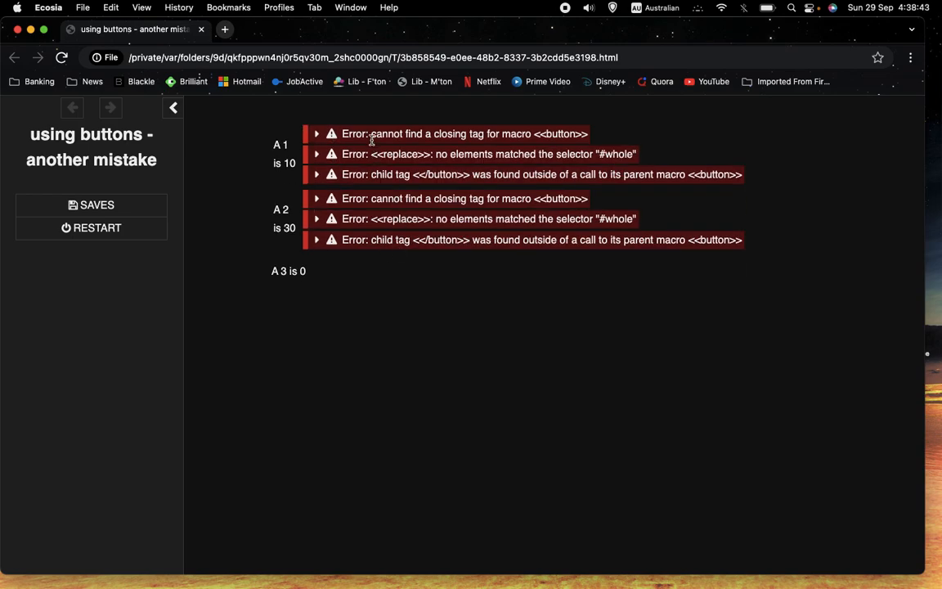
mouse_move(514, 139)
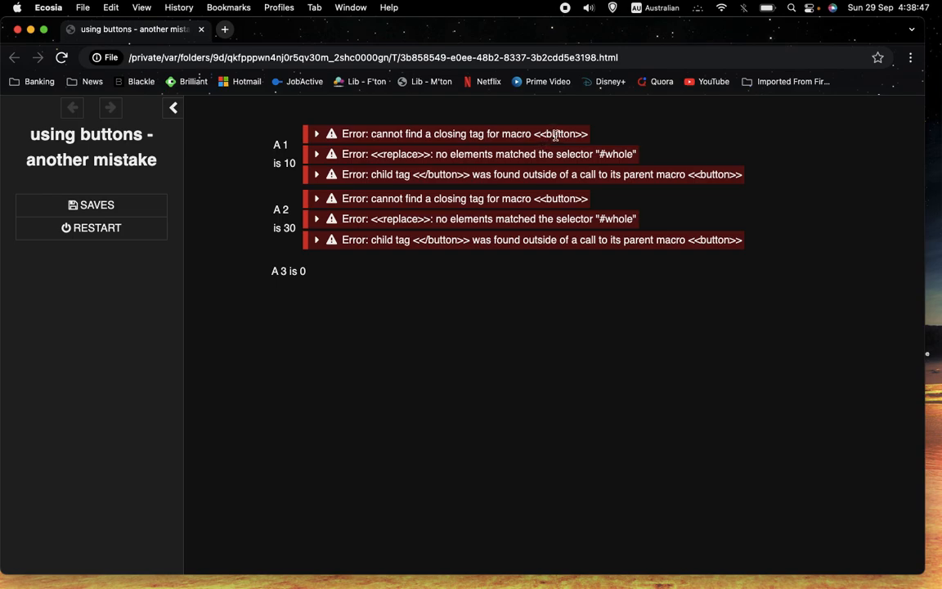
mouse_move(540, 165)
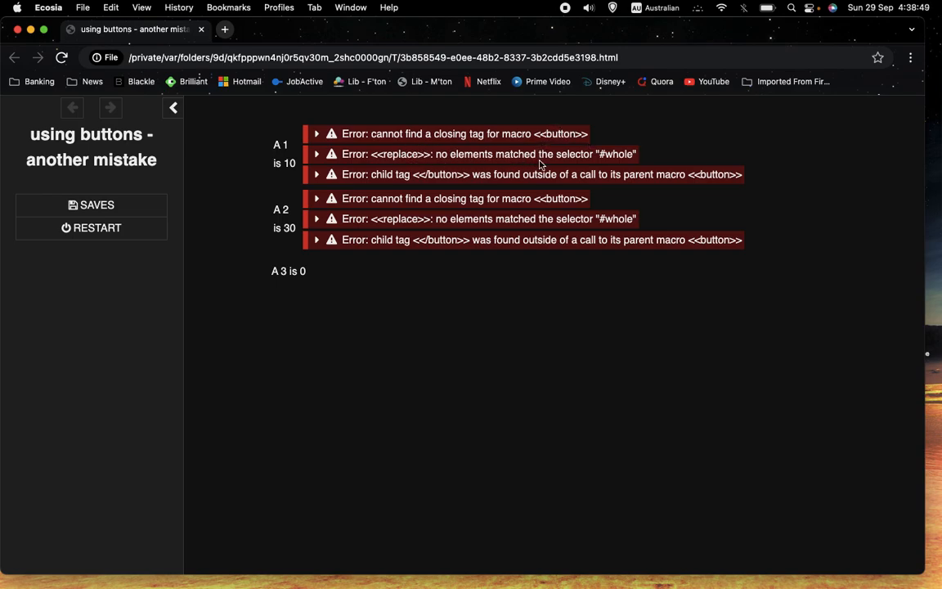
mouse_move(433, 189)
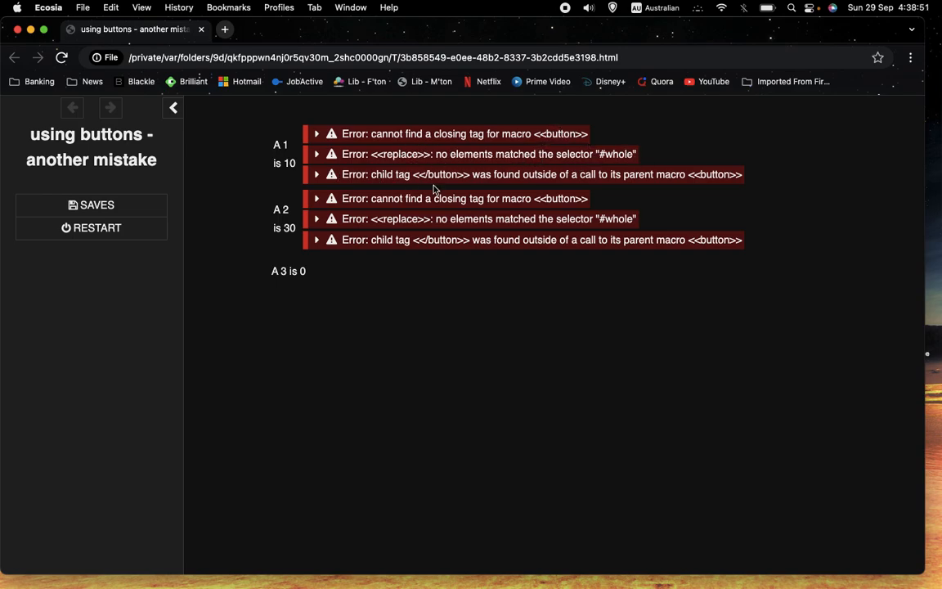
mouse_move(637, 175)
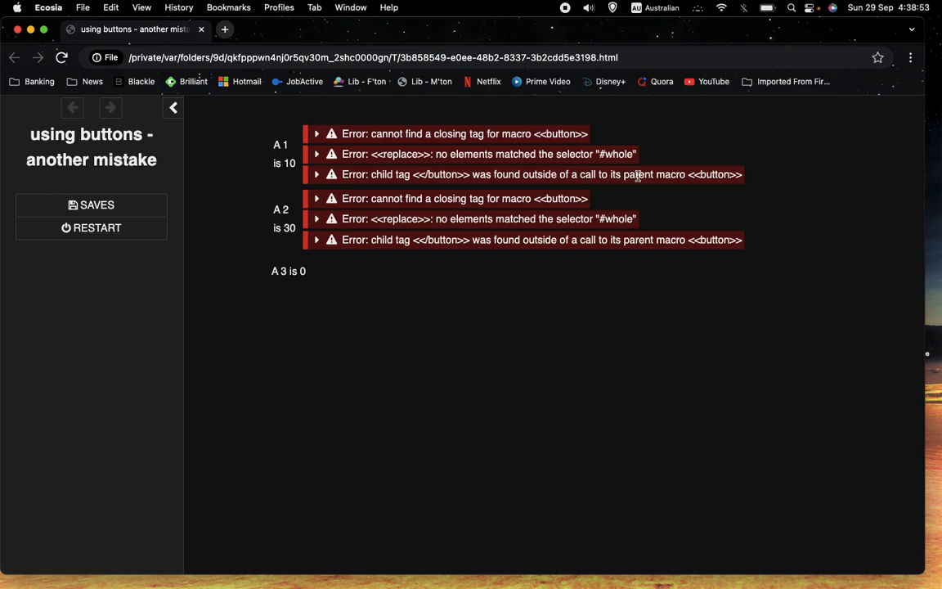
mouse_move(493, 189)
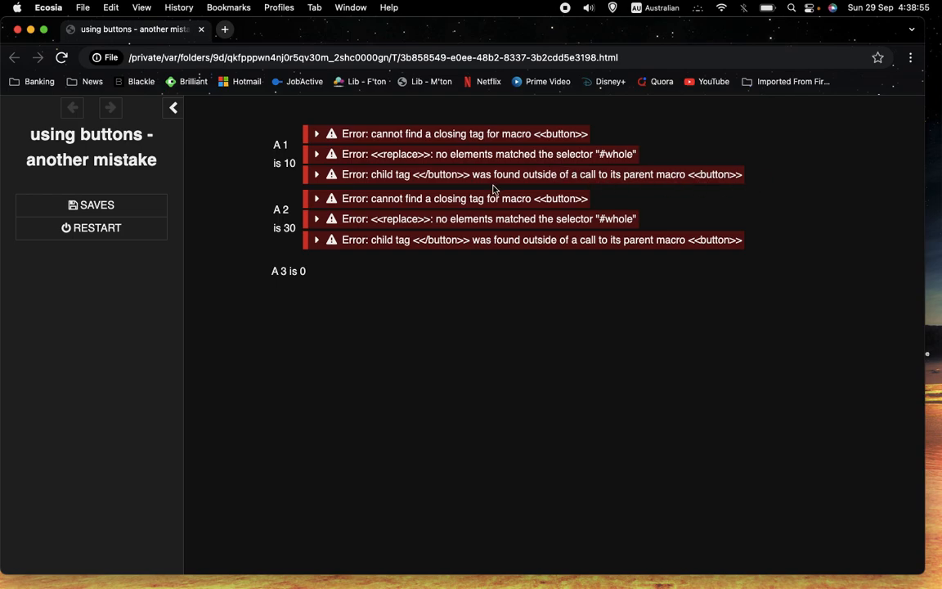
mouse_move(375, 133)
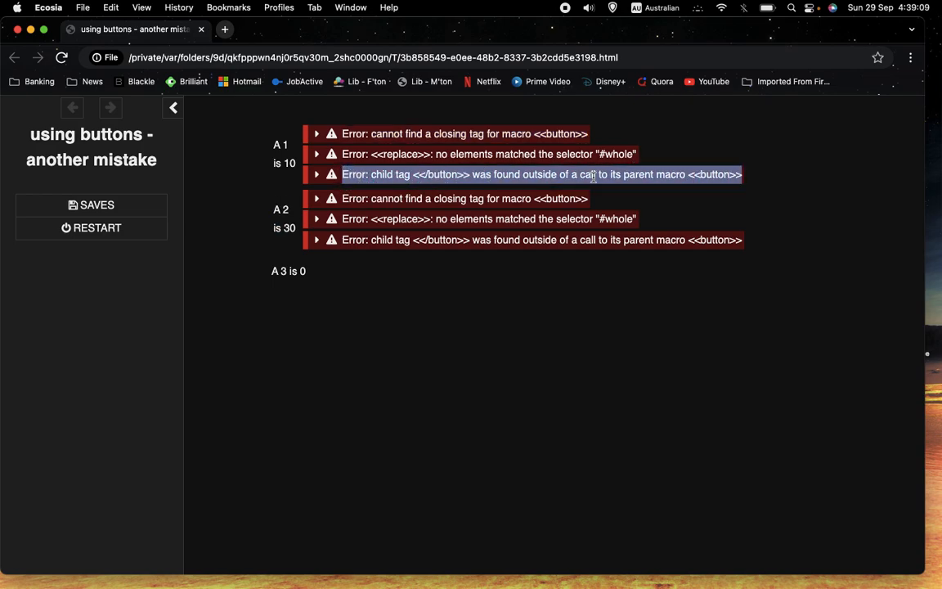
left_click(629, 197)
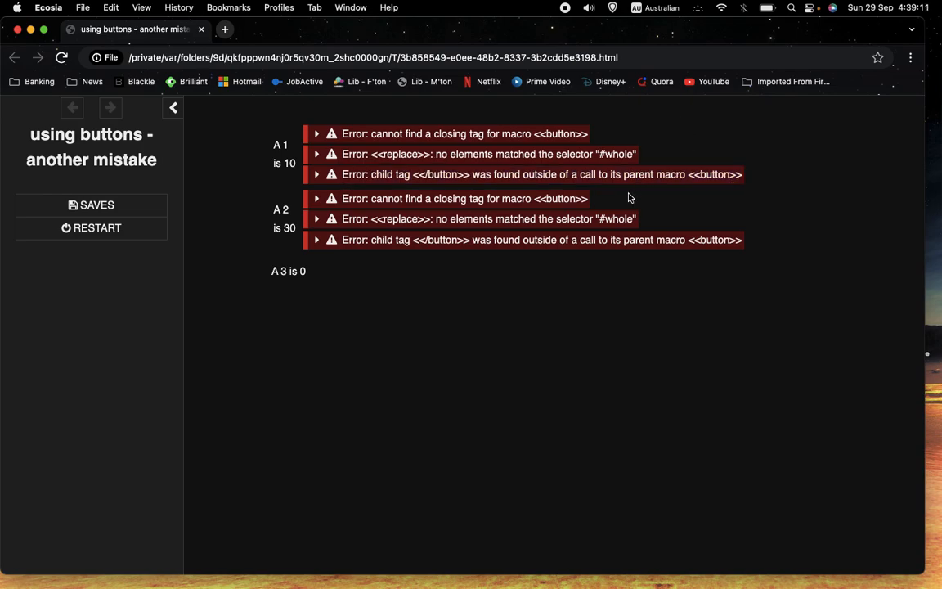
mouse_move(556, 137)
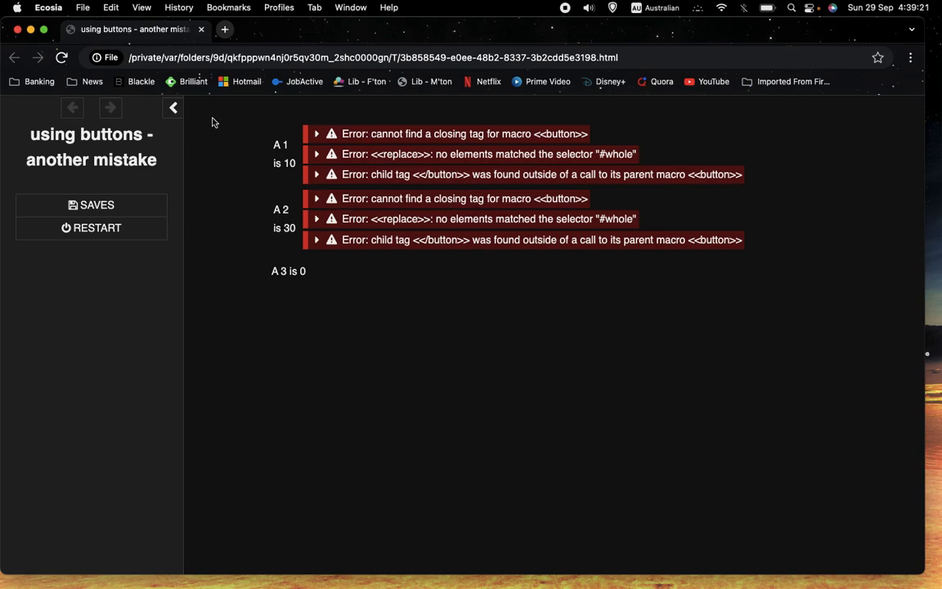
mouse_move(294, 253)
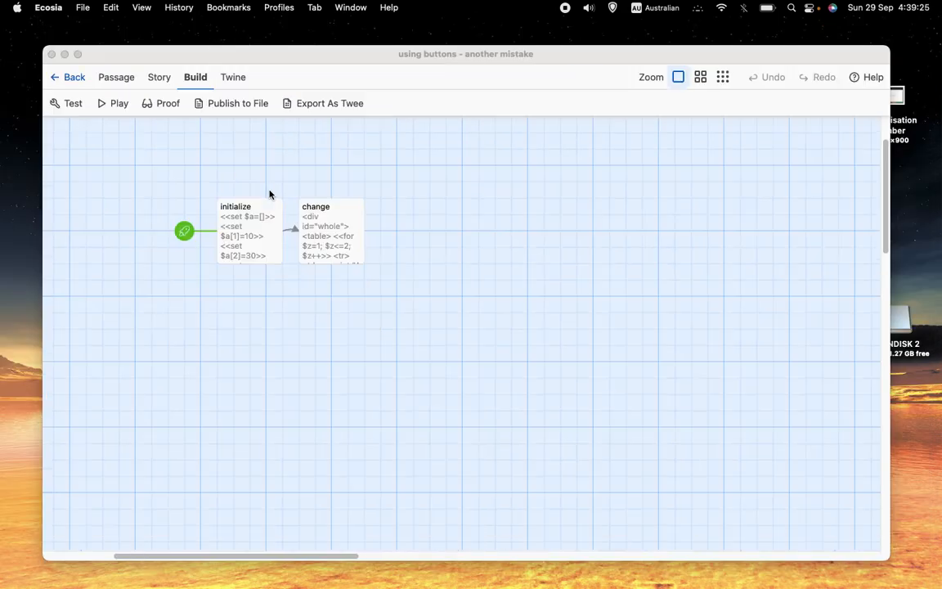
mouse_move(329, 235)
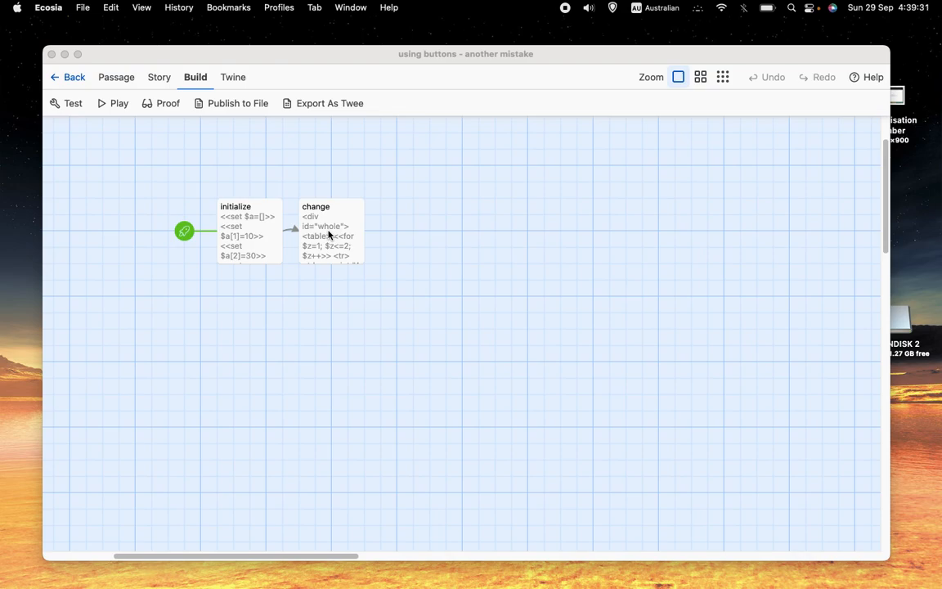
Step: Reposition the change passage card and highlight the lines that build and print $w
left_click_drag(327, 232, 838, 425)
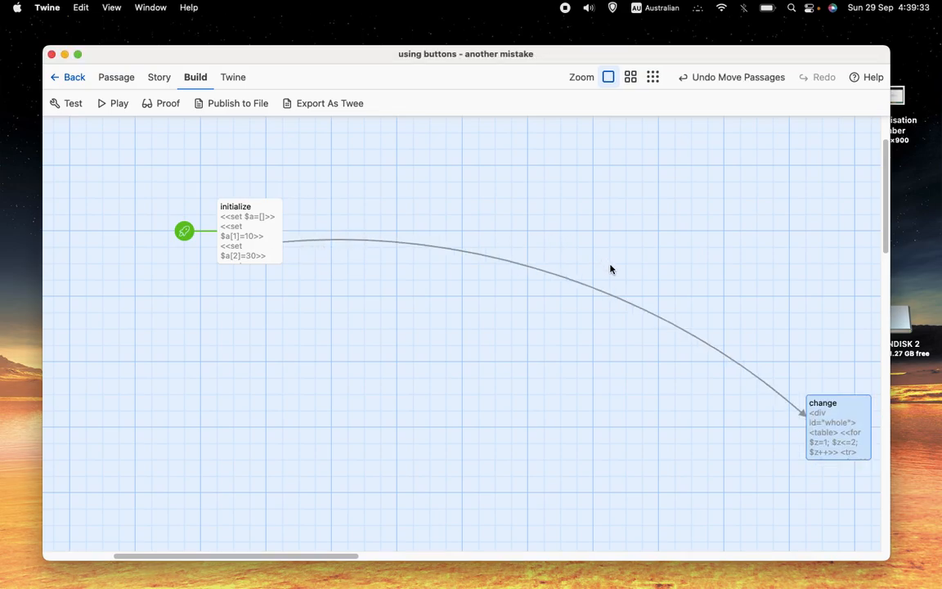
left_click_drag(838, 425, 331, 228)
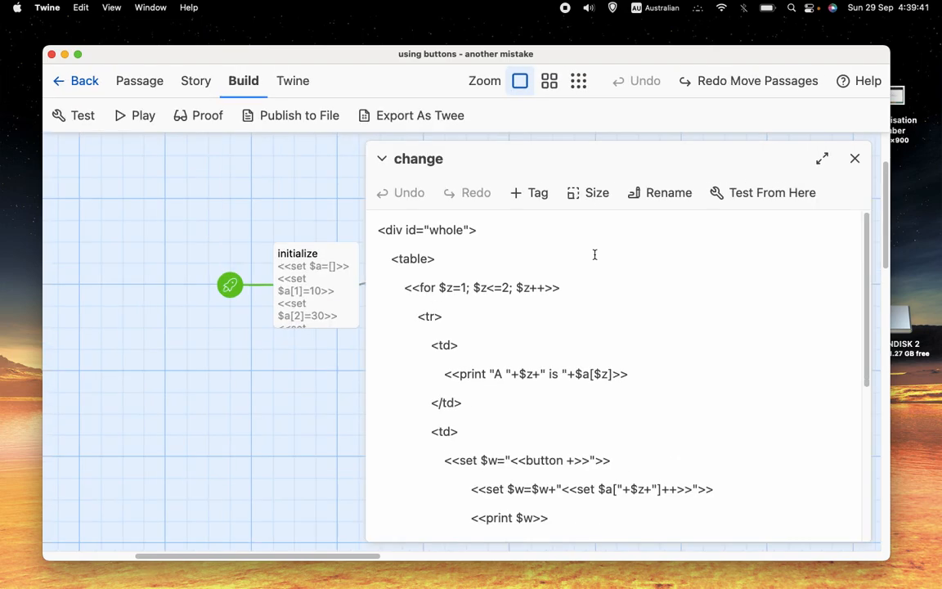
scroll("down", 3)
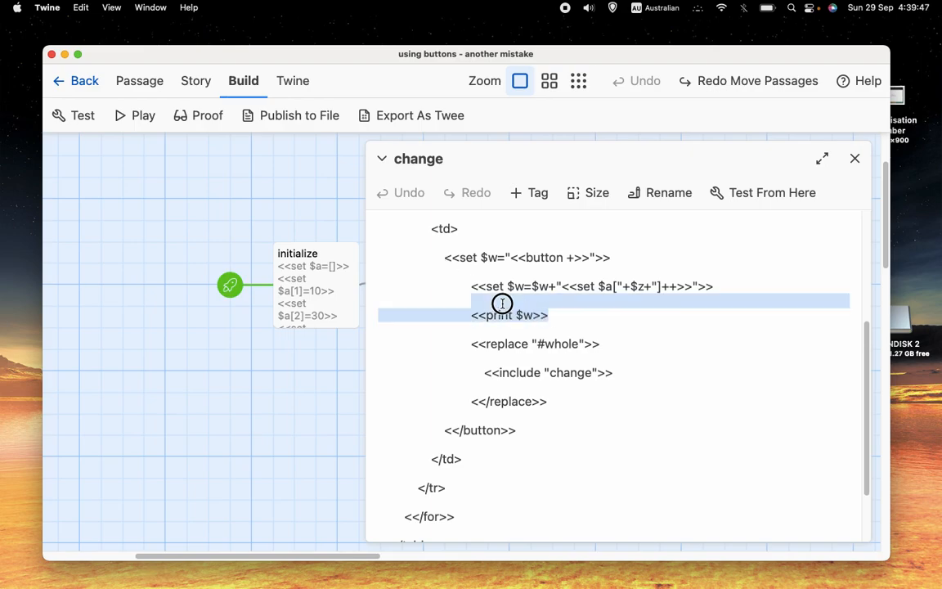
left_click_drag(502, 304, 586, 315)
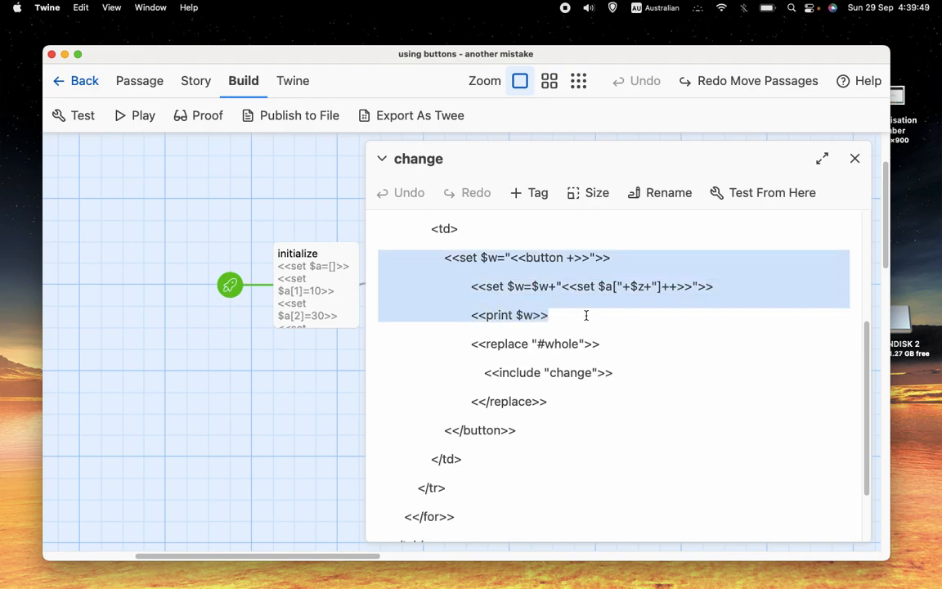
mouse_move(484, 339)
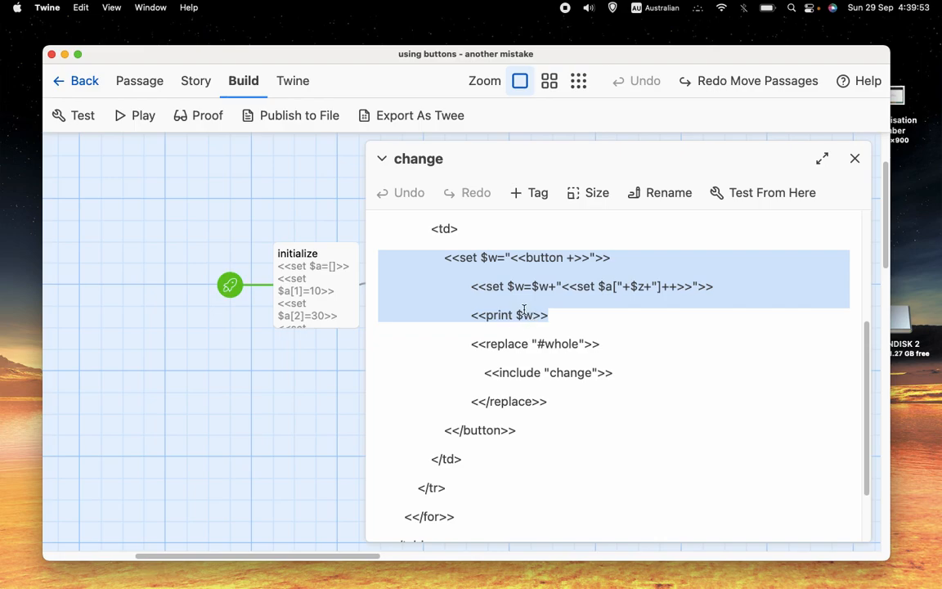
mouse_move(554, 331)
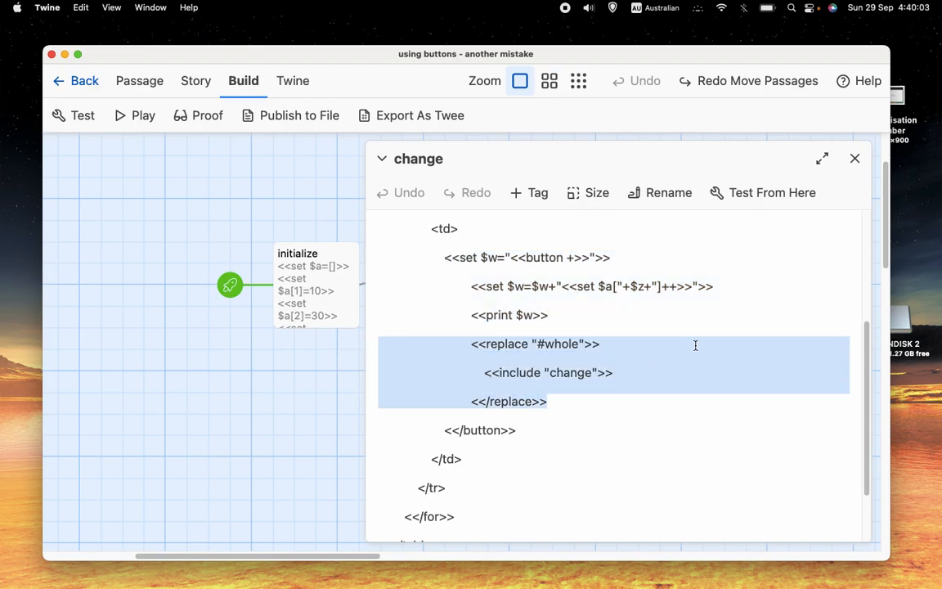
Step: Insert a bare <<button>> tag below <<print $w>> and check it against the closing <</button>> tag
left_click(586, 324)
type("<<")
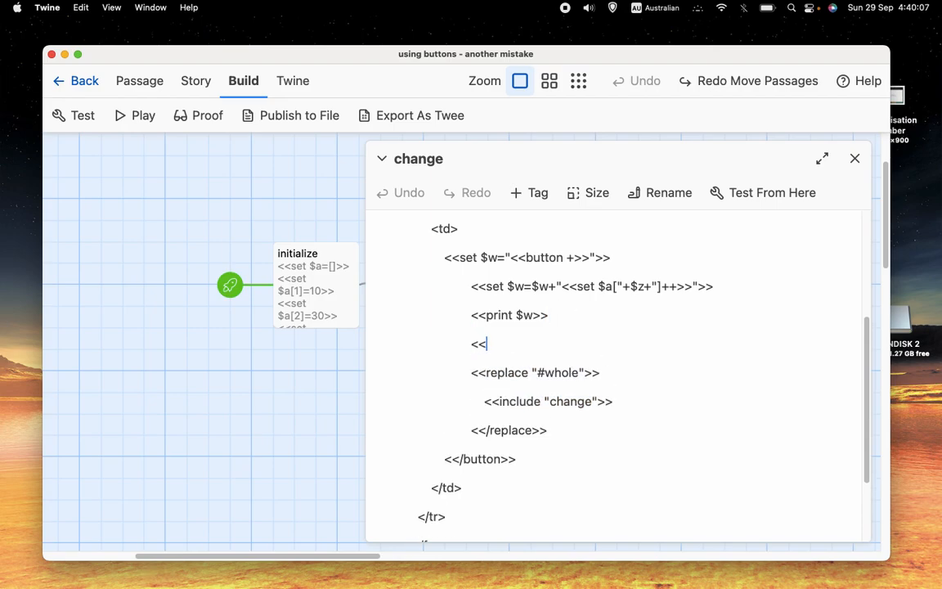
type("butt")
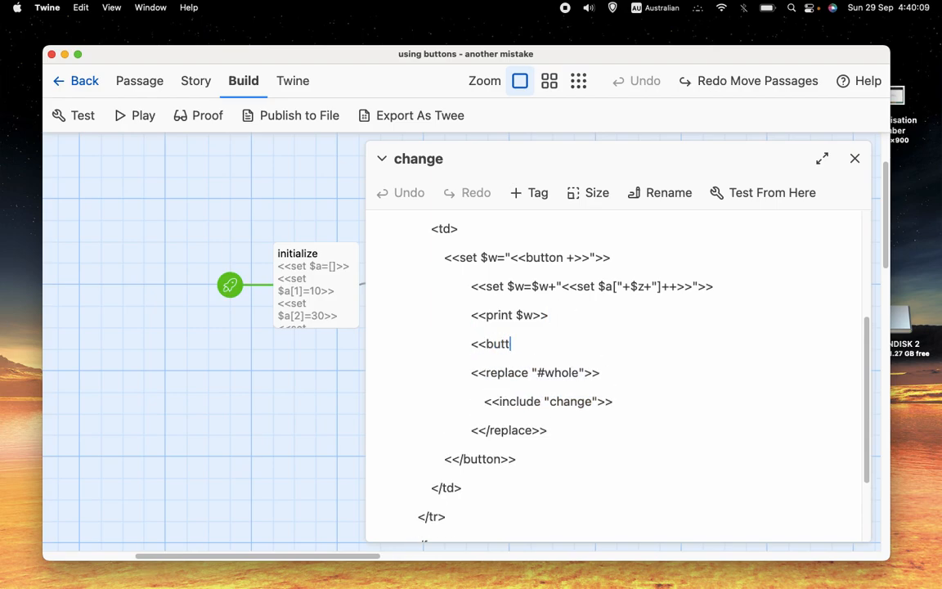
type("on>>")
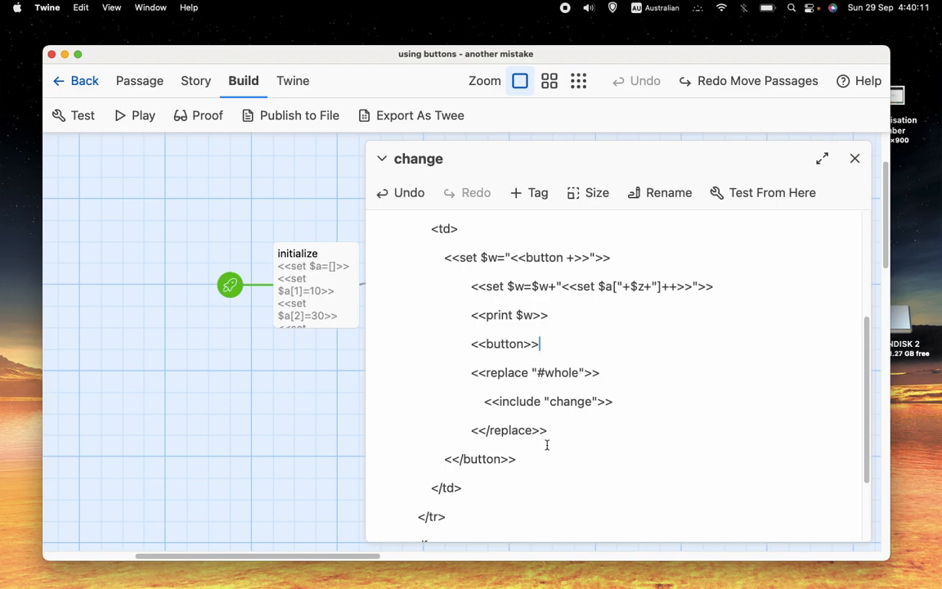
double_click(504, 344)
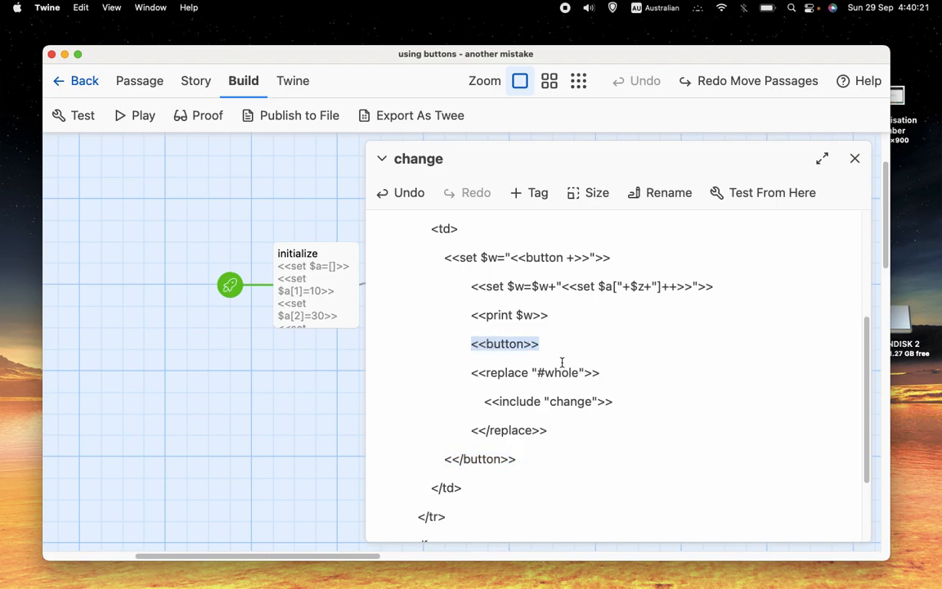
left_click(540, 343)
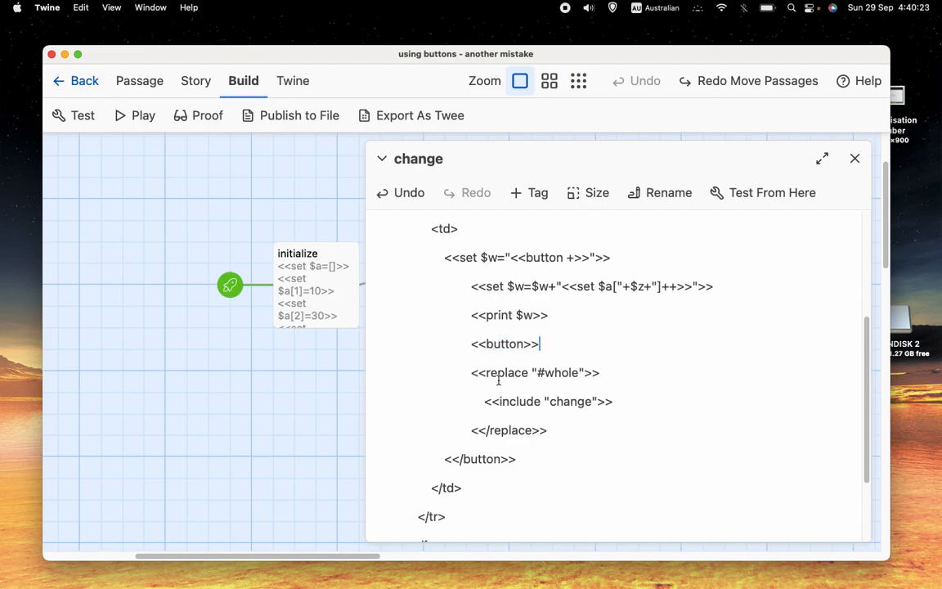
double_click(481, 459)
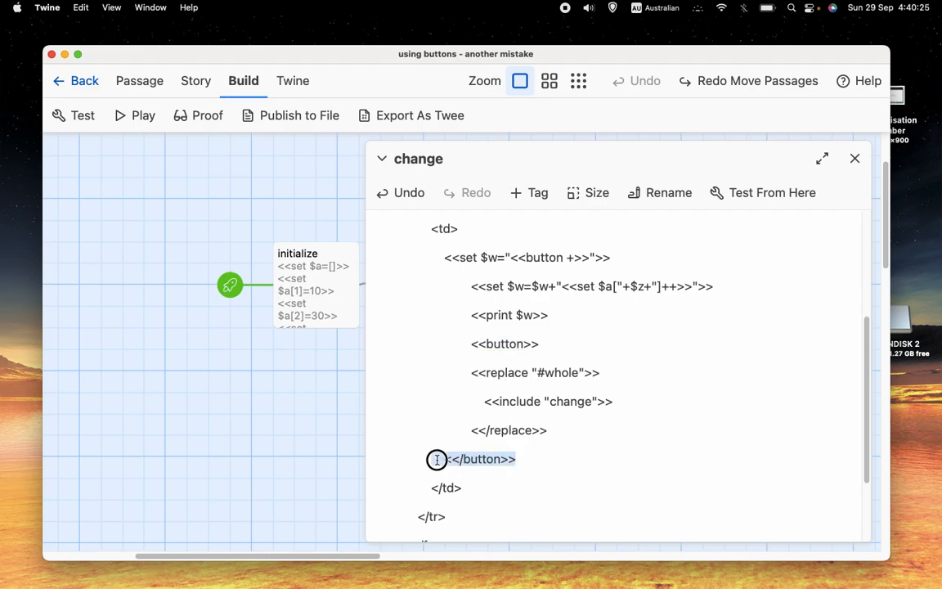
double_click(481, 459)
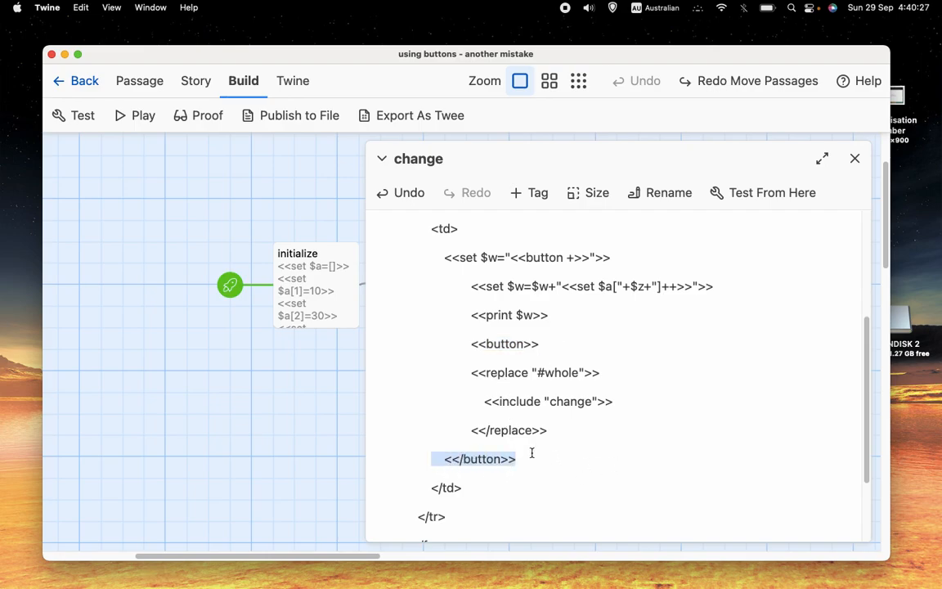
mouse_move(509, 290)
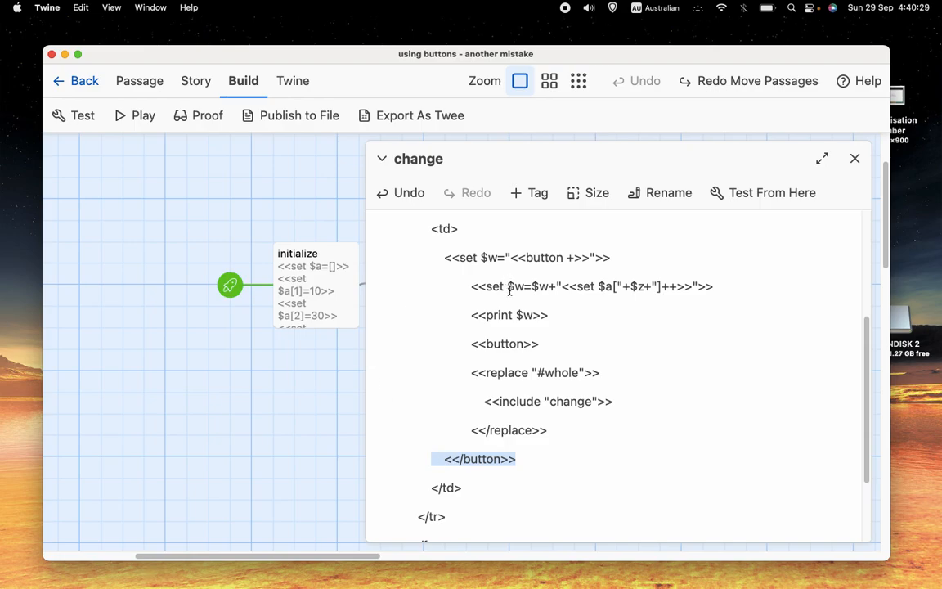
mouse_move(617, 307)
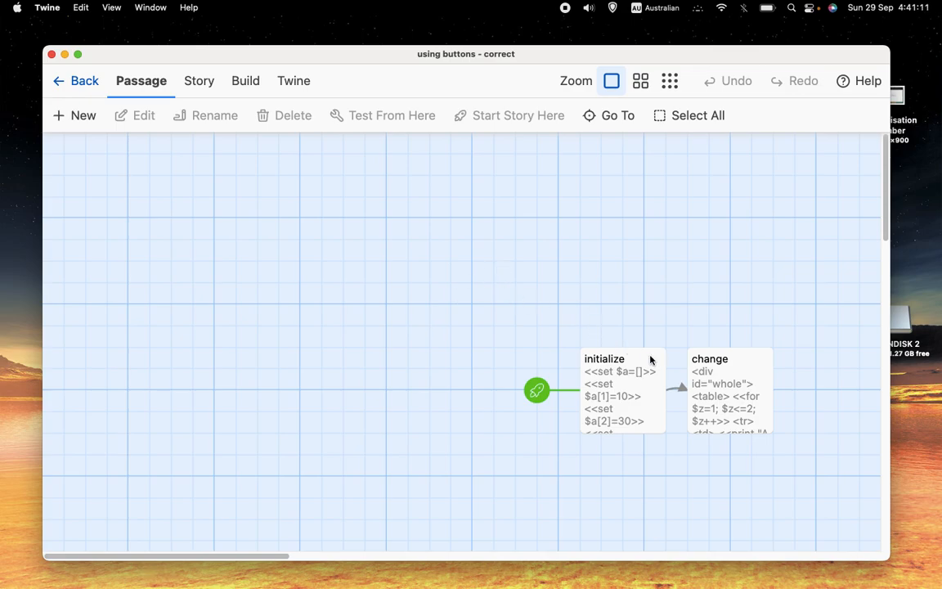
Step: Add the <</button>> close into the $w string and highlight the button-building lines
double_click(728, 359)
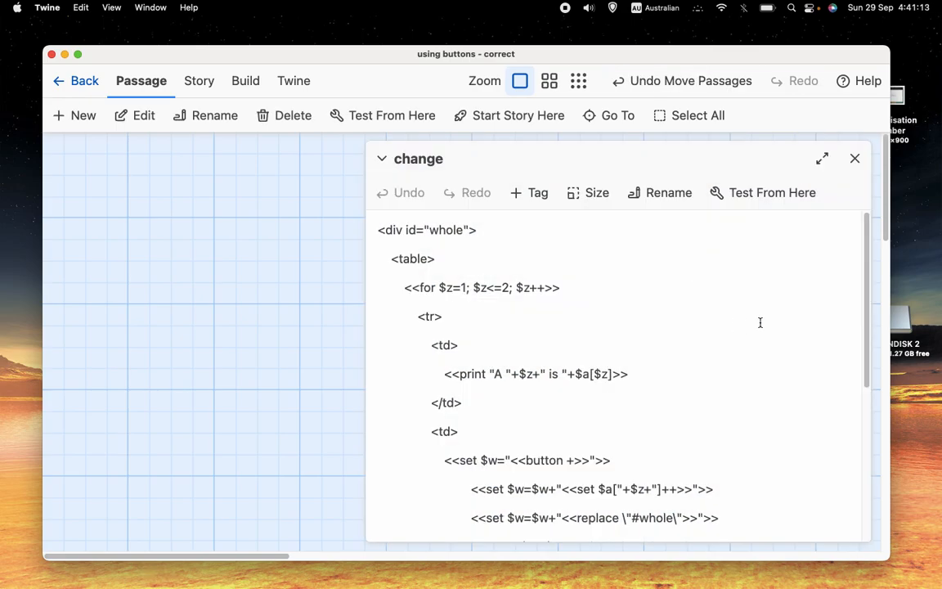
scroll("down", 3)
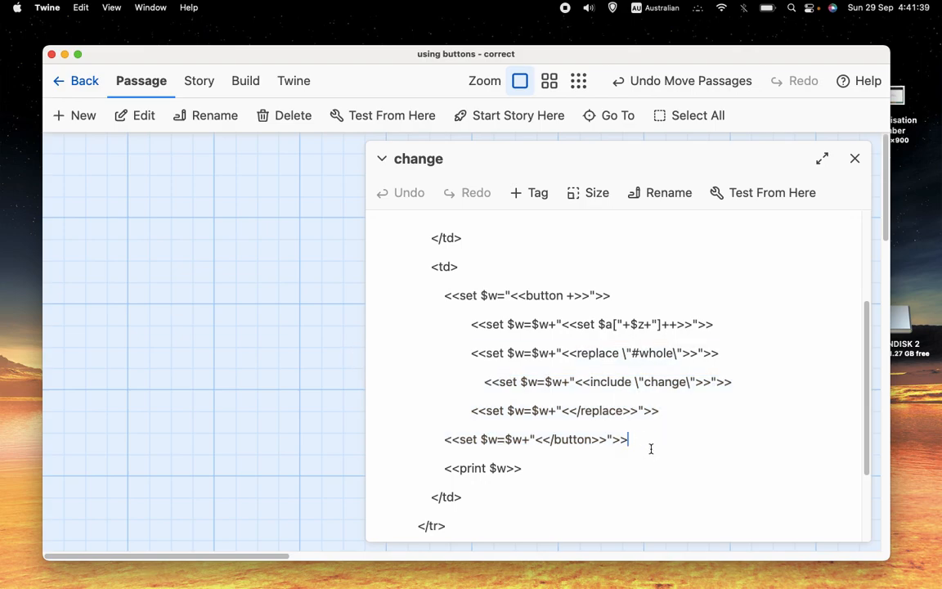
type("<<</button")
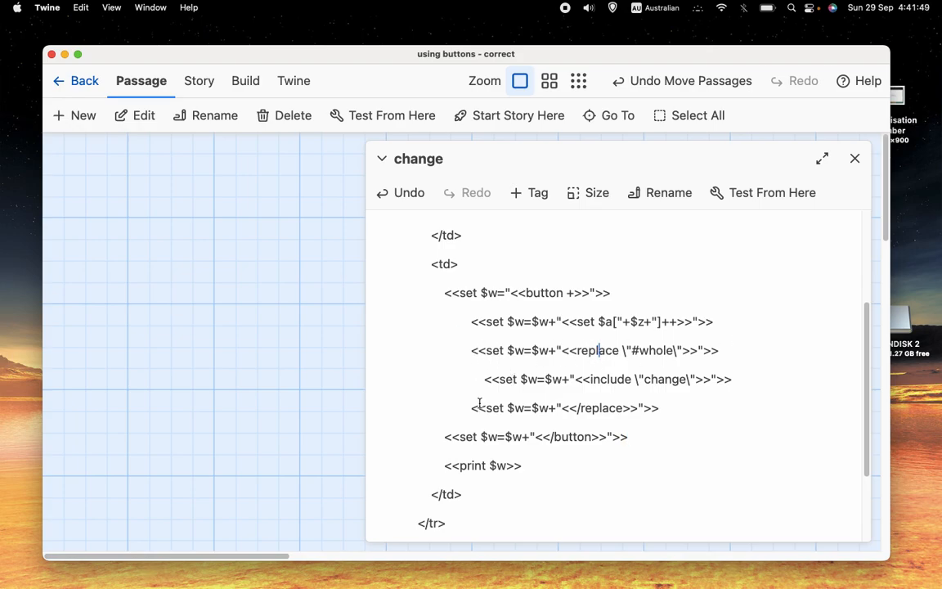
triple_click(608, 379)
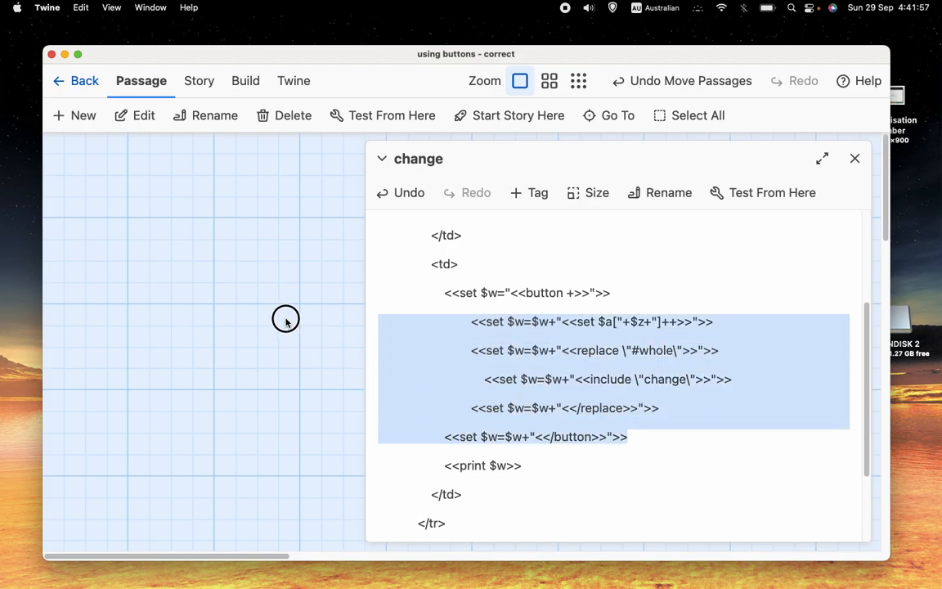
Step: Check the remaining print and replace lines, then close the change passage
left_click(539, 466)
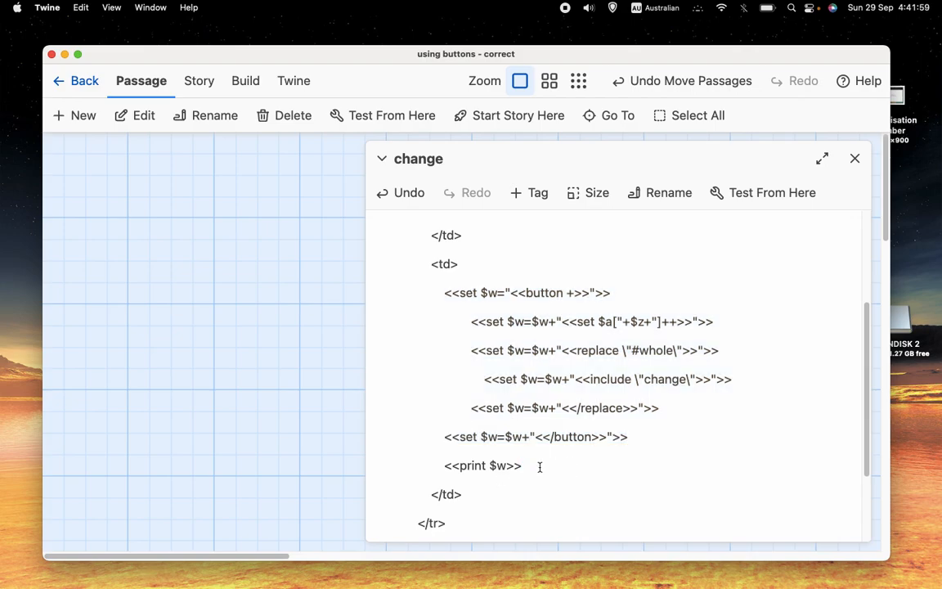
triple_click(483, 465)
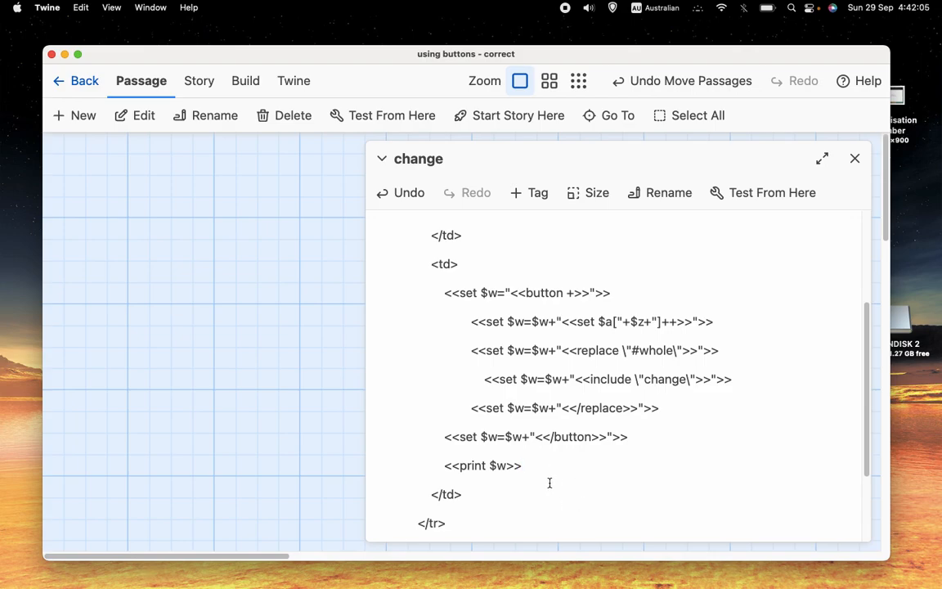
left_click(521, 466)
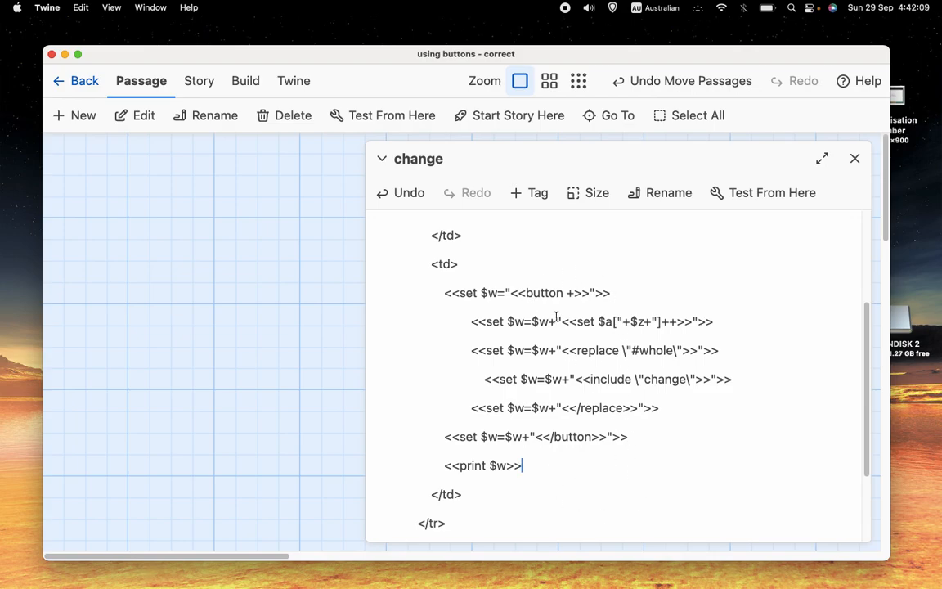
double_click(543, 293)
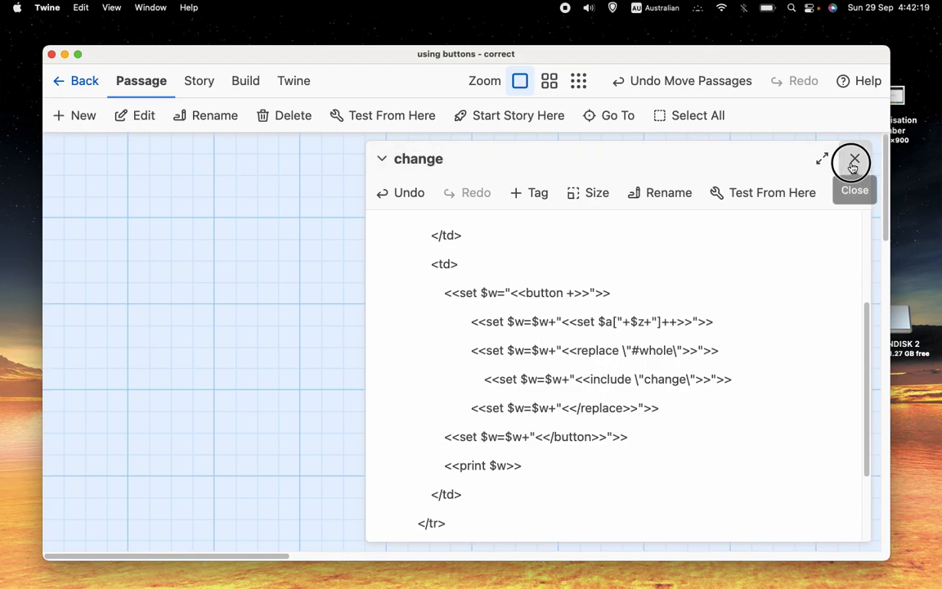
left_click(854, 161)
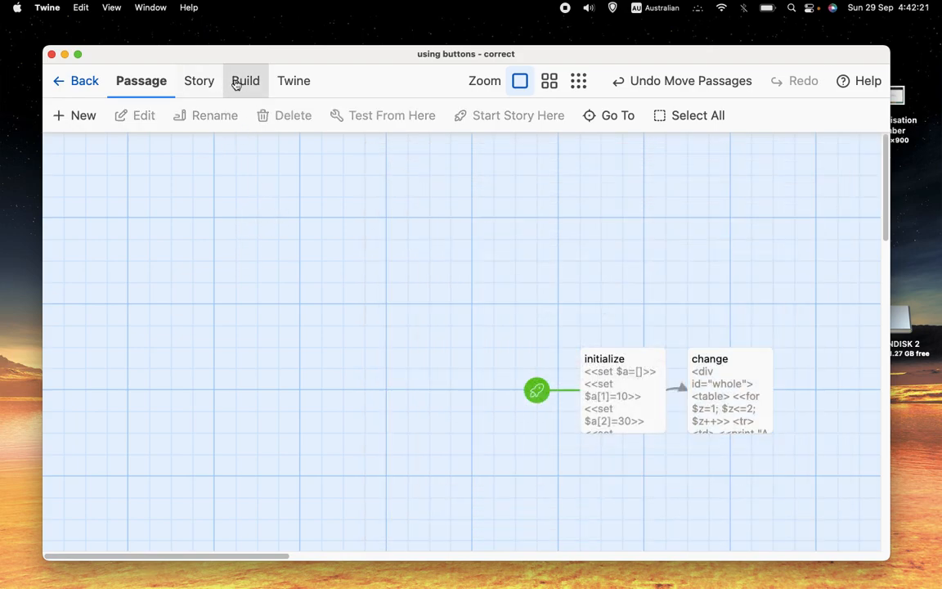
Step: Play the story and raise A 1 to 17 and A 2 to 39 with their + buttons
left_click(243, 80)
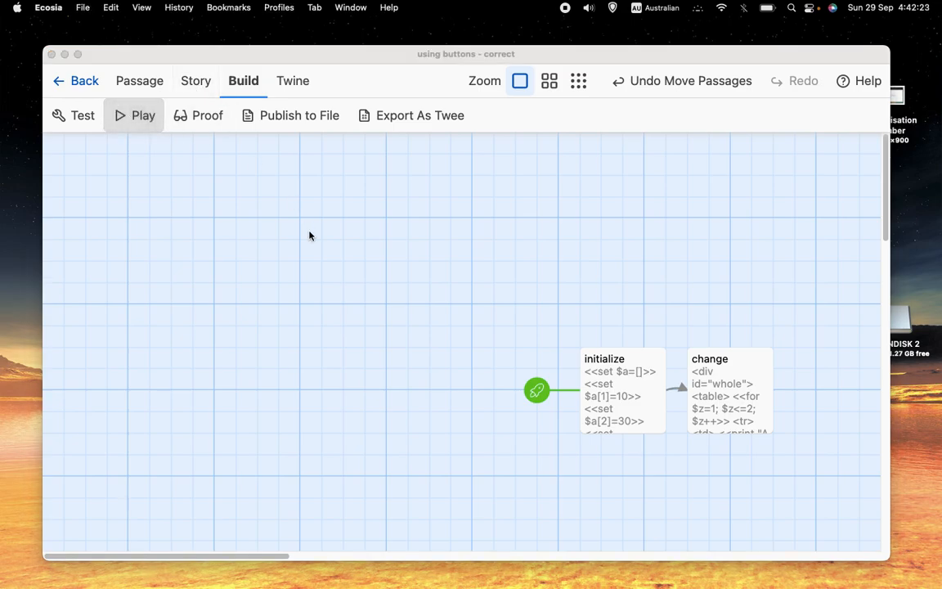
left_click(143, 115)
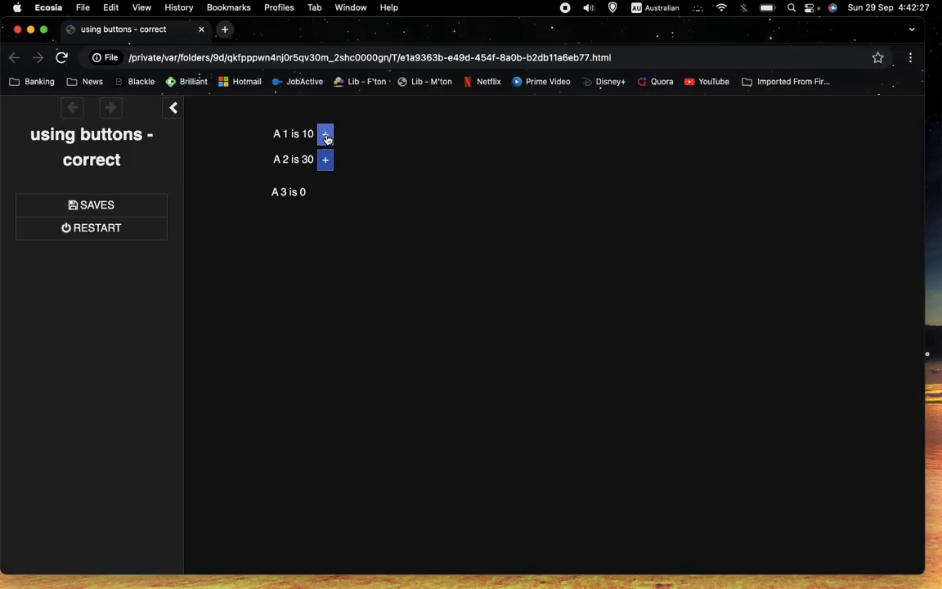
left_click(324, 159)
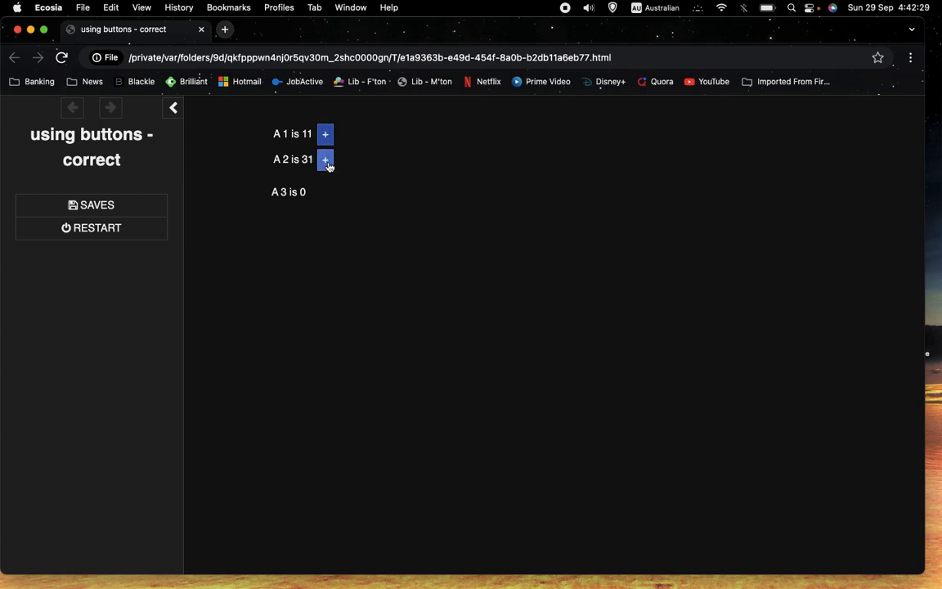
left_click(325, 158)
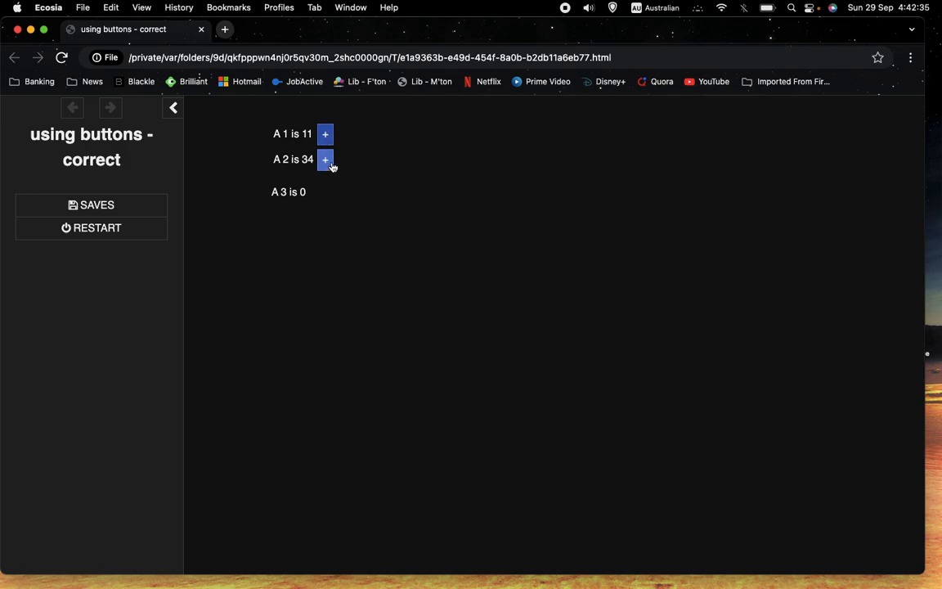
left_click(325, 134)
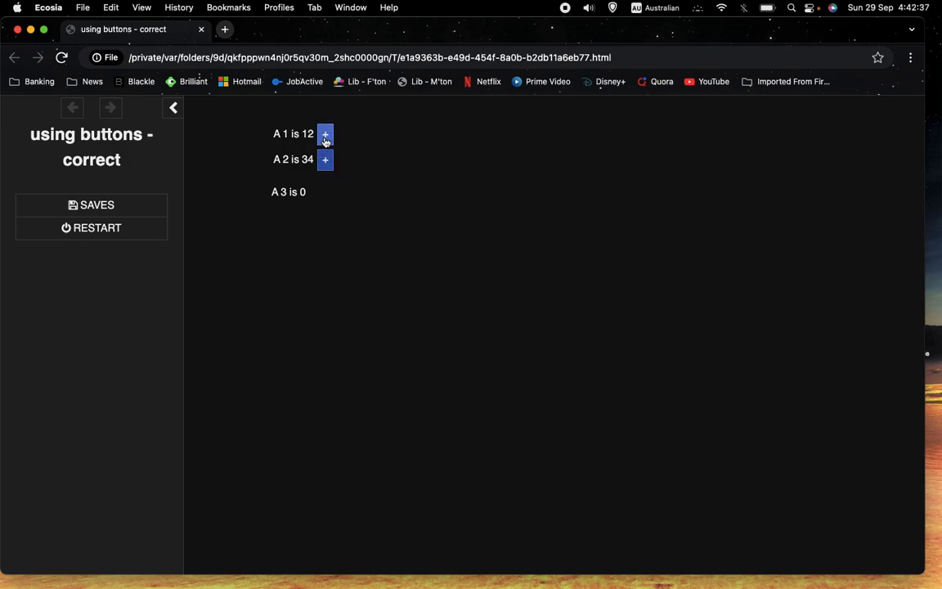
left_click(325, 159)
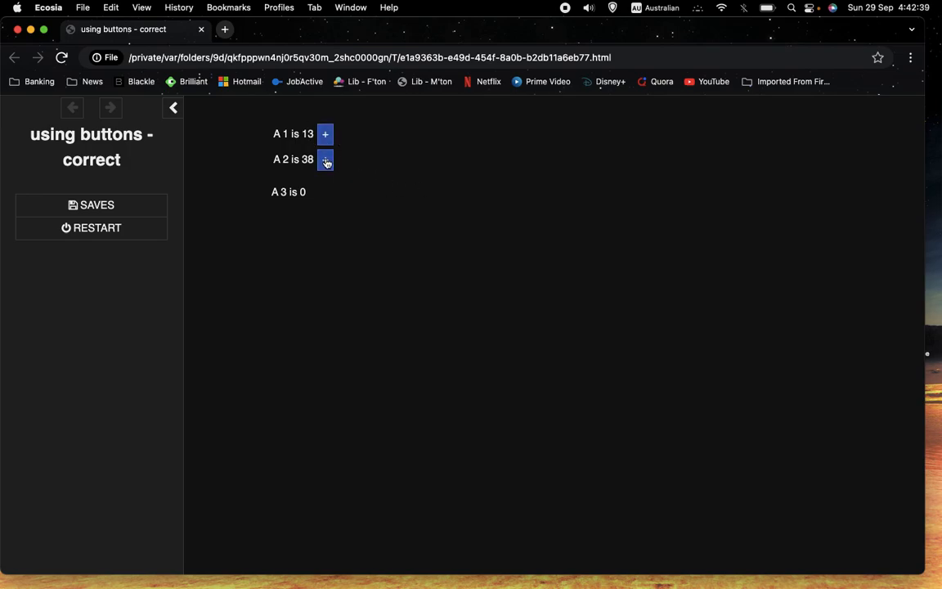
left_click(325, 159)
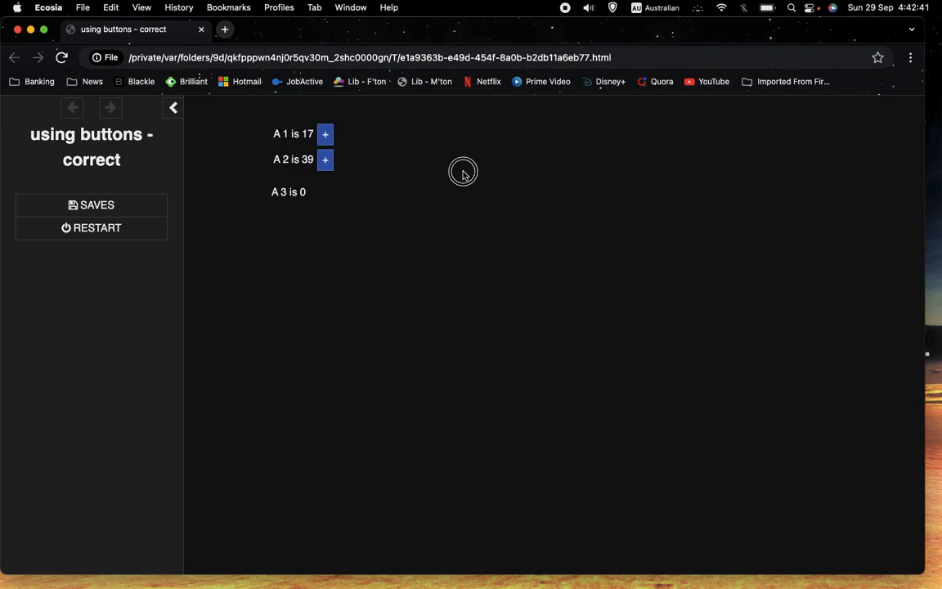
mouse_move(526, 160)
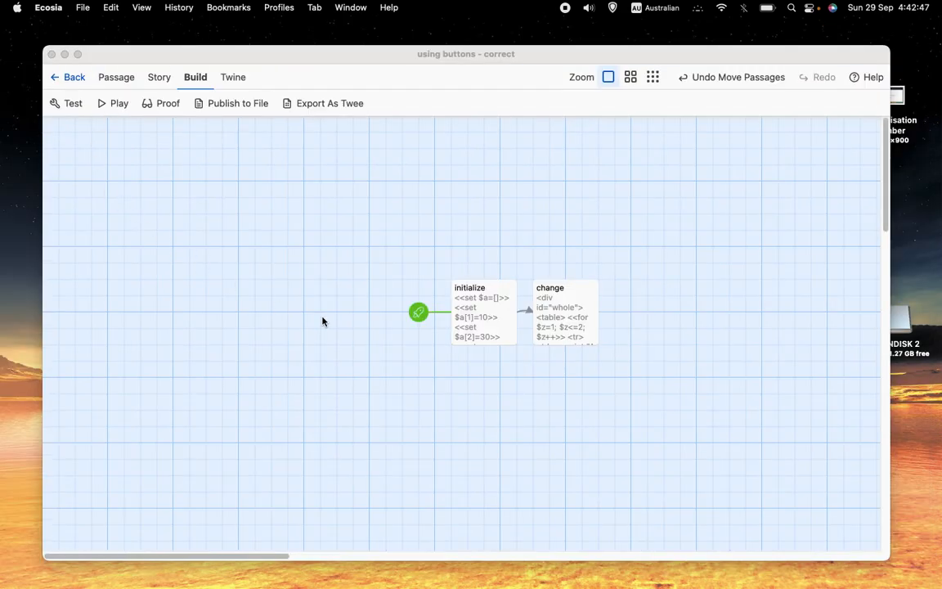
double_click(566, 311)
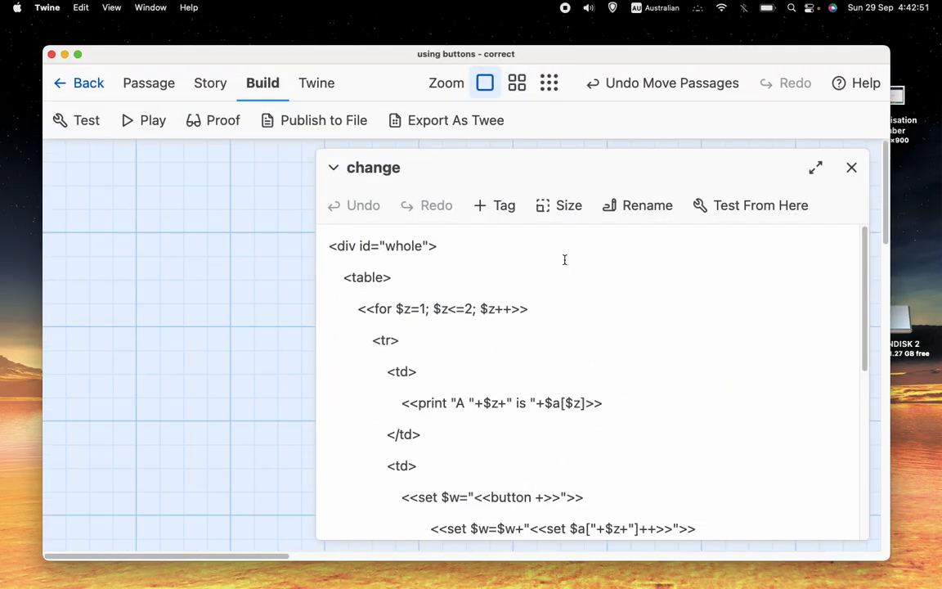
scroll("down", 3)
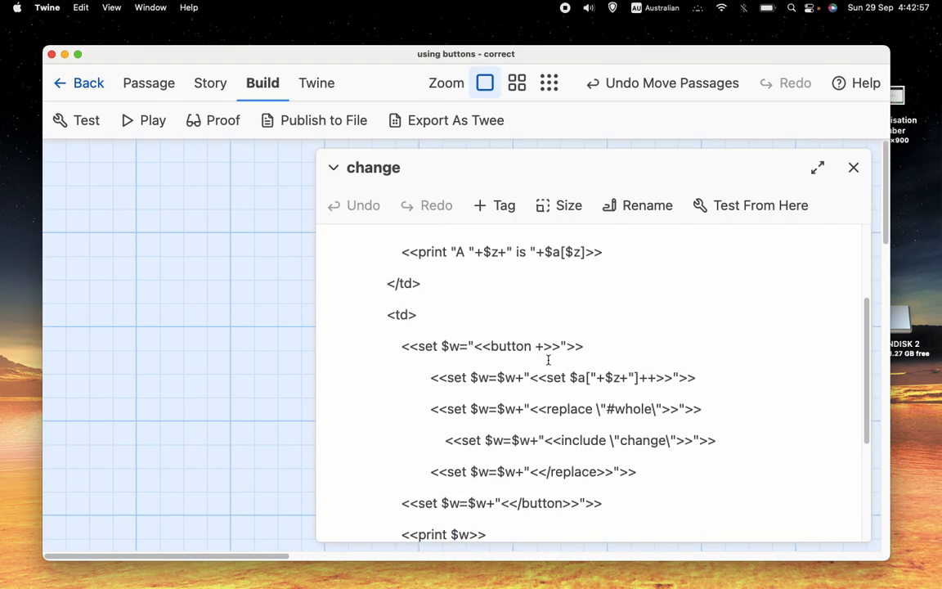
scroll("down", 3)
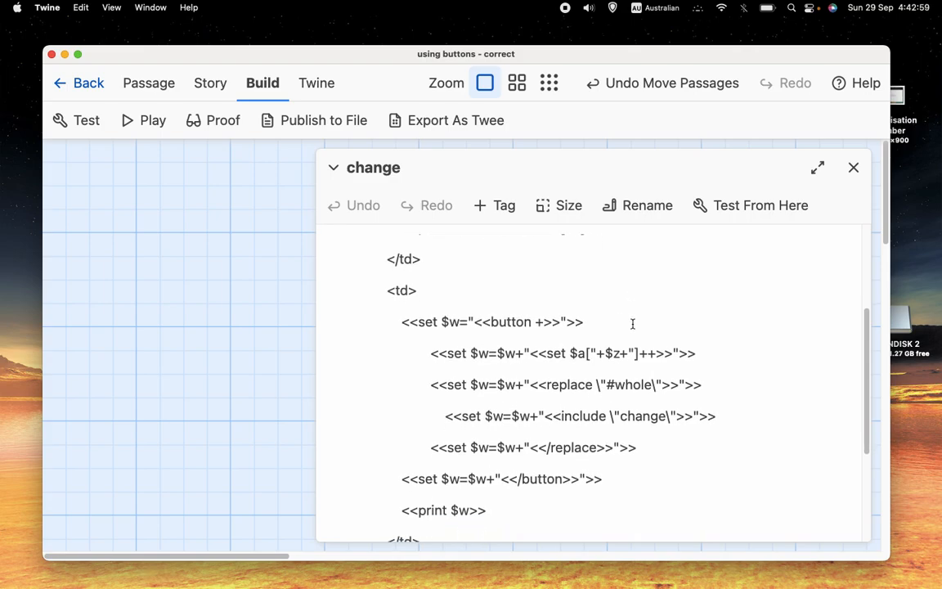
mouse_move(695, 262)
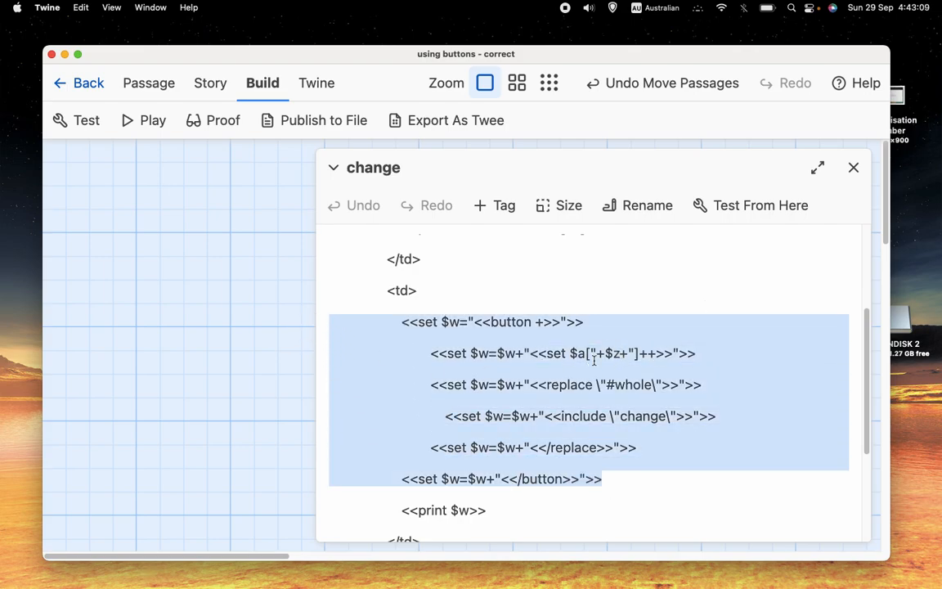
scroll("down", 3)
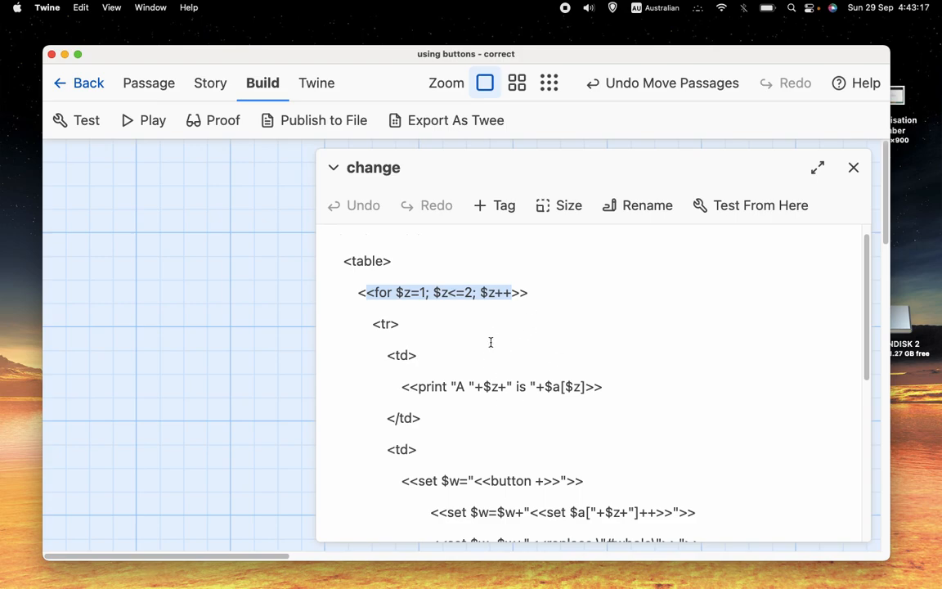
scroll("down", 3)
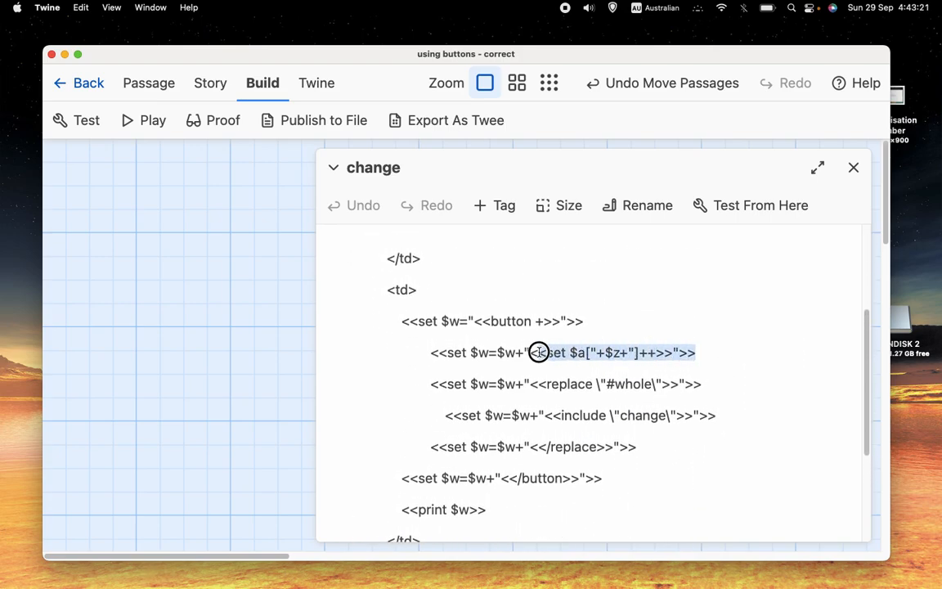
triple_click(540, 352)
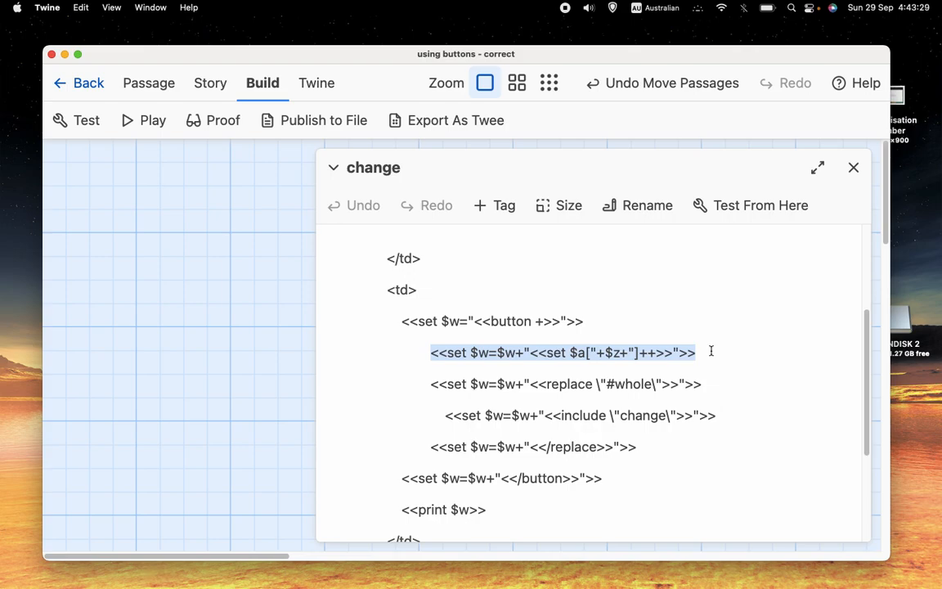
mouse_move(646, 341)
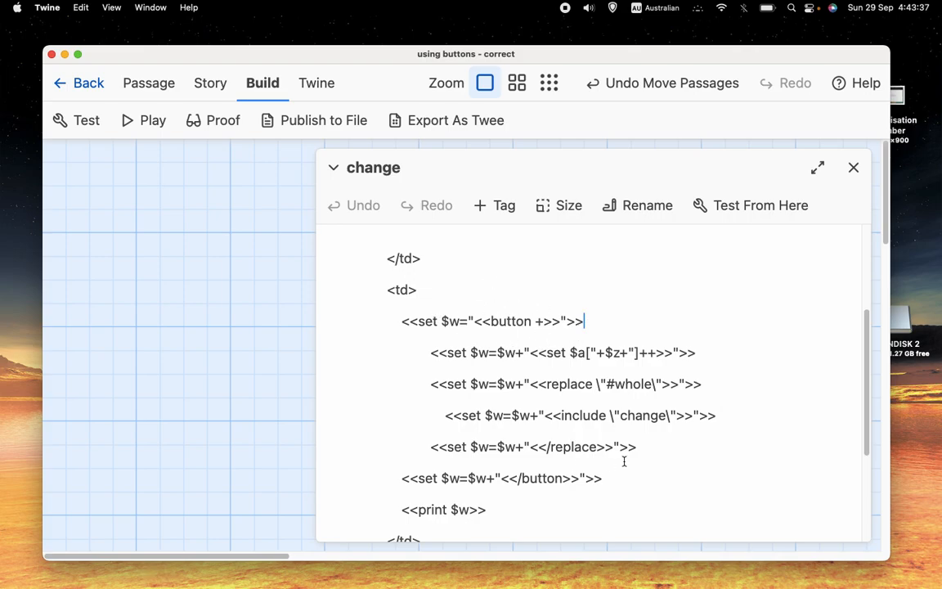
mouse_move(458, 321)
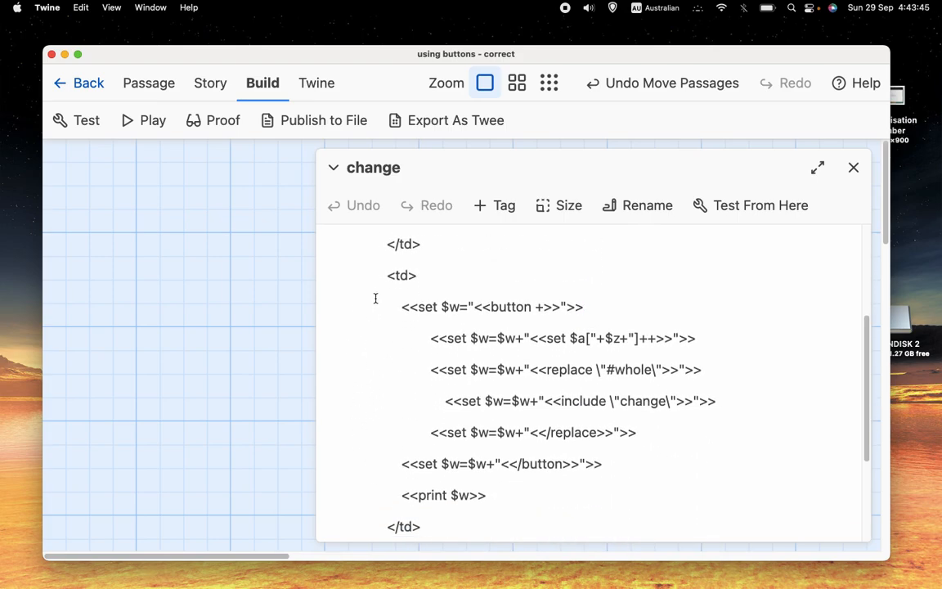
mouse_move(721, 322)
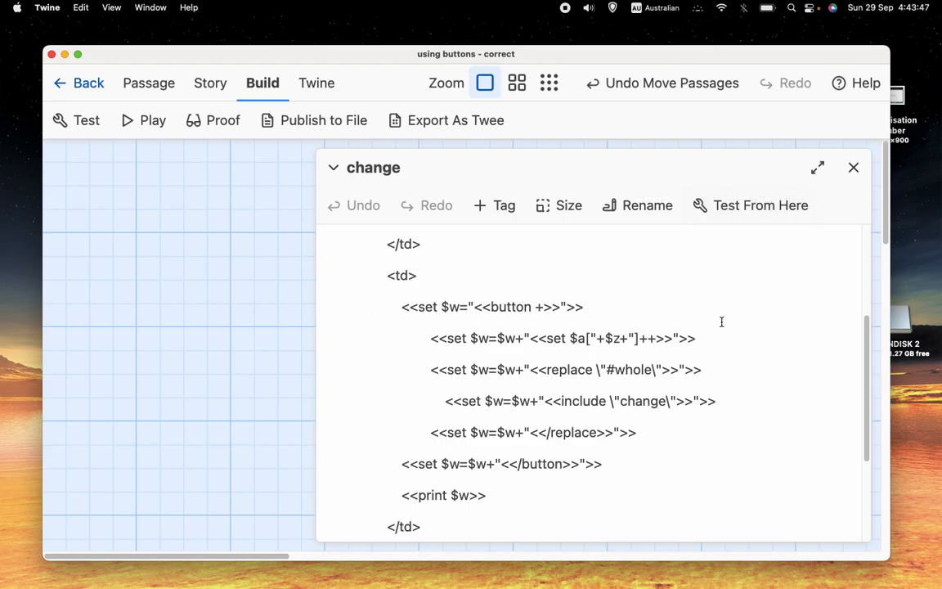
mouse_move(741, 367)
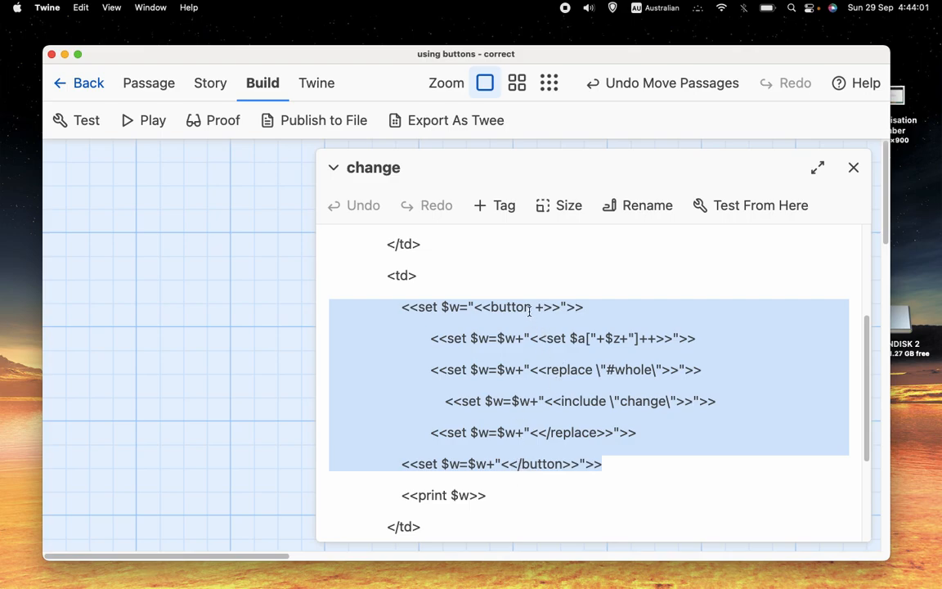
left_click(540, 464)
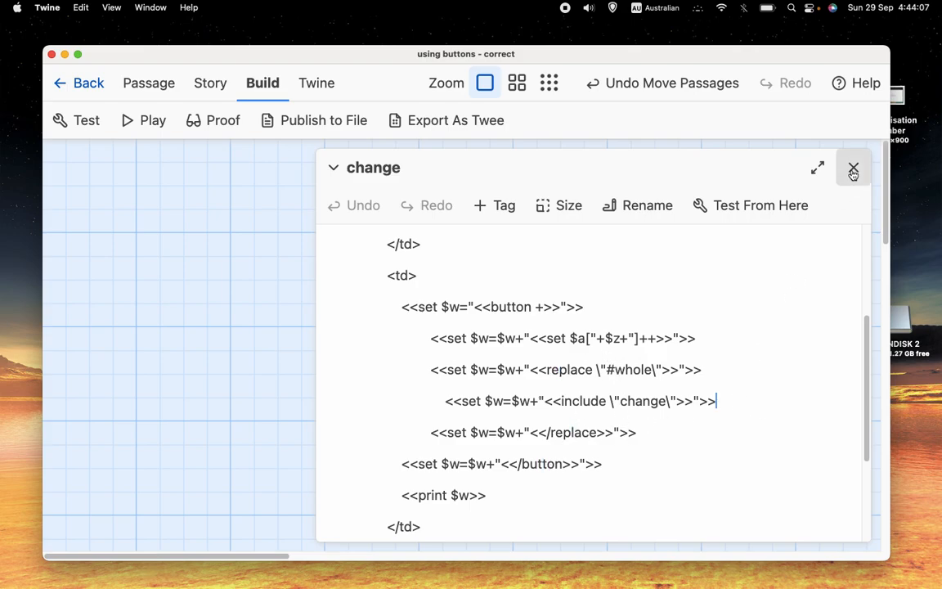
left_click(853, 168)
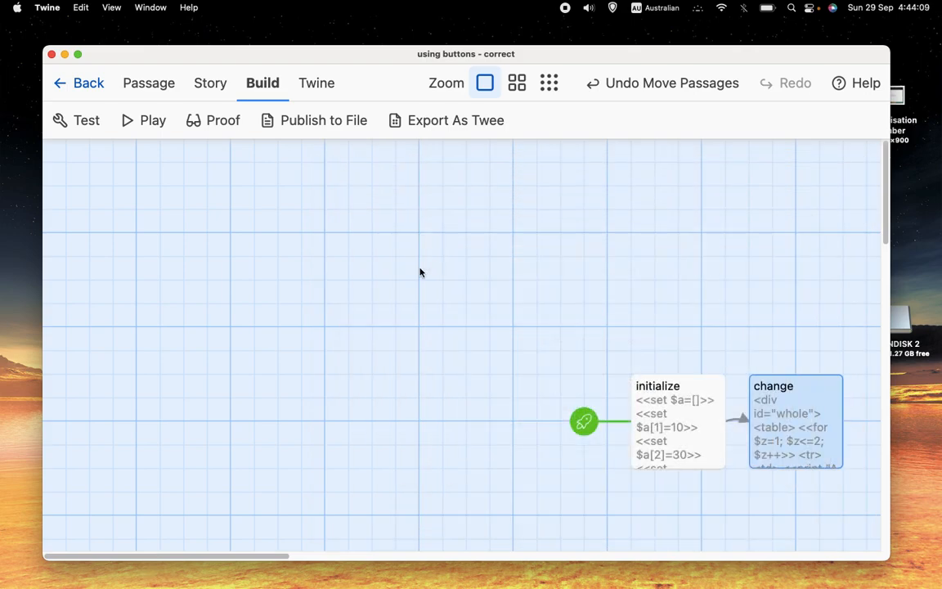